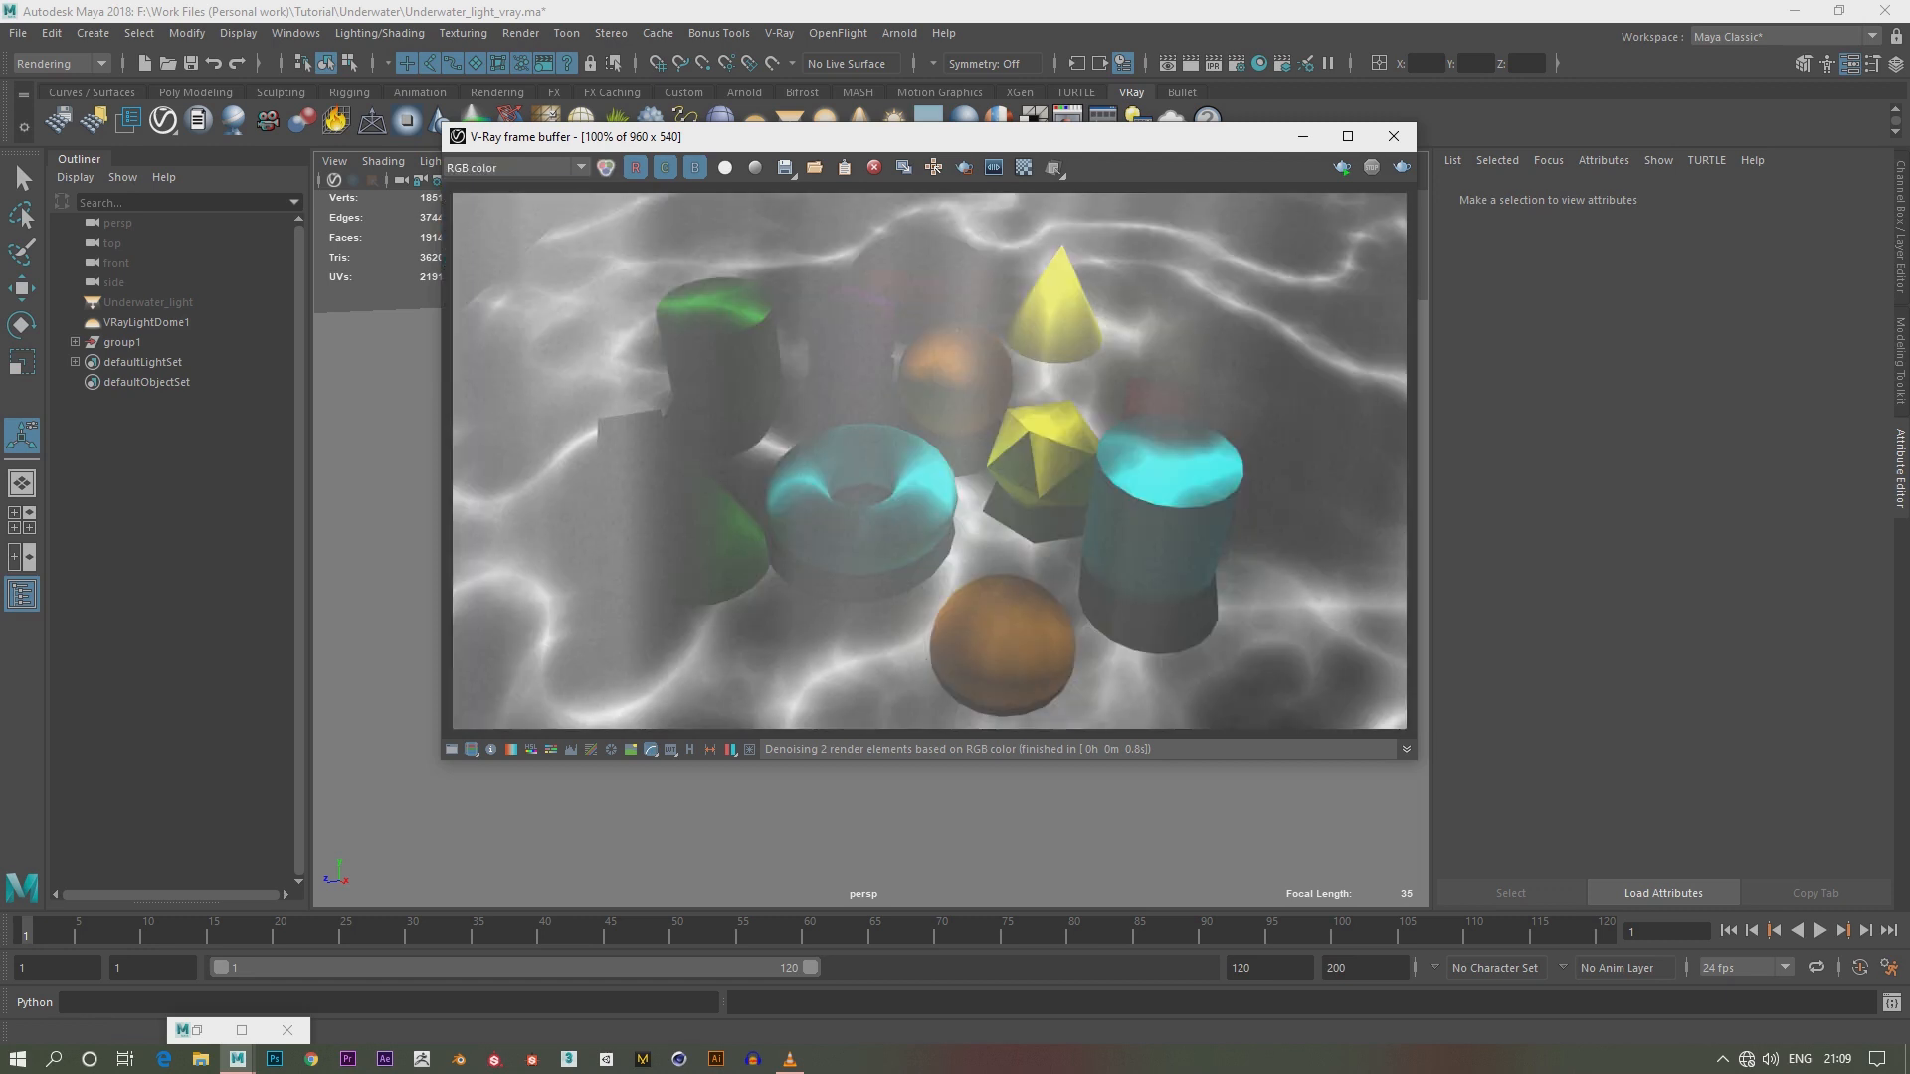
Close the caustic render preview and create a V-Ray rectangle light above the shapes
left_click(512, 167)
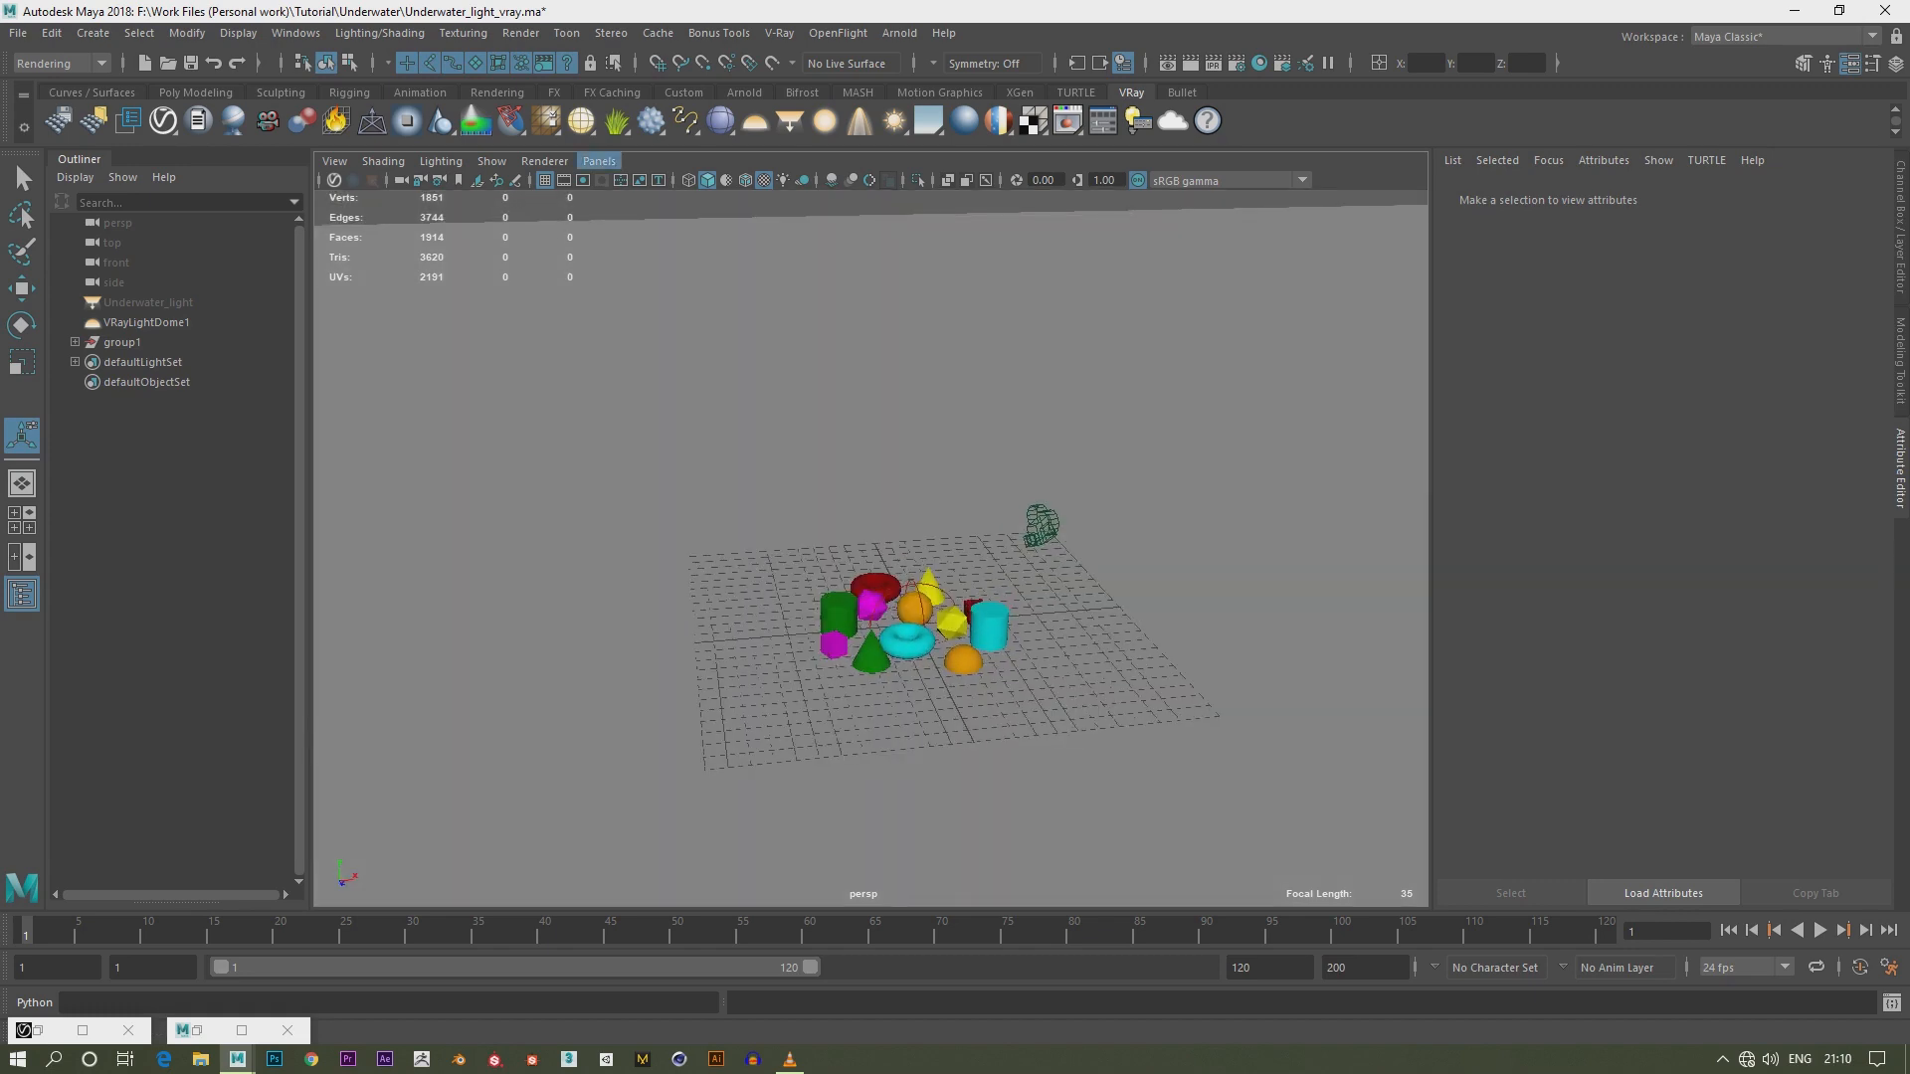
left_click(147, 302)
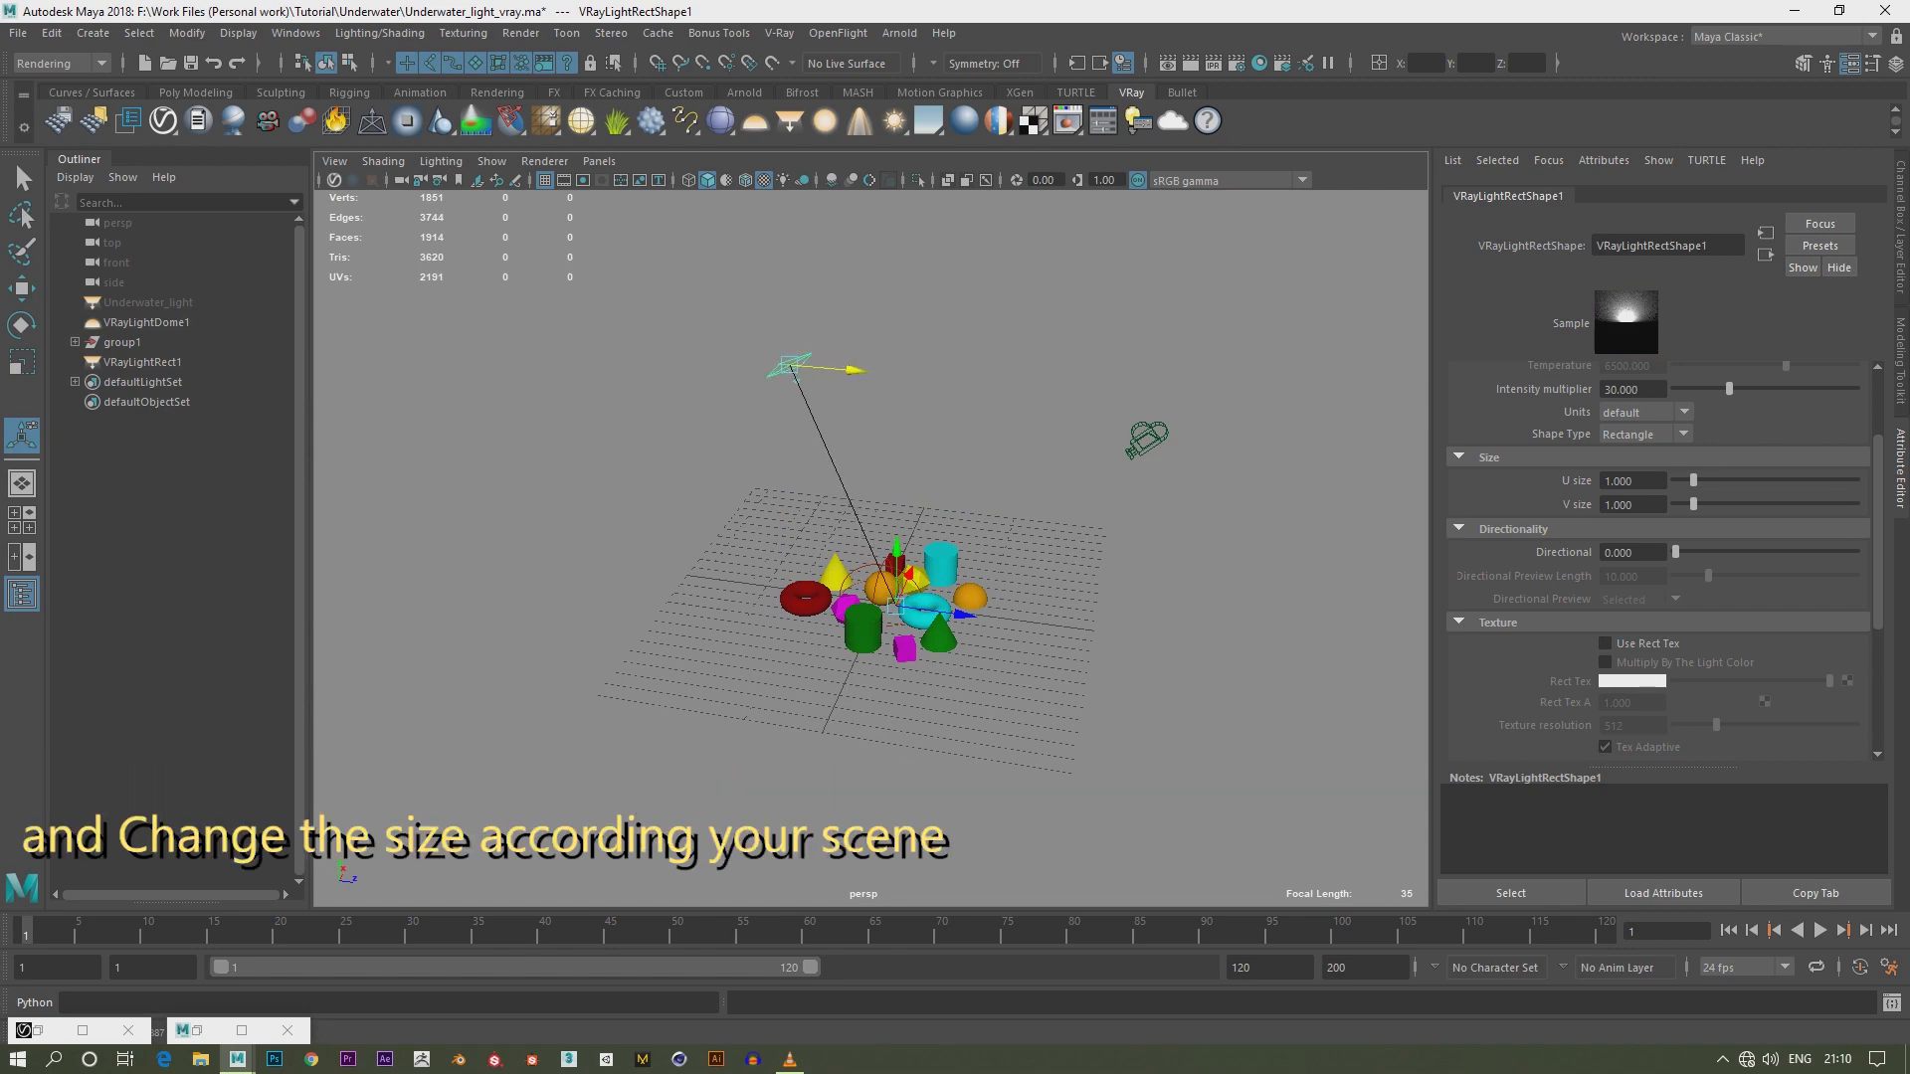
Set VRayLightRectShape1's U size and V size from 10 to 15
type("10.000")
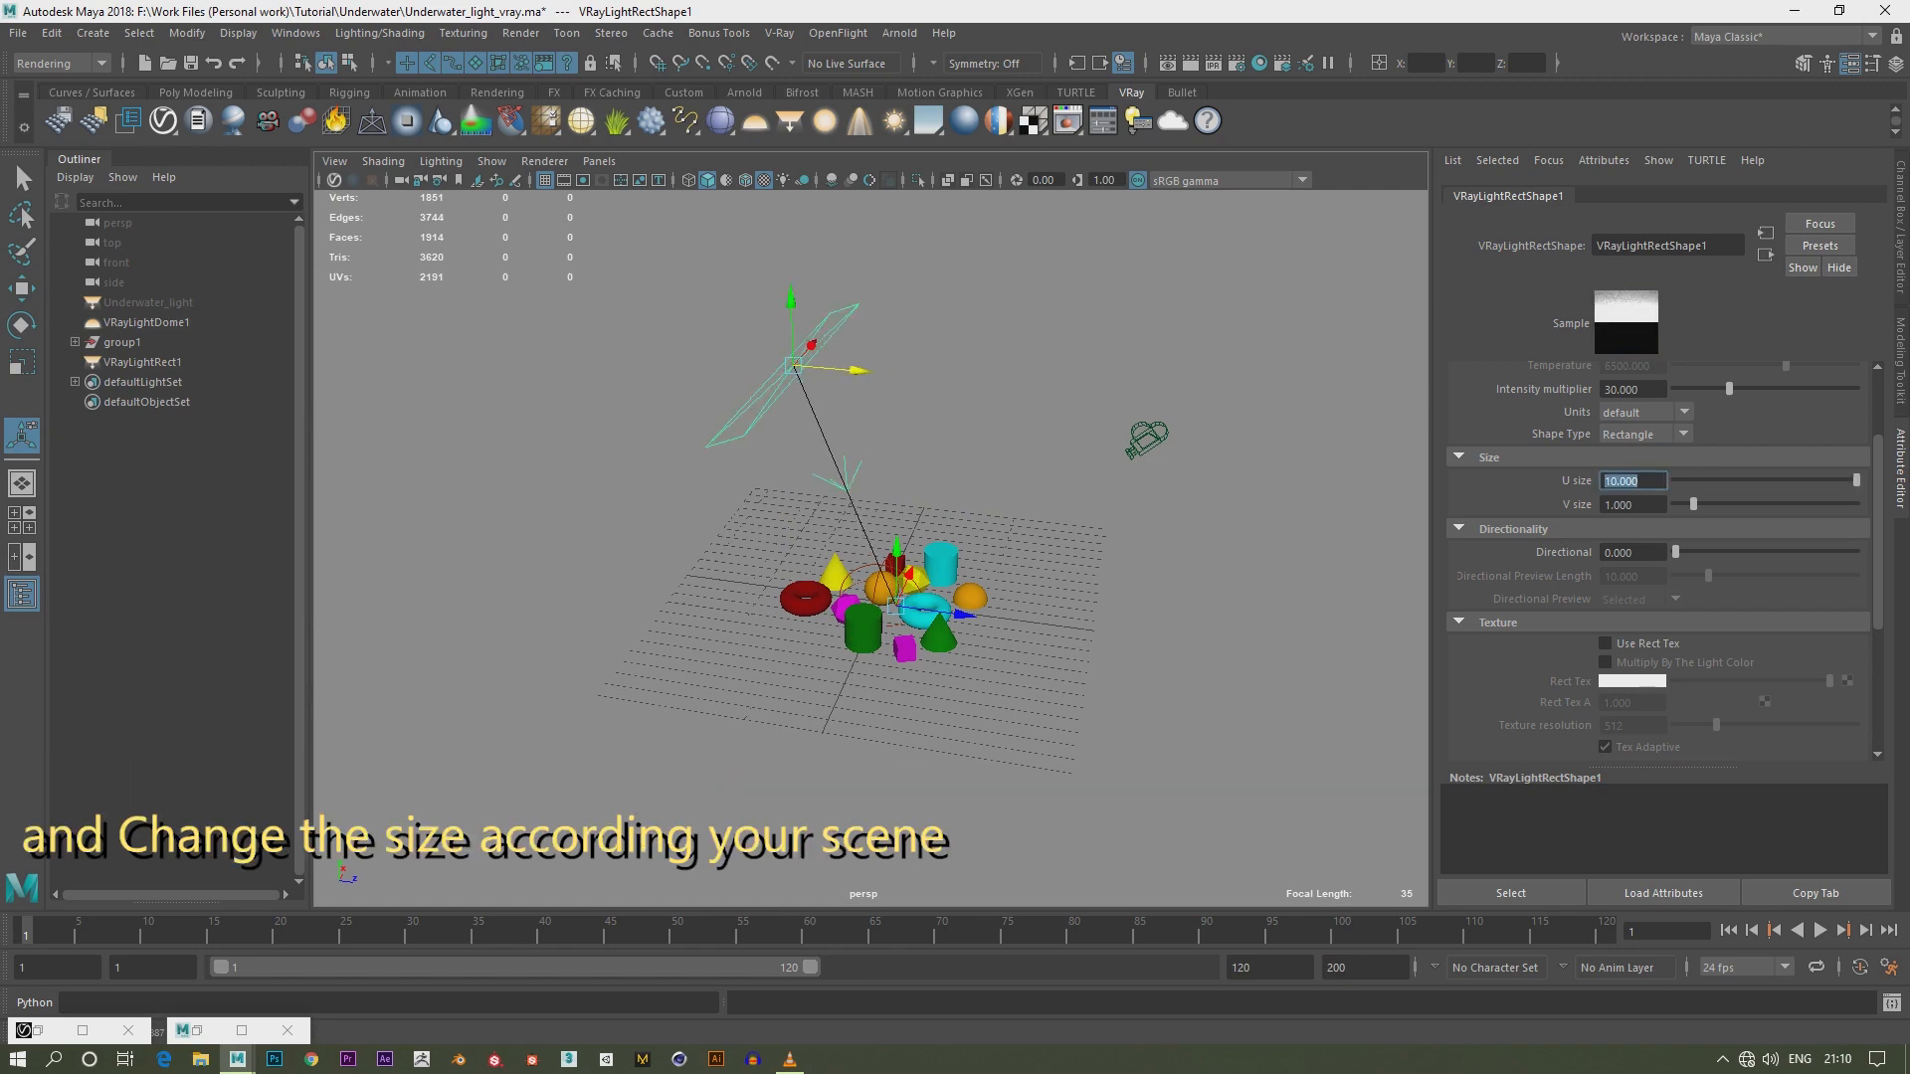
type("10.000")
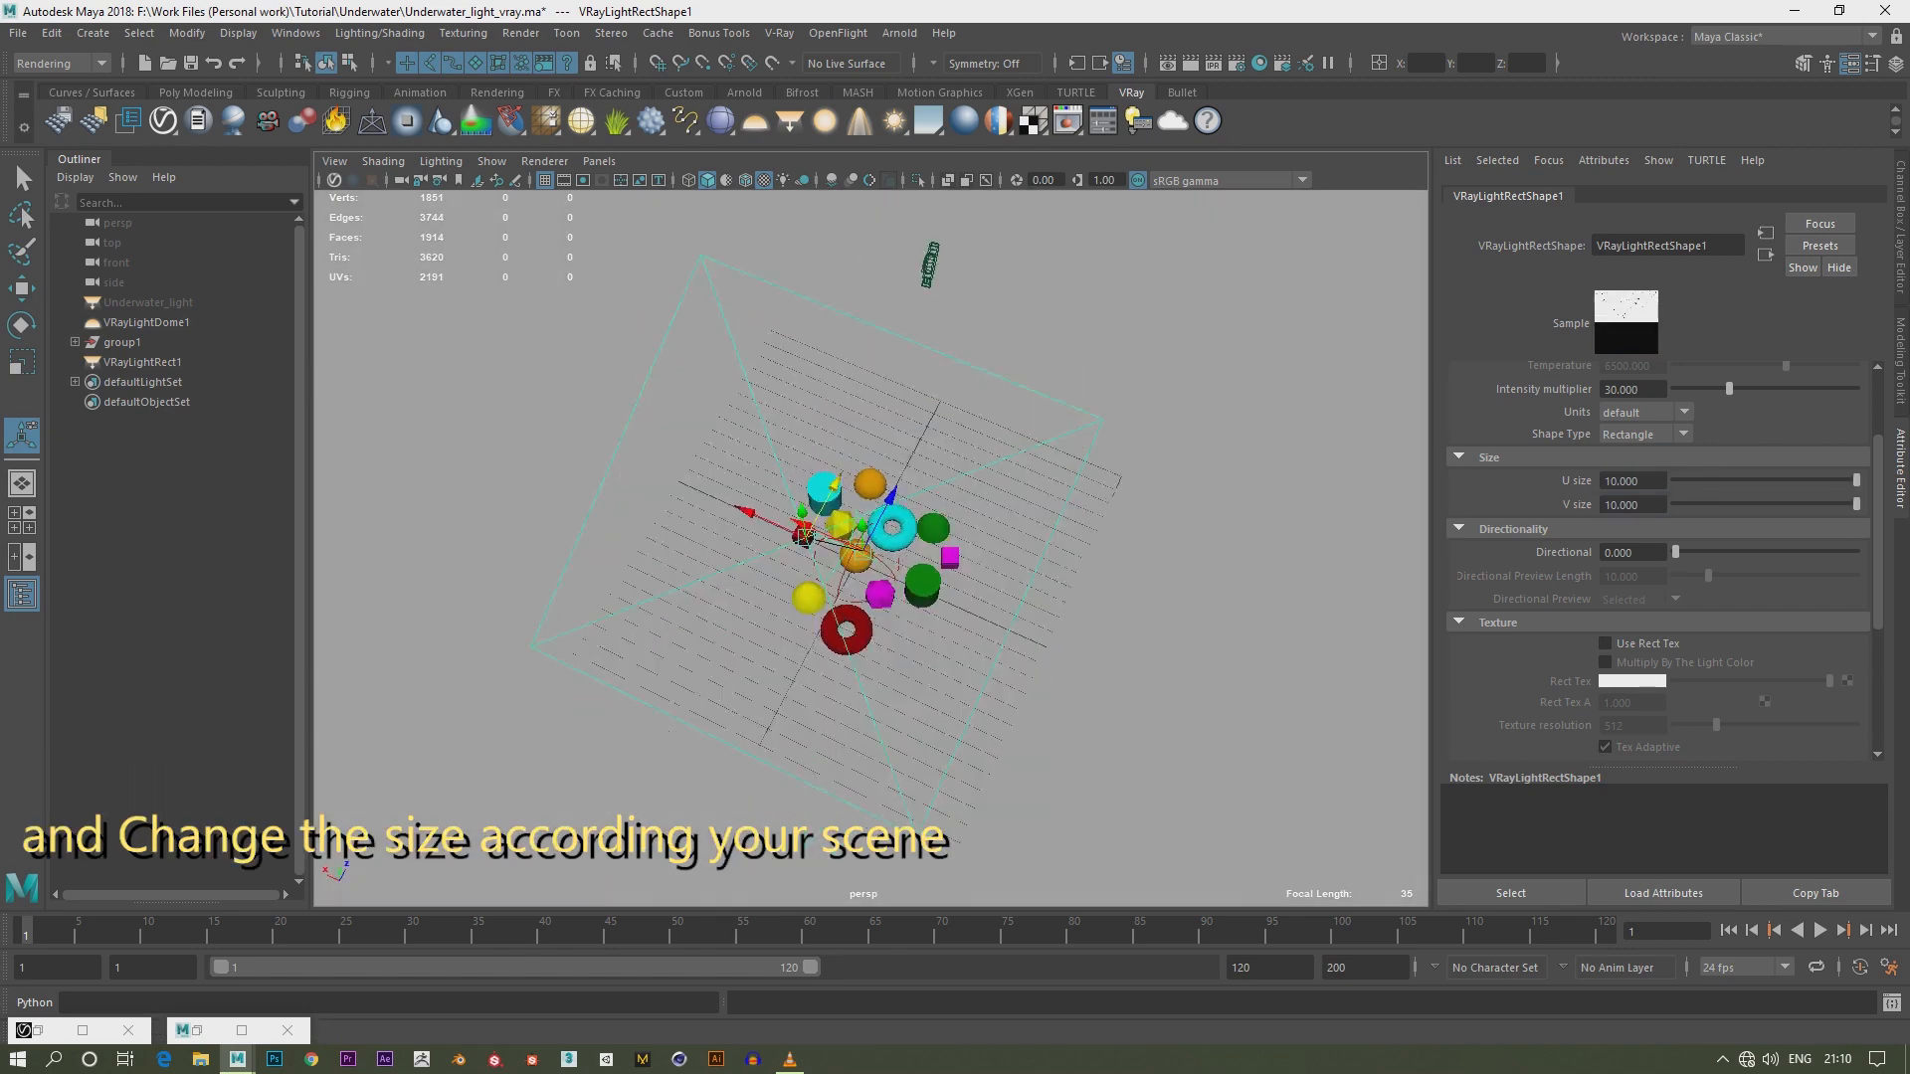
type("15")
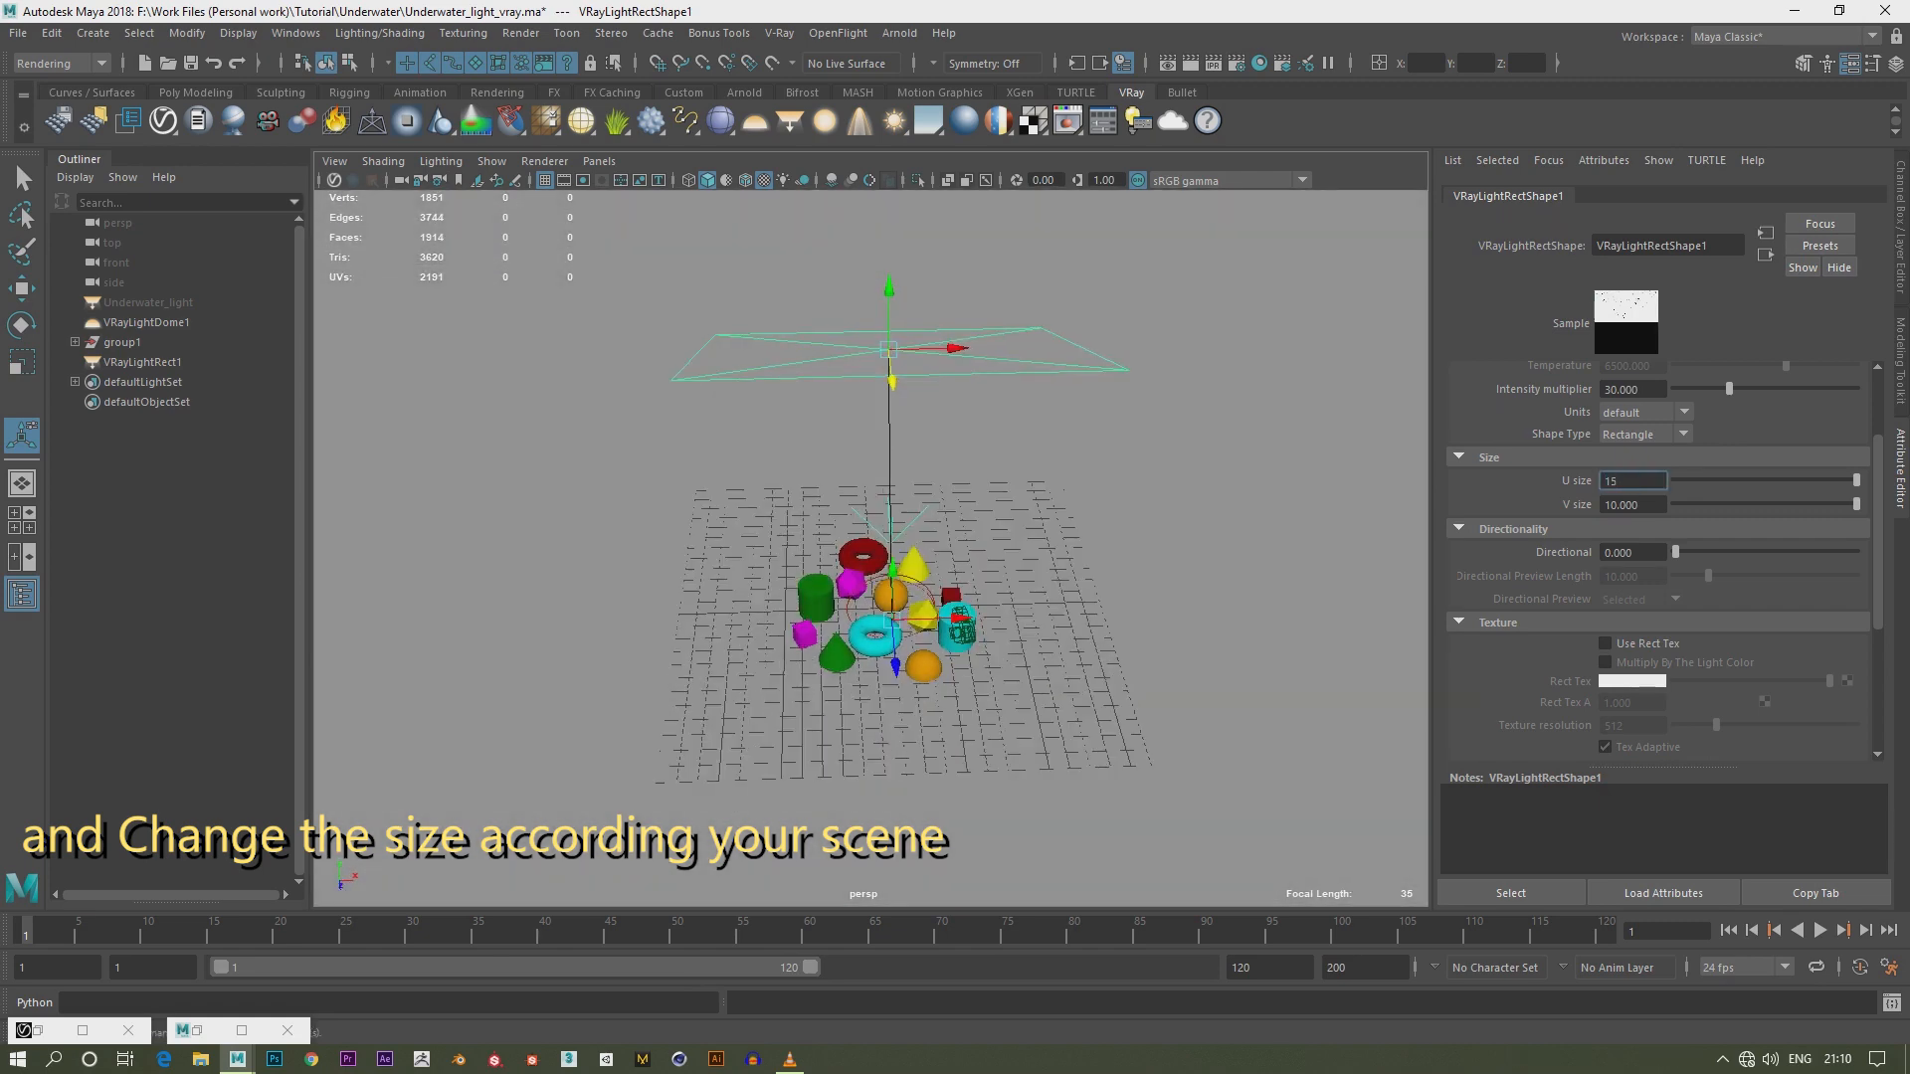
type("15")
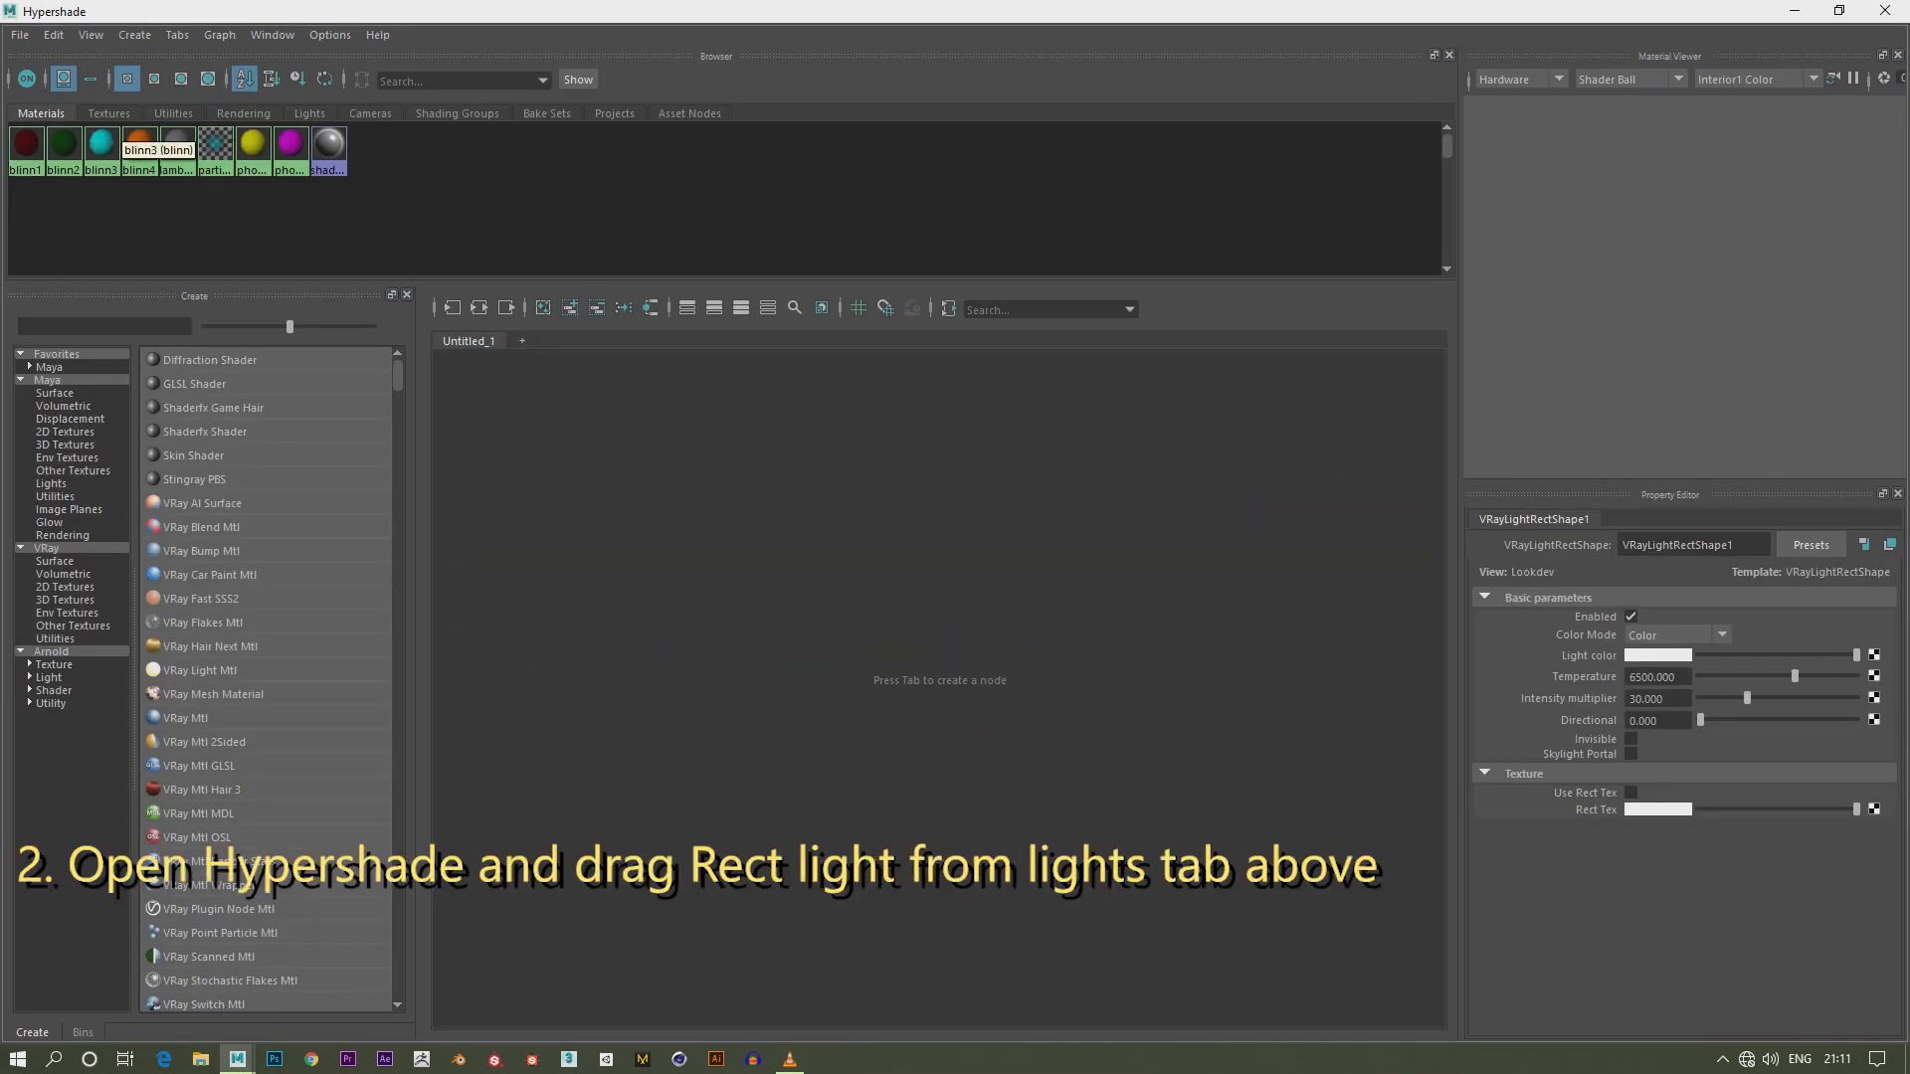
List the scene's lights in Hypershade and rename the rect light node Underwater_light
left_click(310, 112)
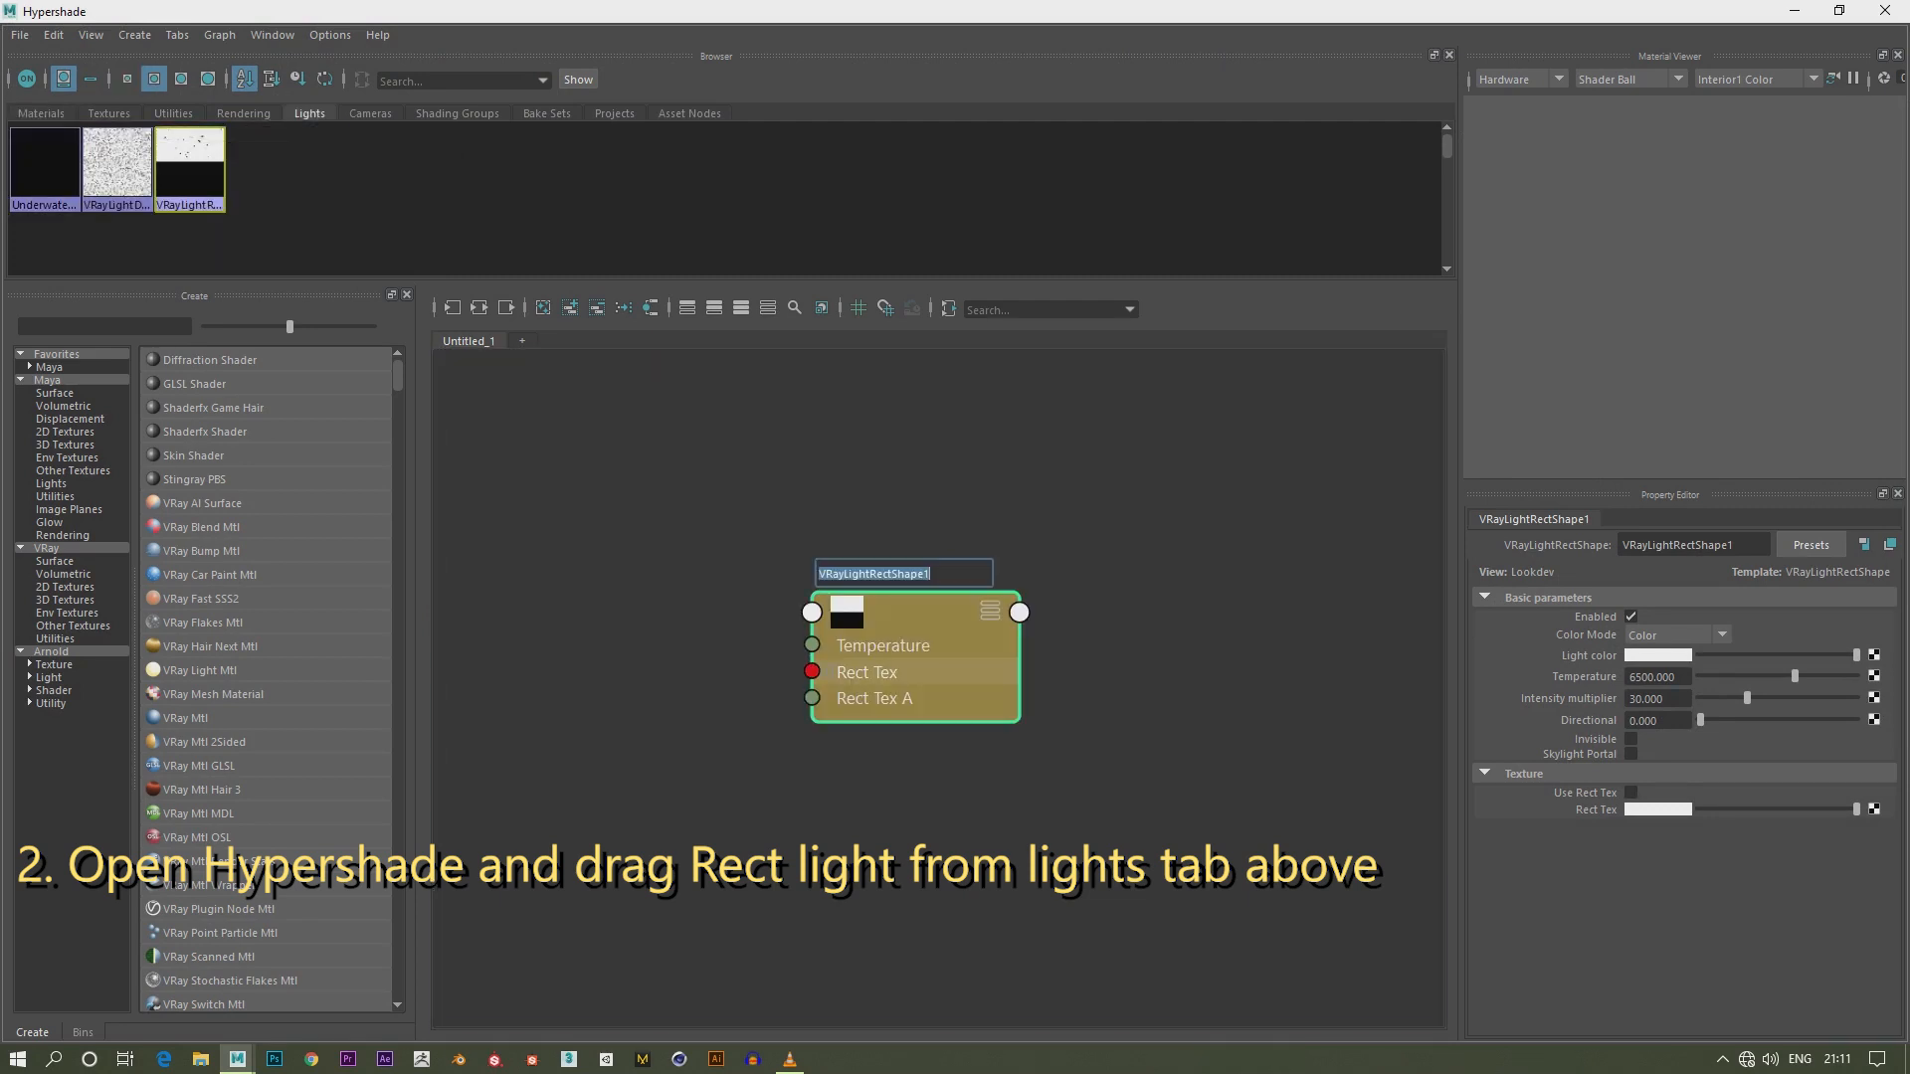
type("Underwater_light")
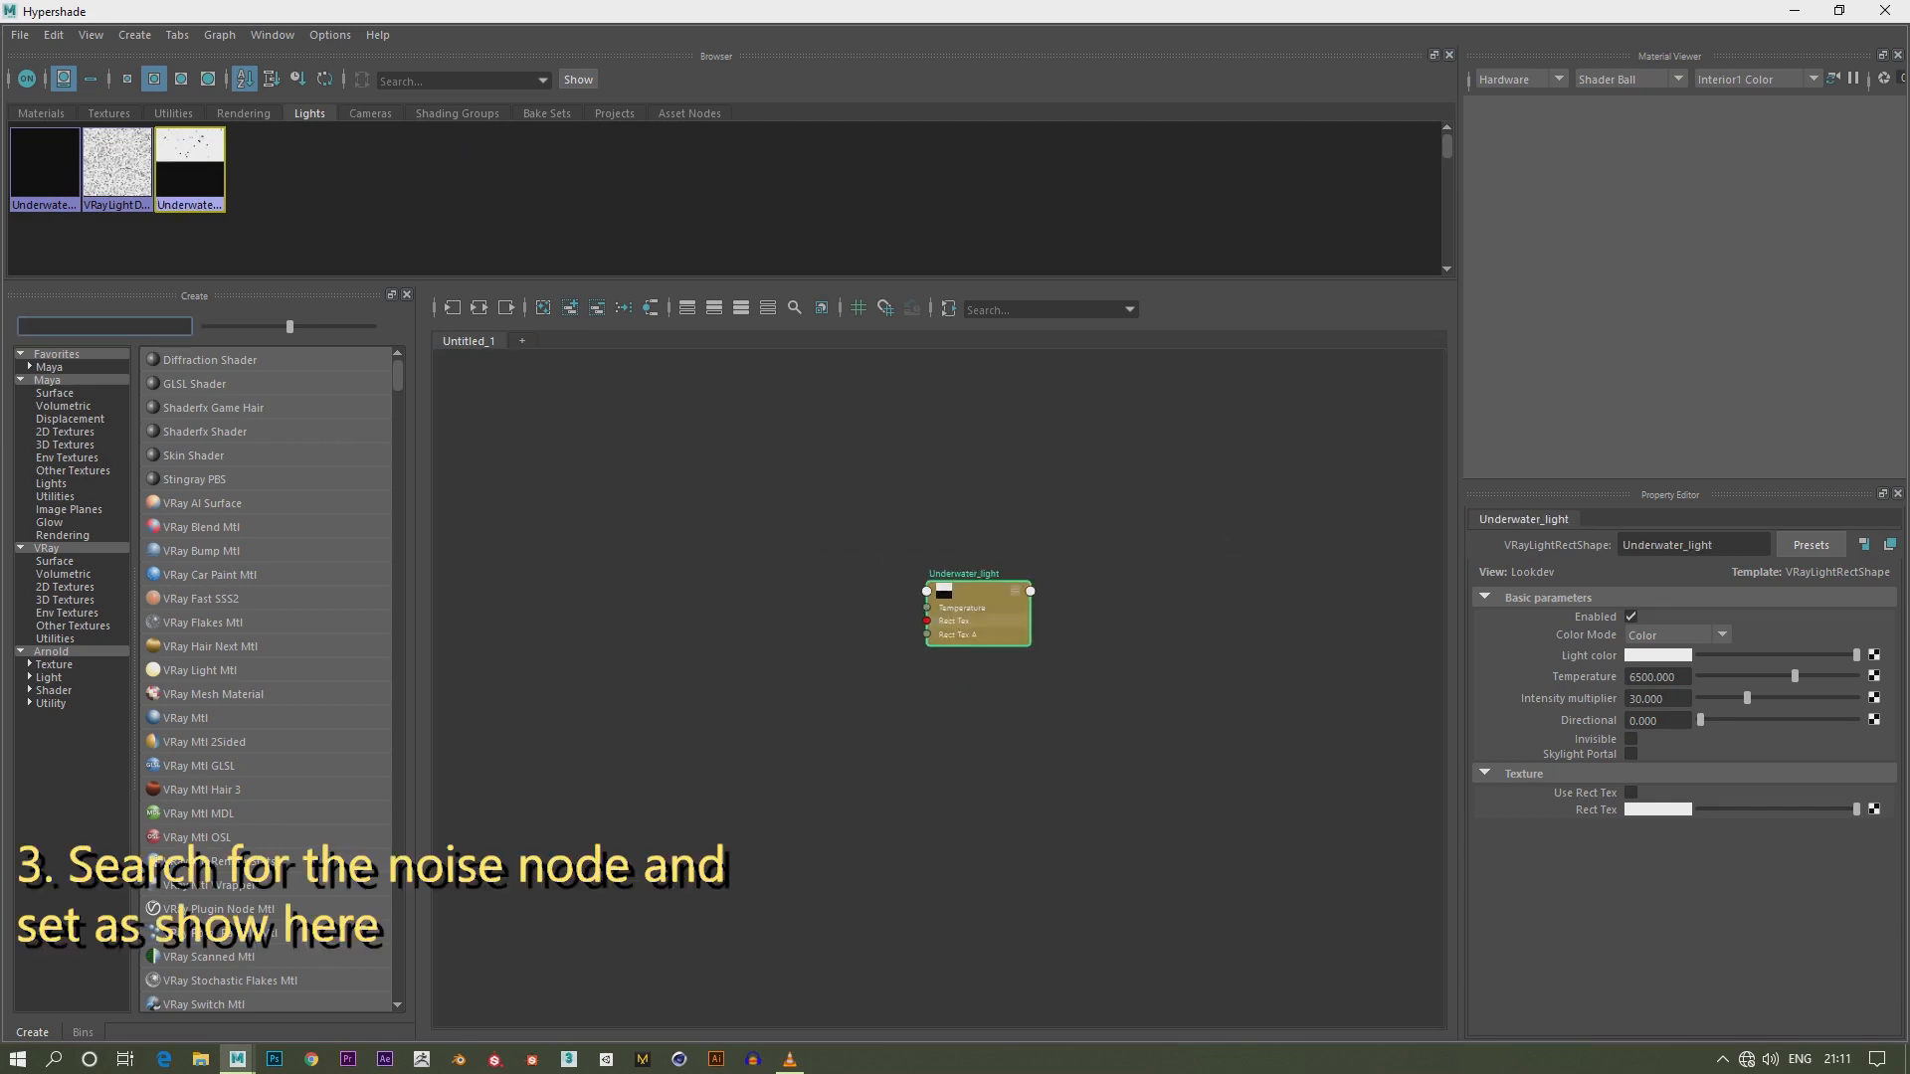
Create a Noise node with Inflection on, Depth Max 6, Frequency 6 and SpaceTime type
type("noise")
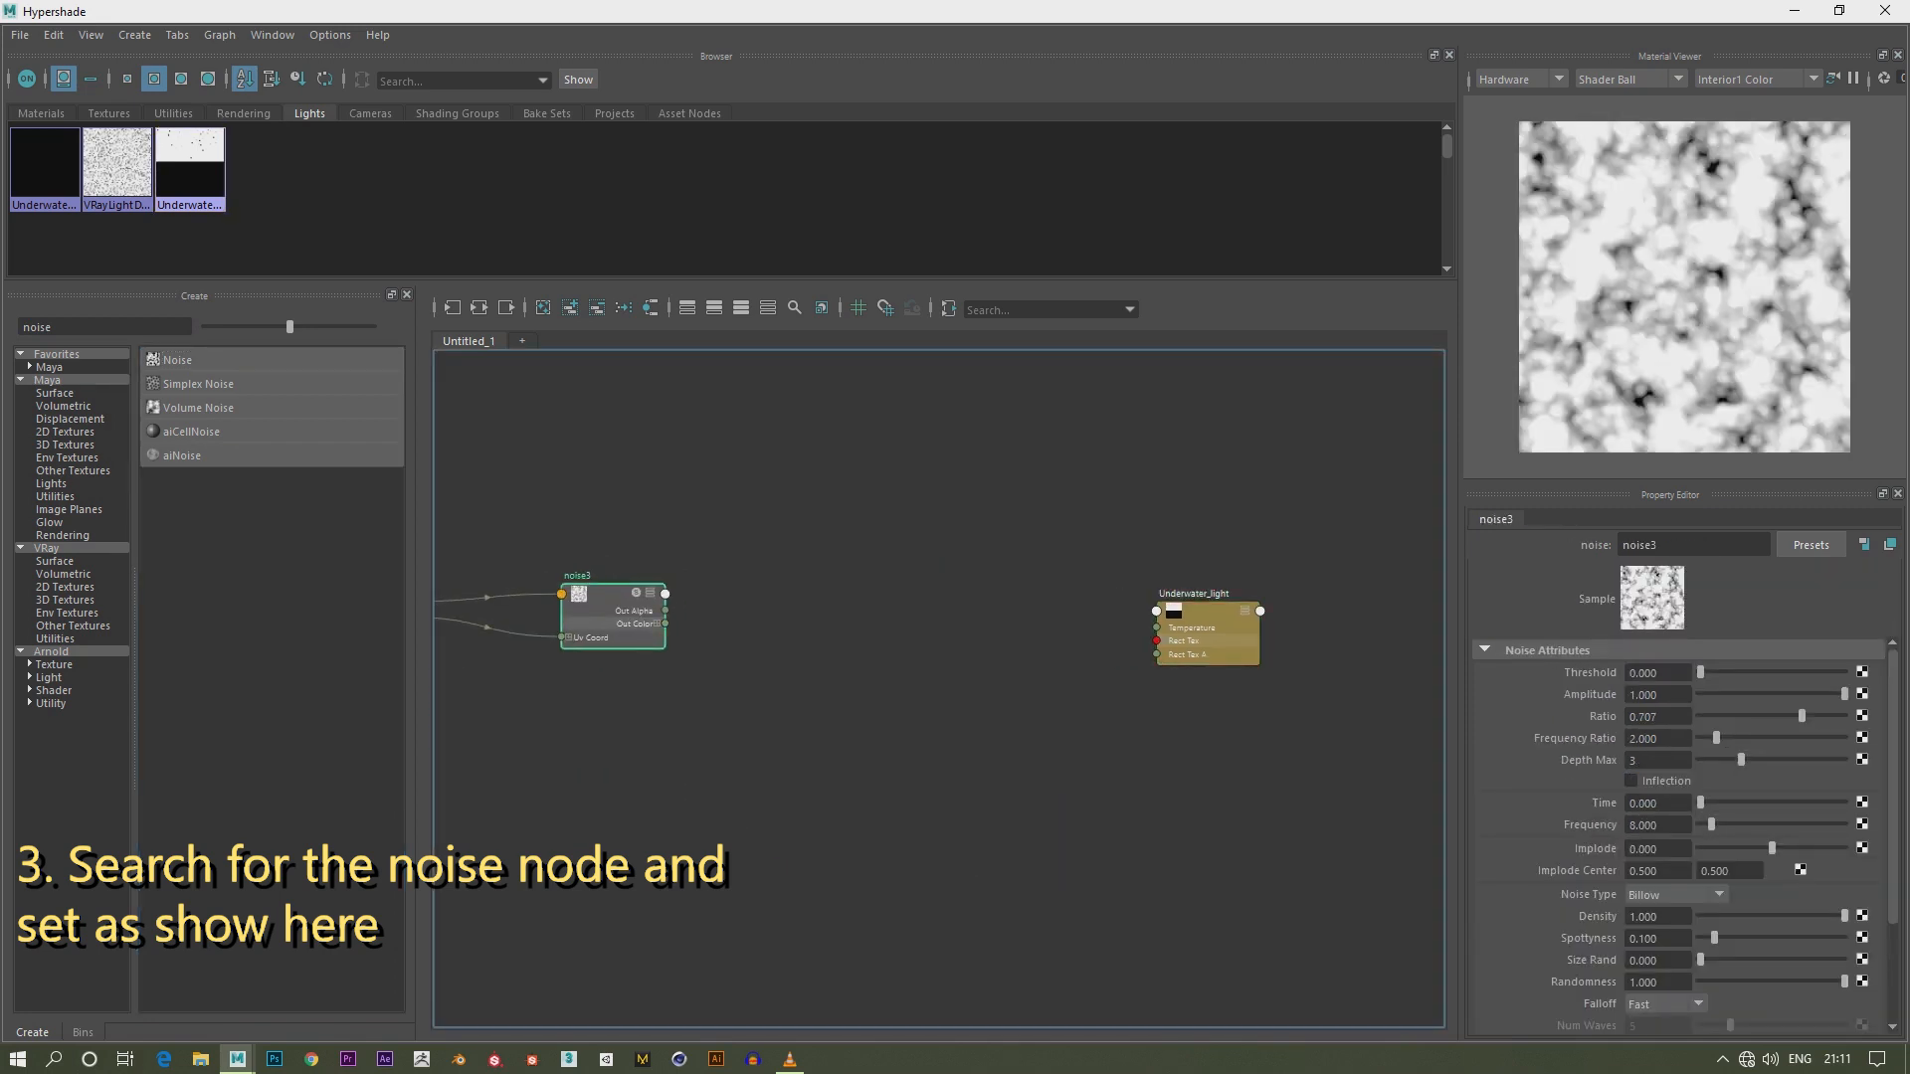
left_click(1632, 780)
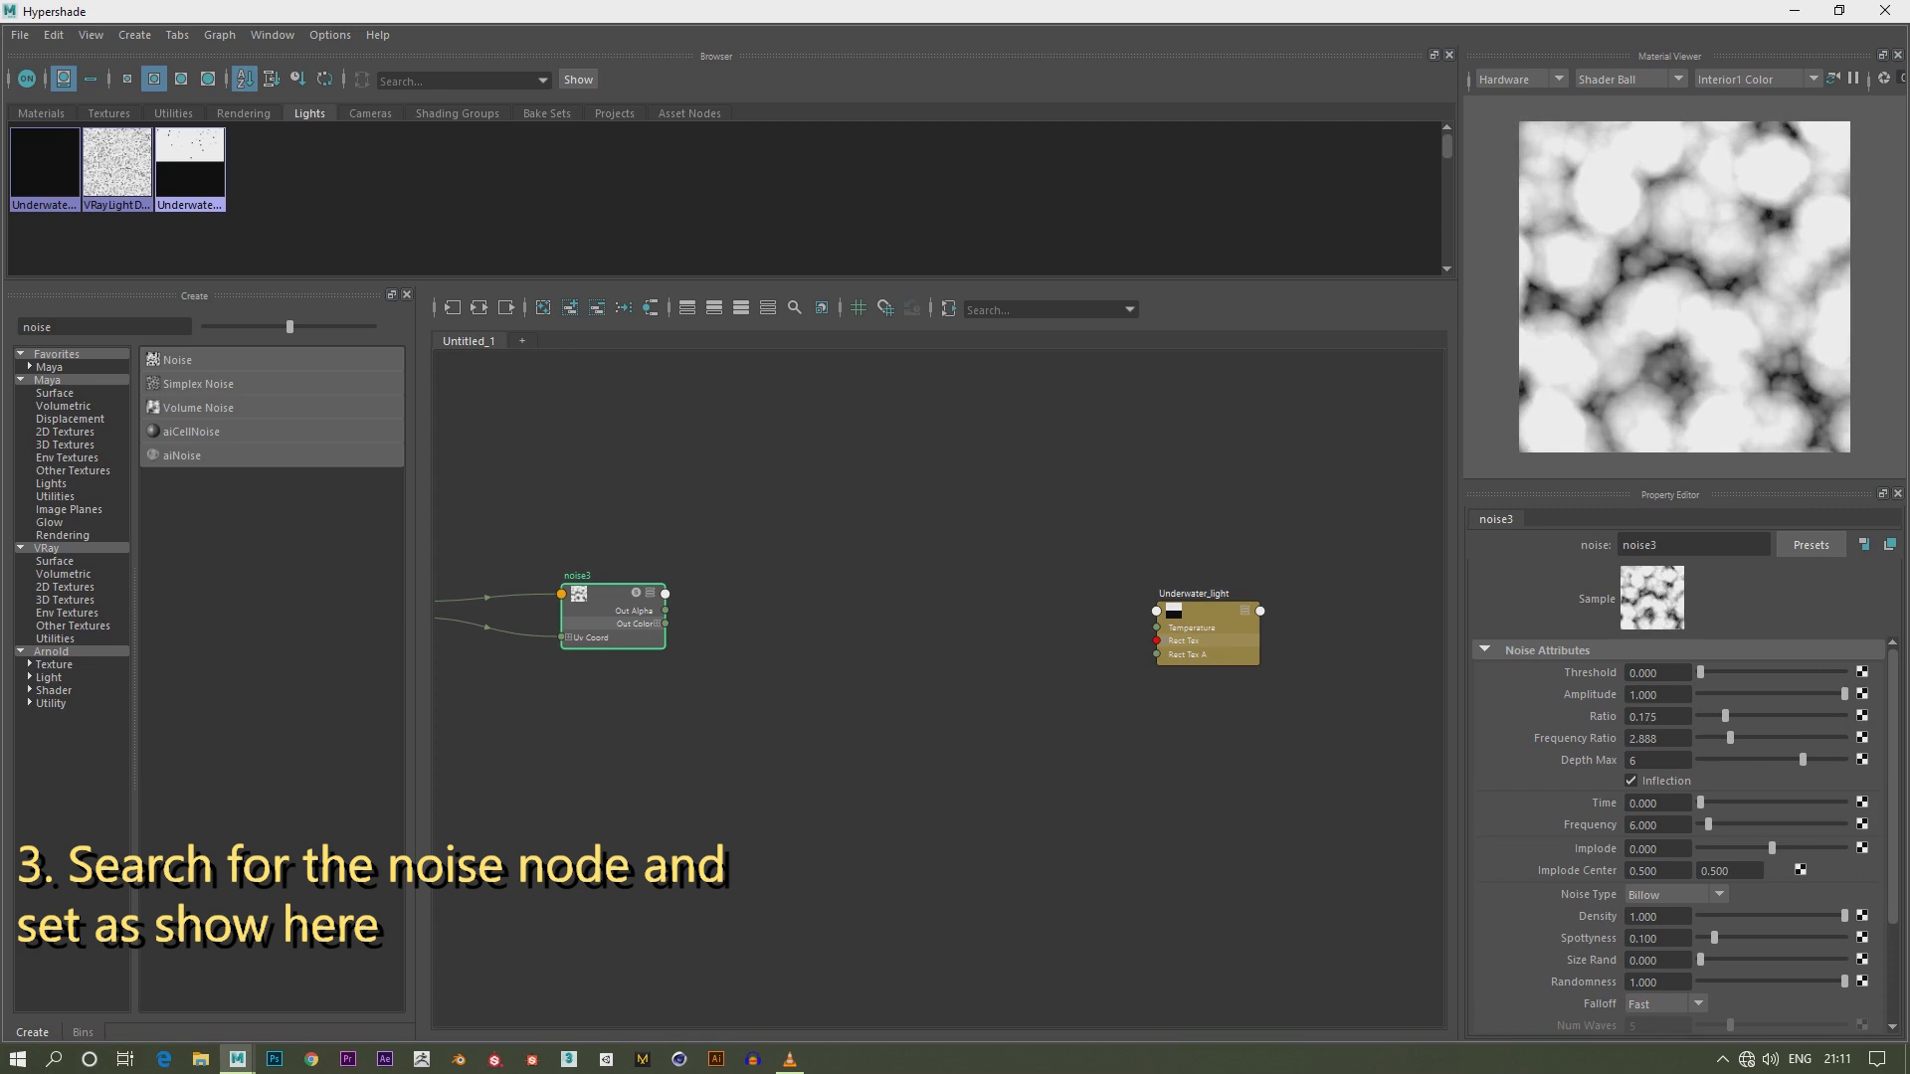
left_click(1717, 895)
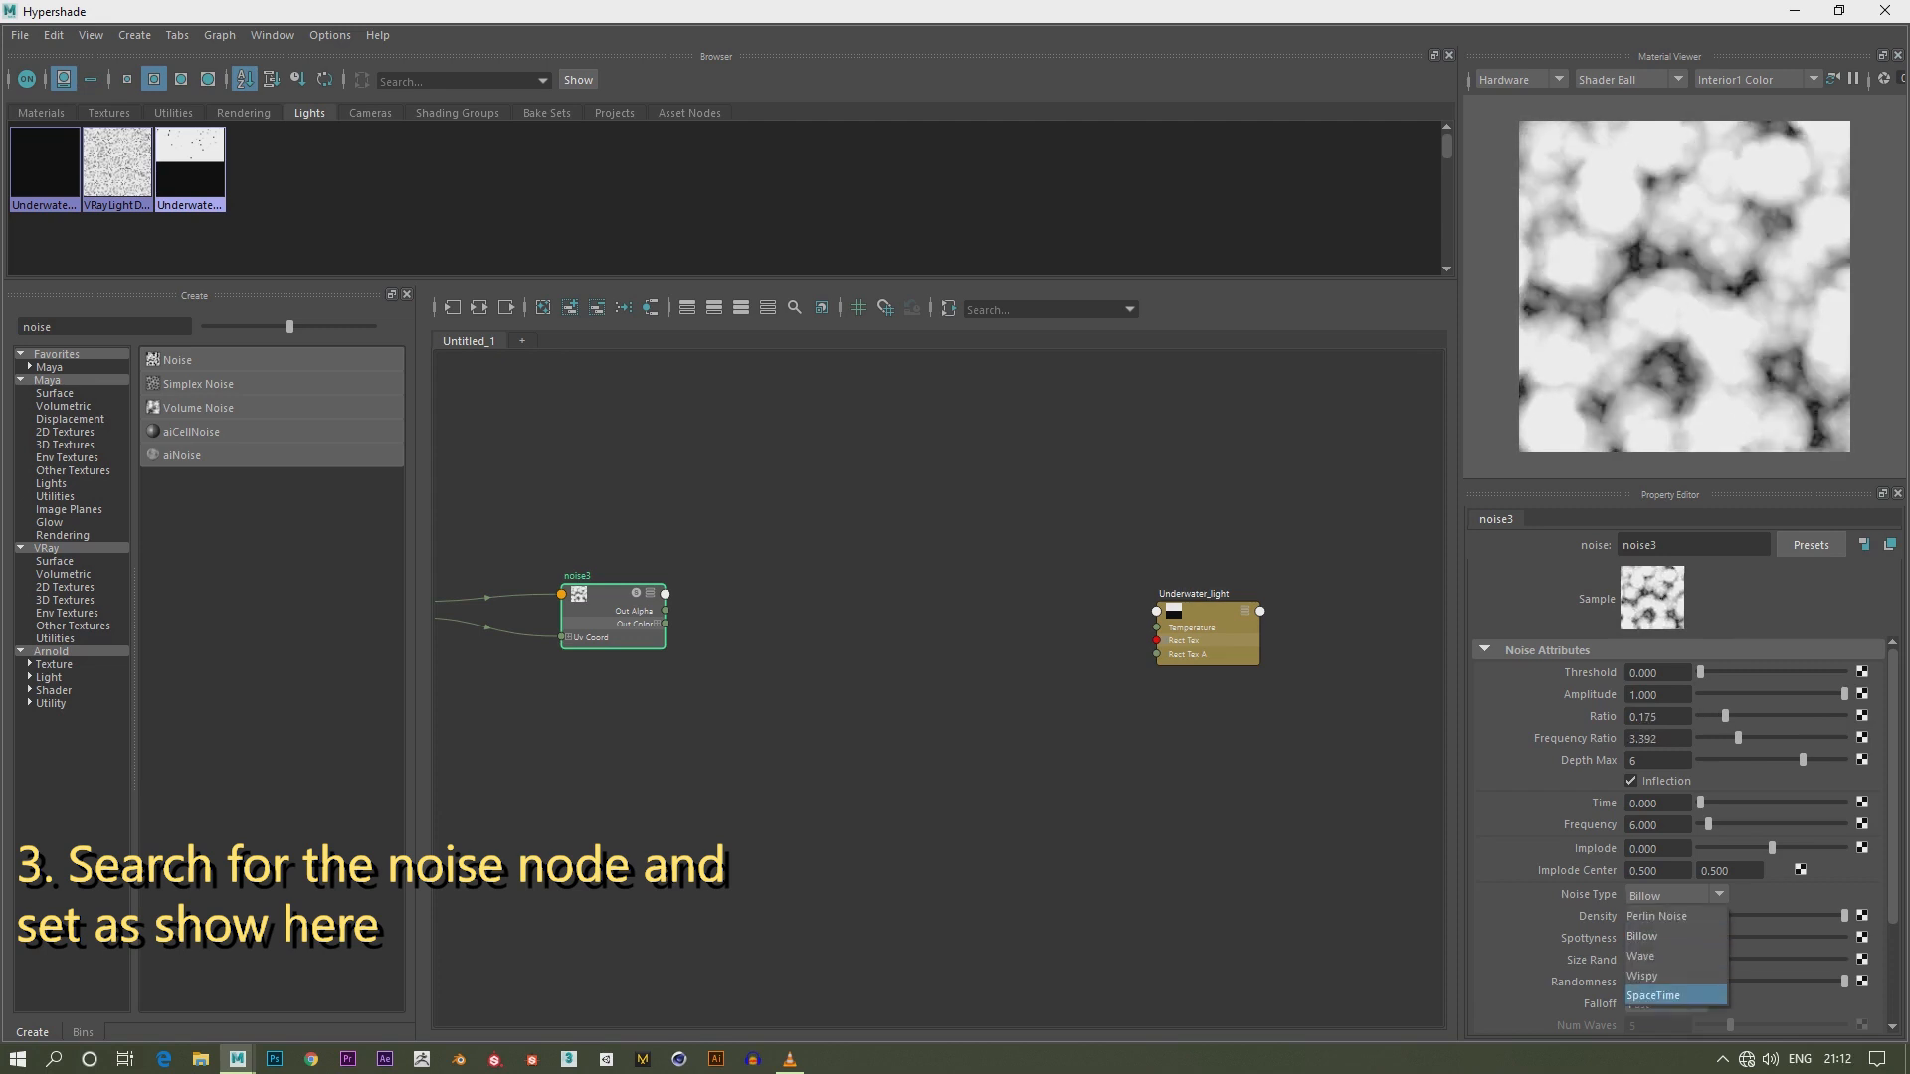
left_click(1653, 995)
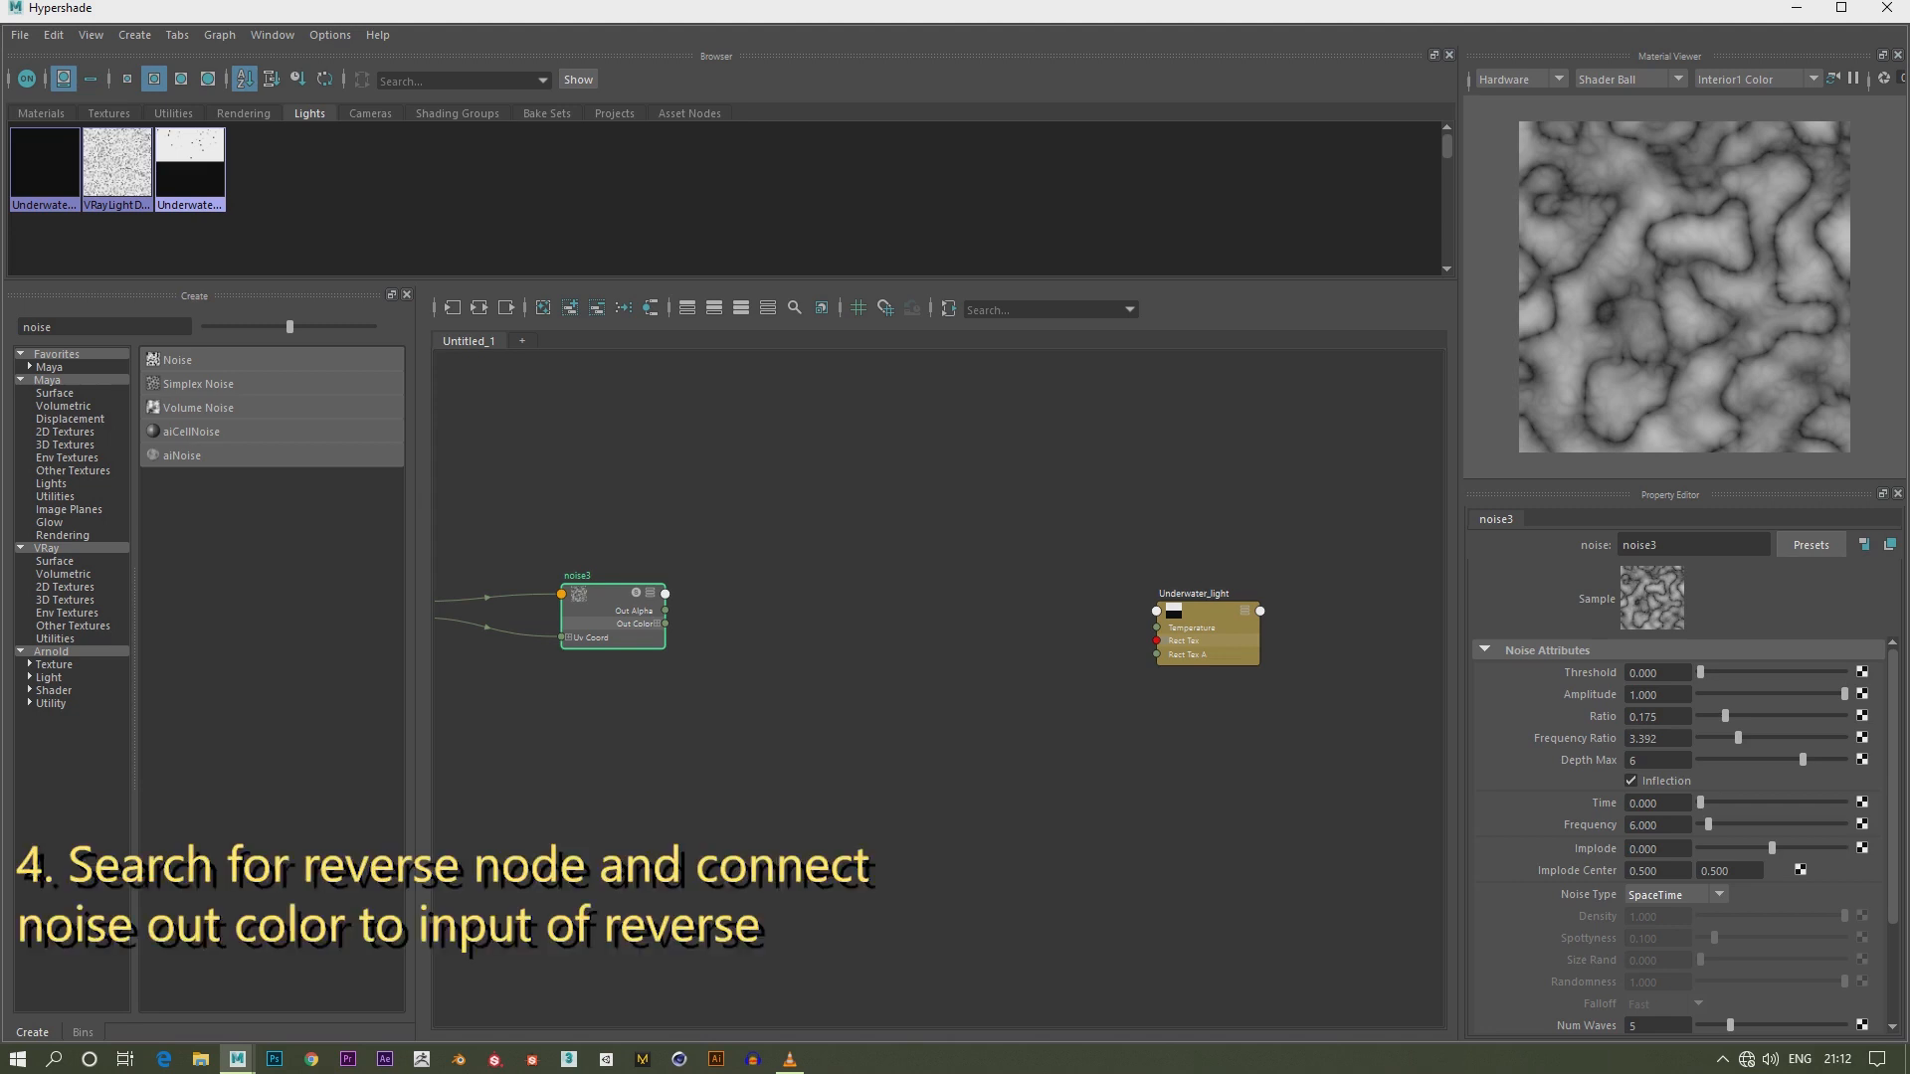
Create a Reverse node, feed noise3 Out Color into it and into the light's texture
type("reve")
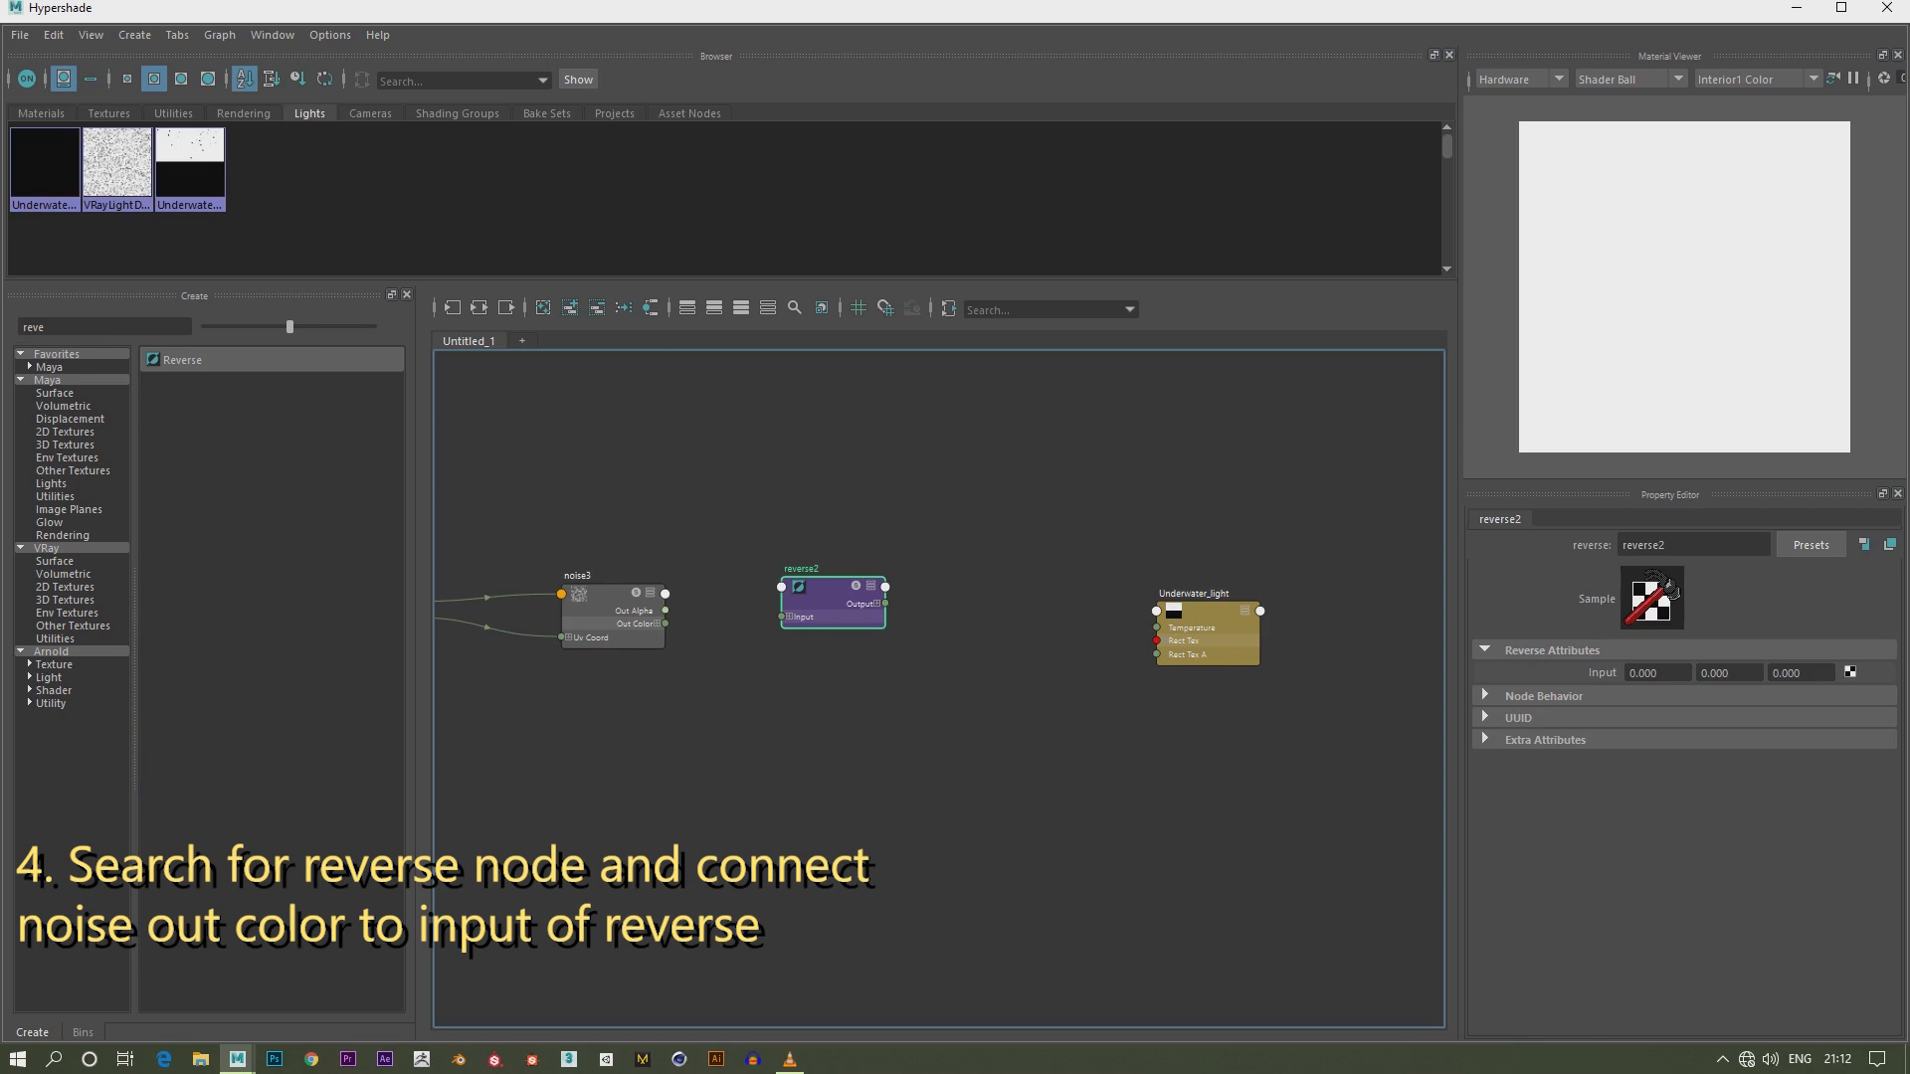
left_click_drag(664, 623, 782, 617)
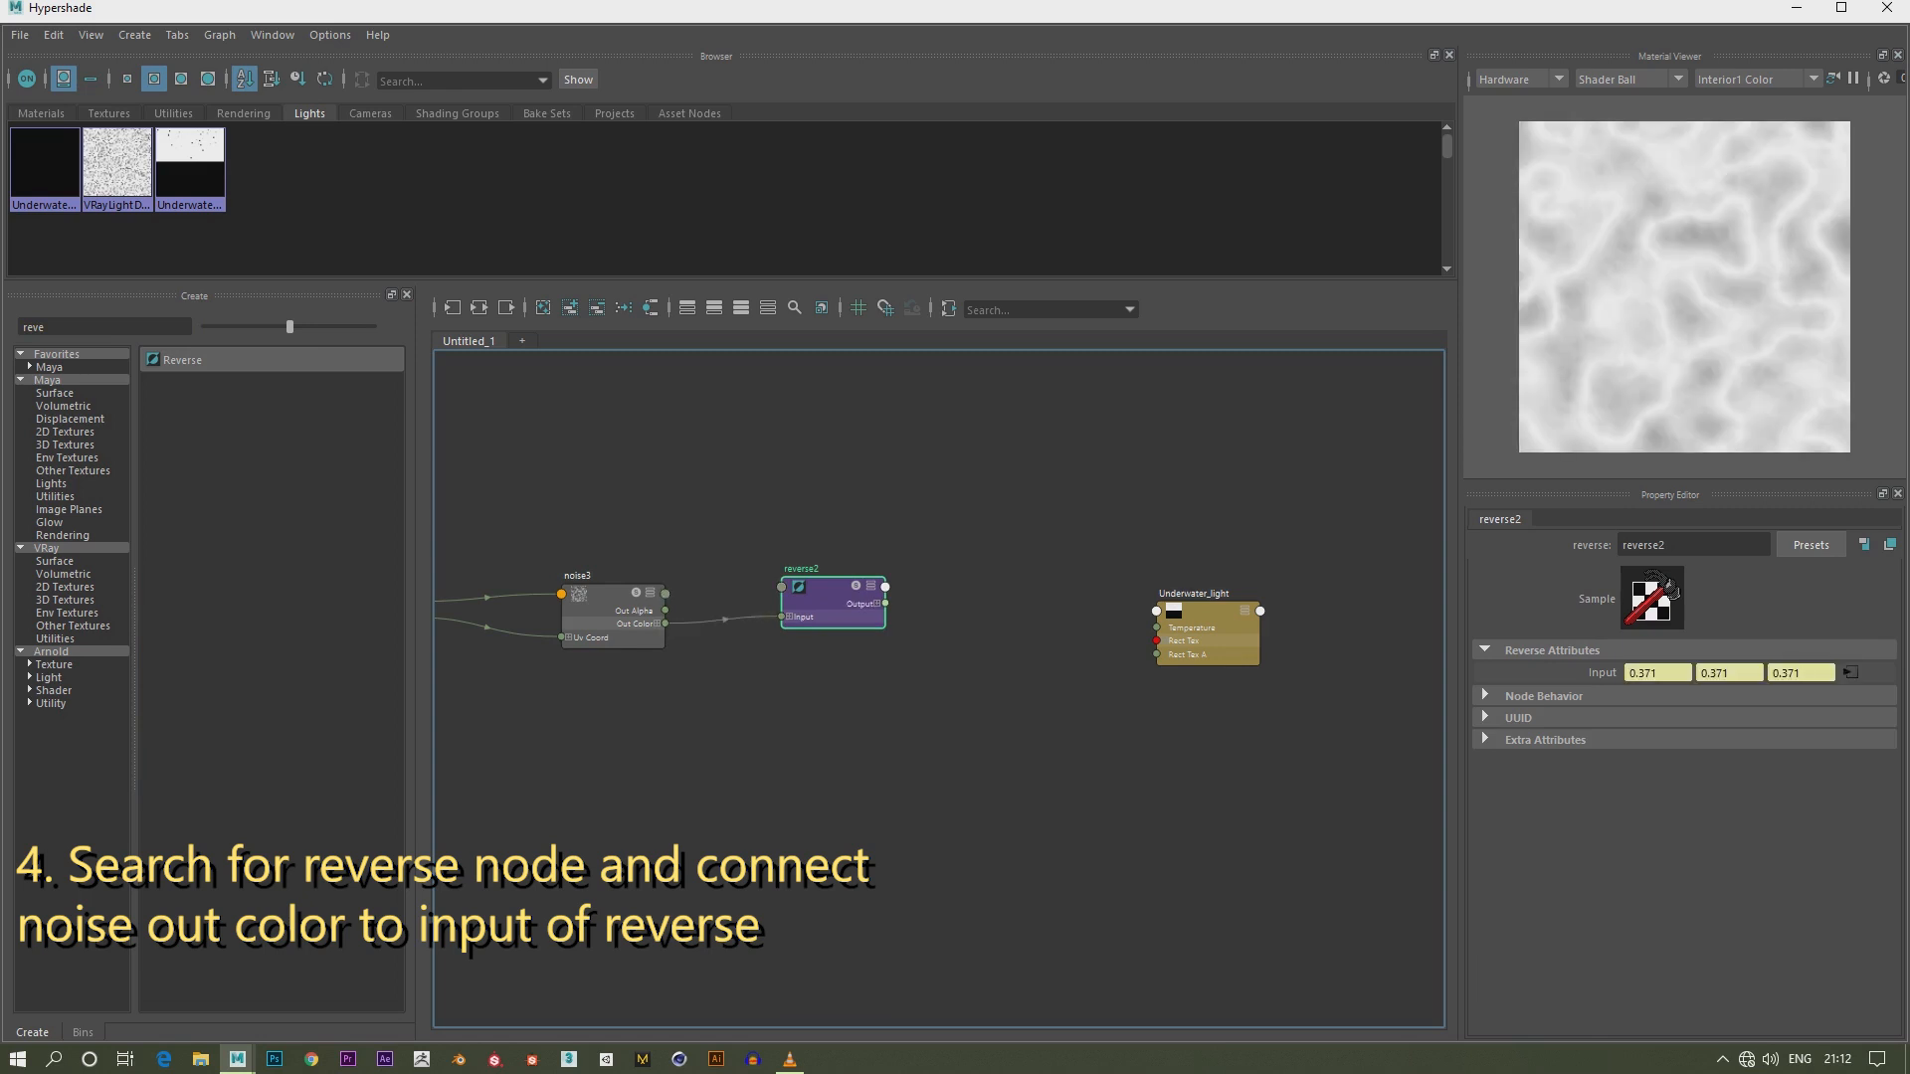
left_click_drag(832, 601, 794, 593)
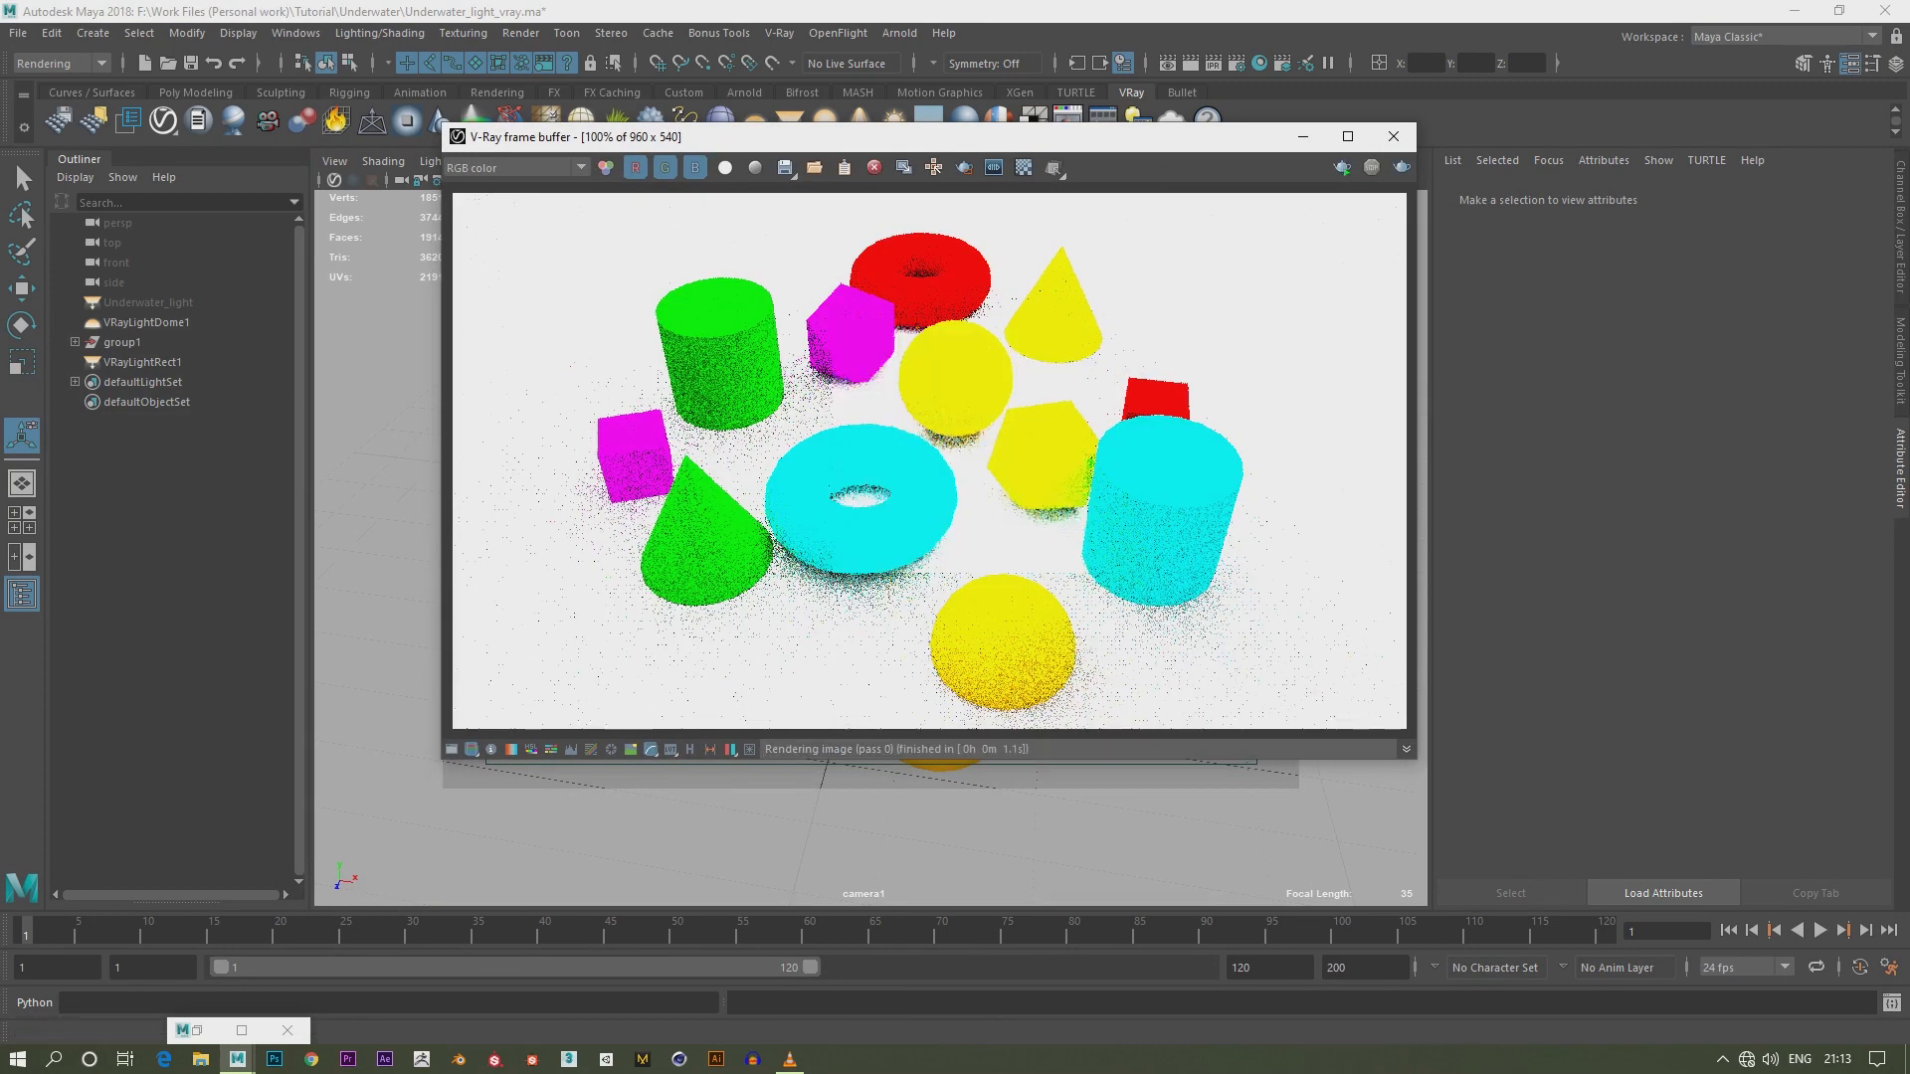
Start a V-Ray test render and select VRayLightRect1 in the Outliner
left_click(144, 362)
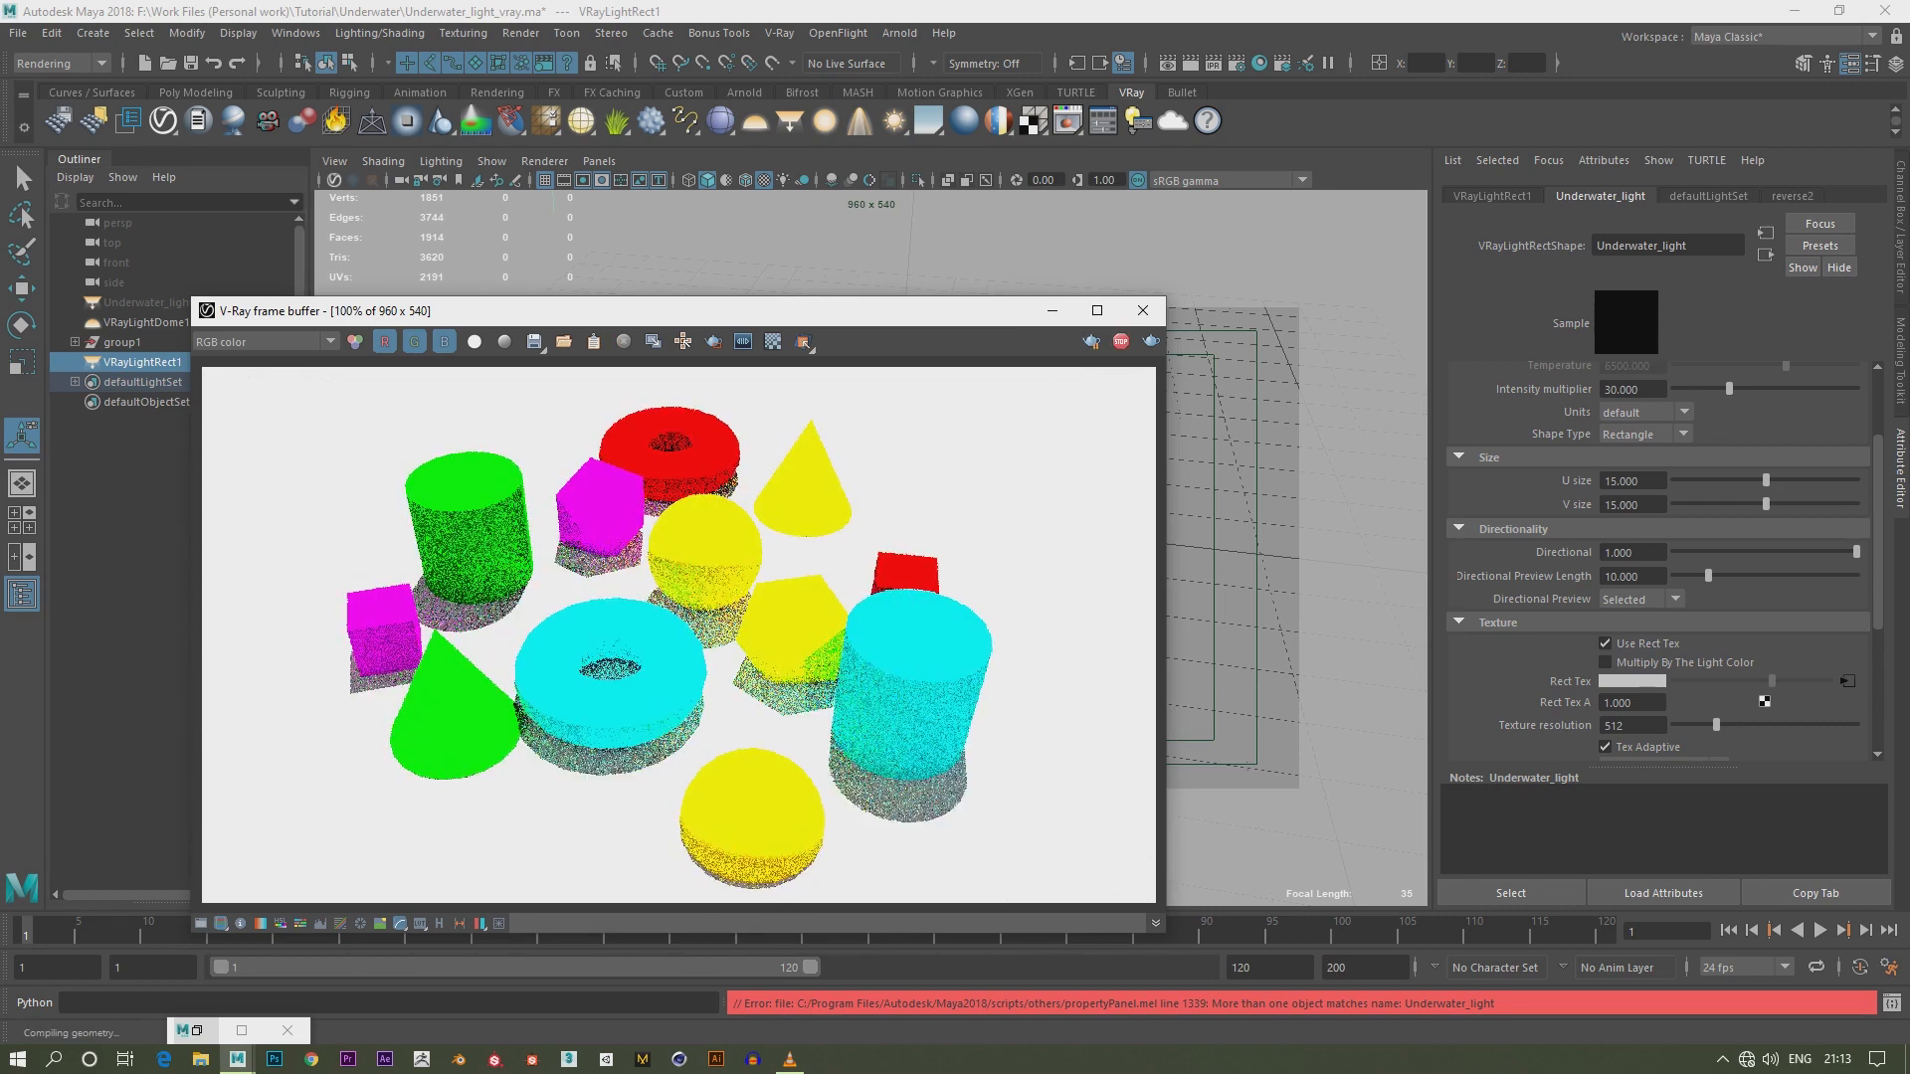
left_click(599, 159)
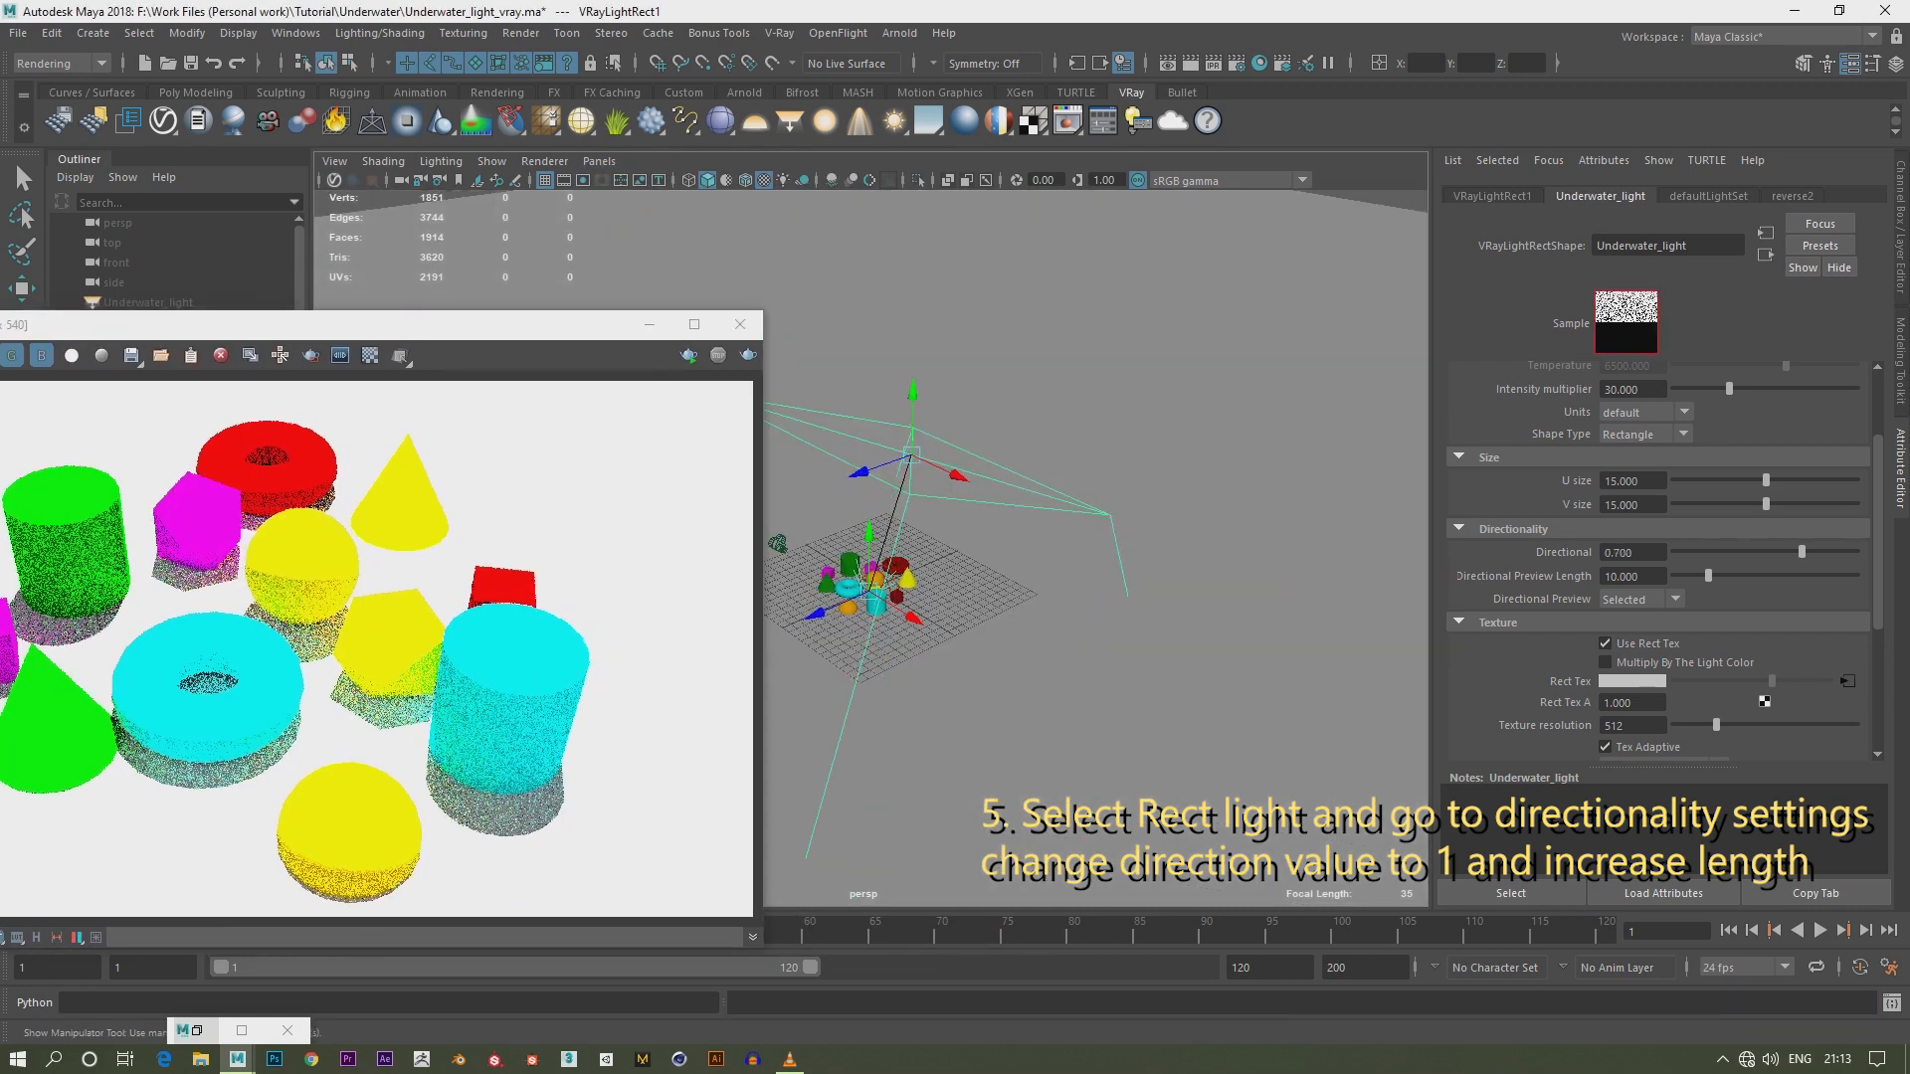
Set the light's Directional to 1.000 and search for a color node in Hypershade
type("1.000")
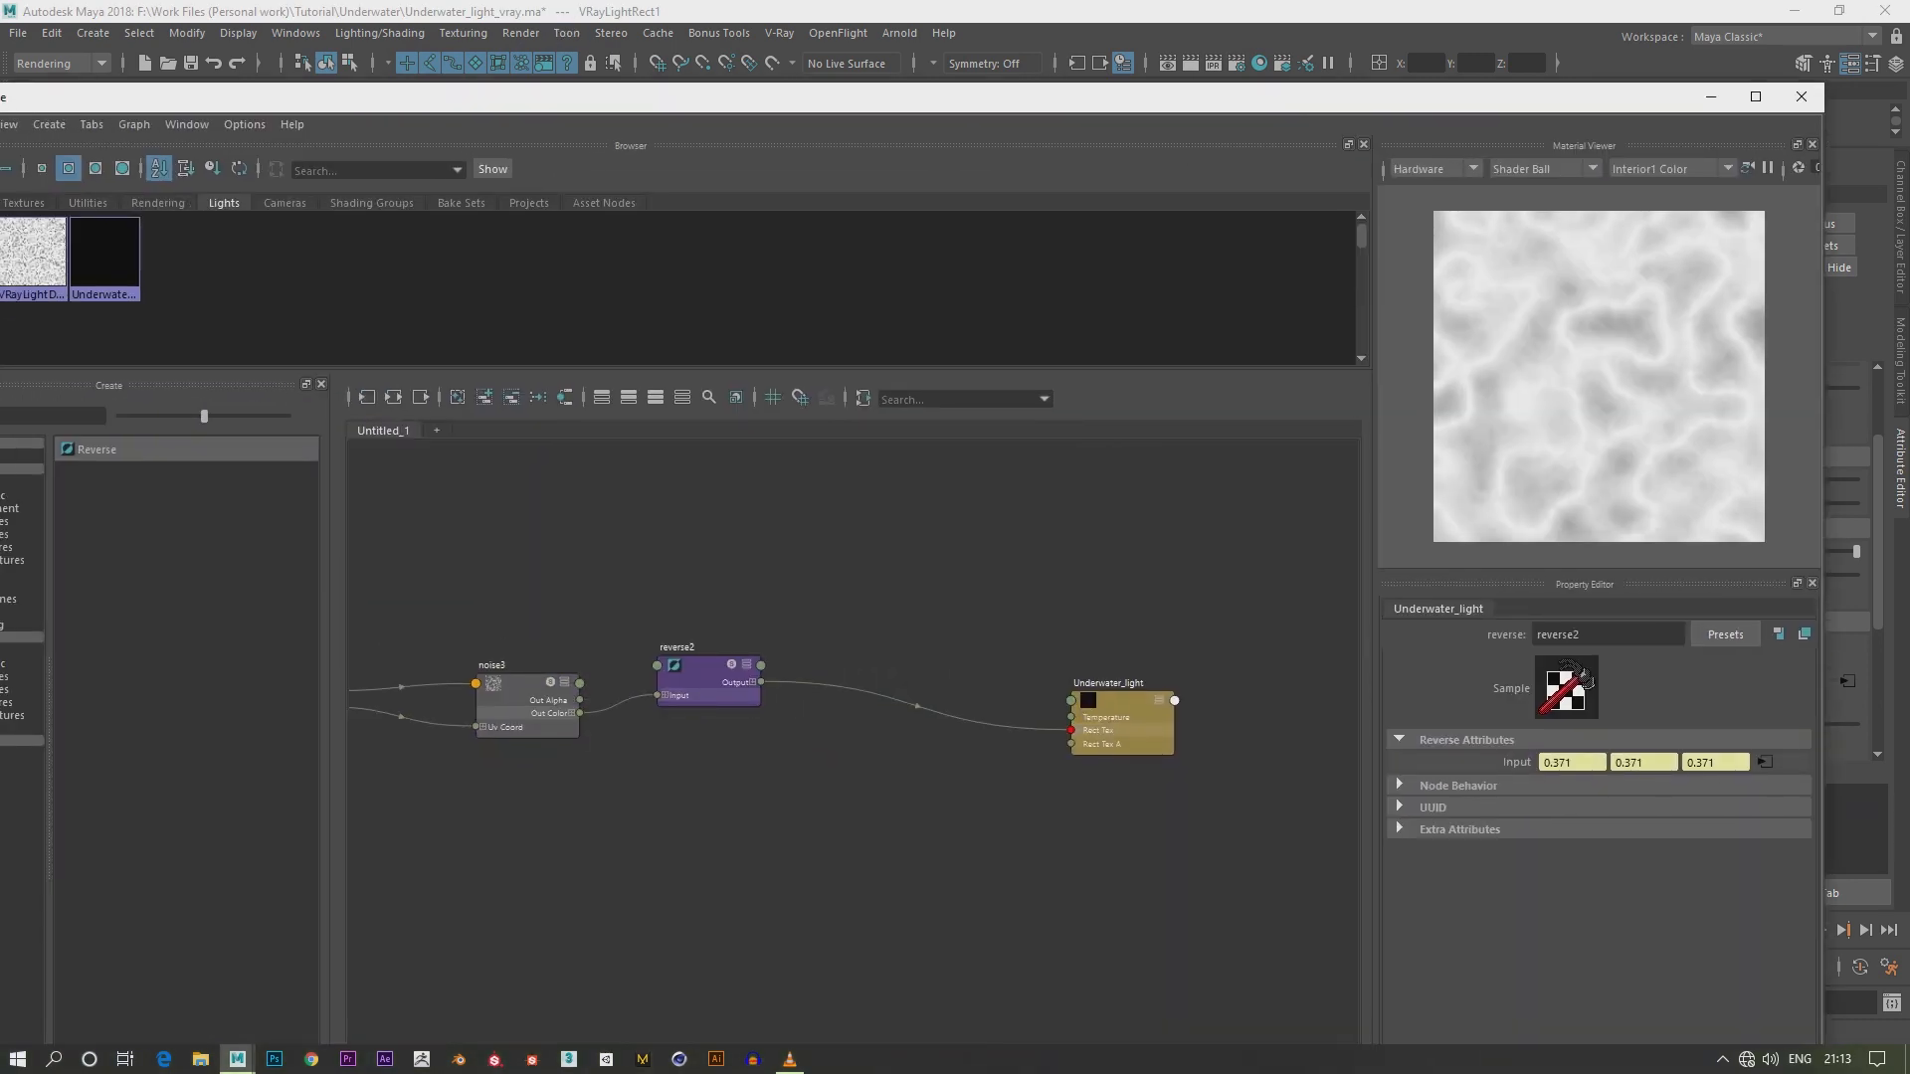
type("color")
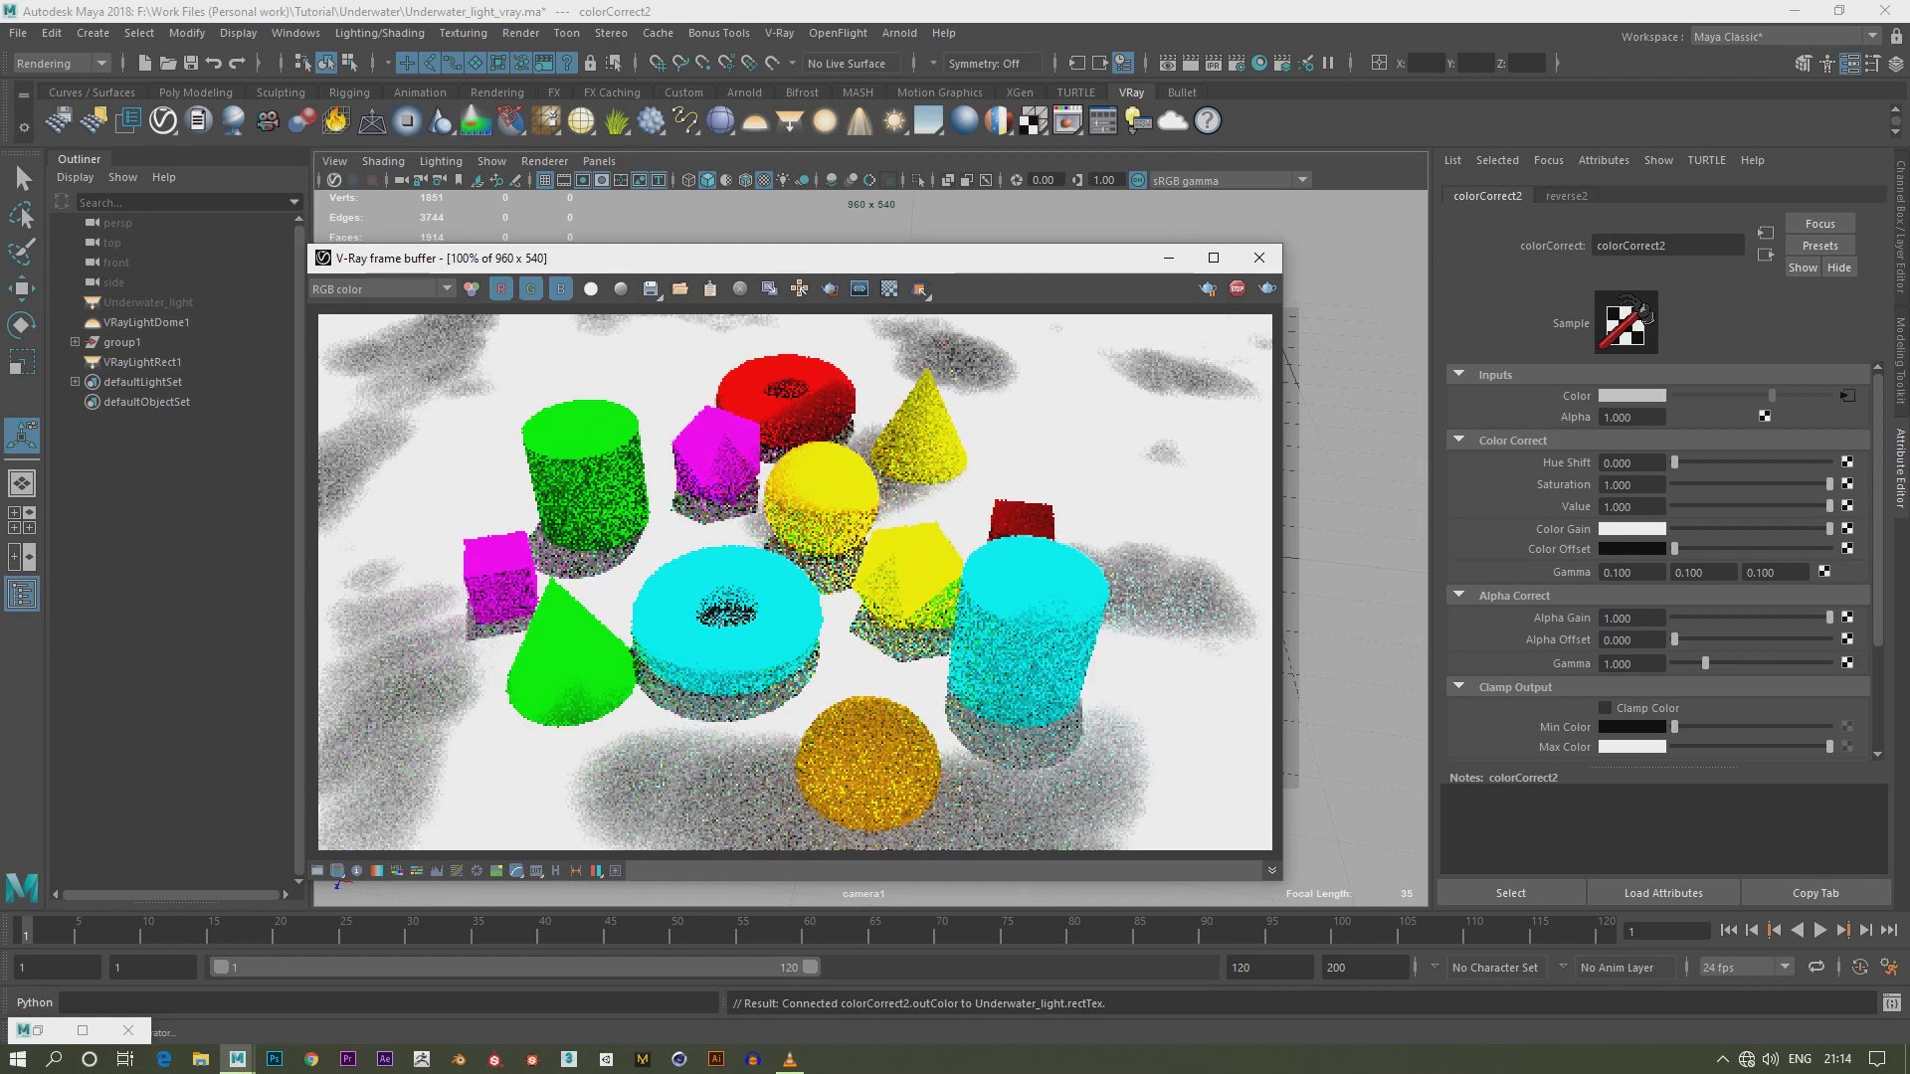
Connect colorCorrect outColor to Underwater_light.rectTex with Gamma 0.1 and re-render
left_click(599, 162)
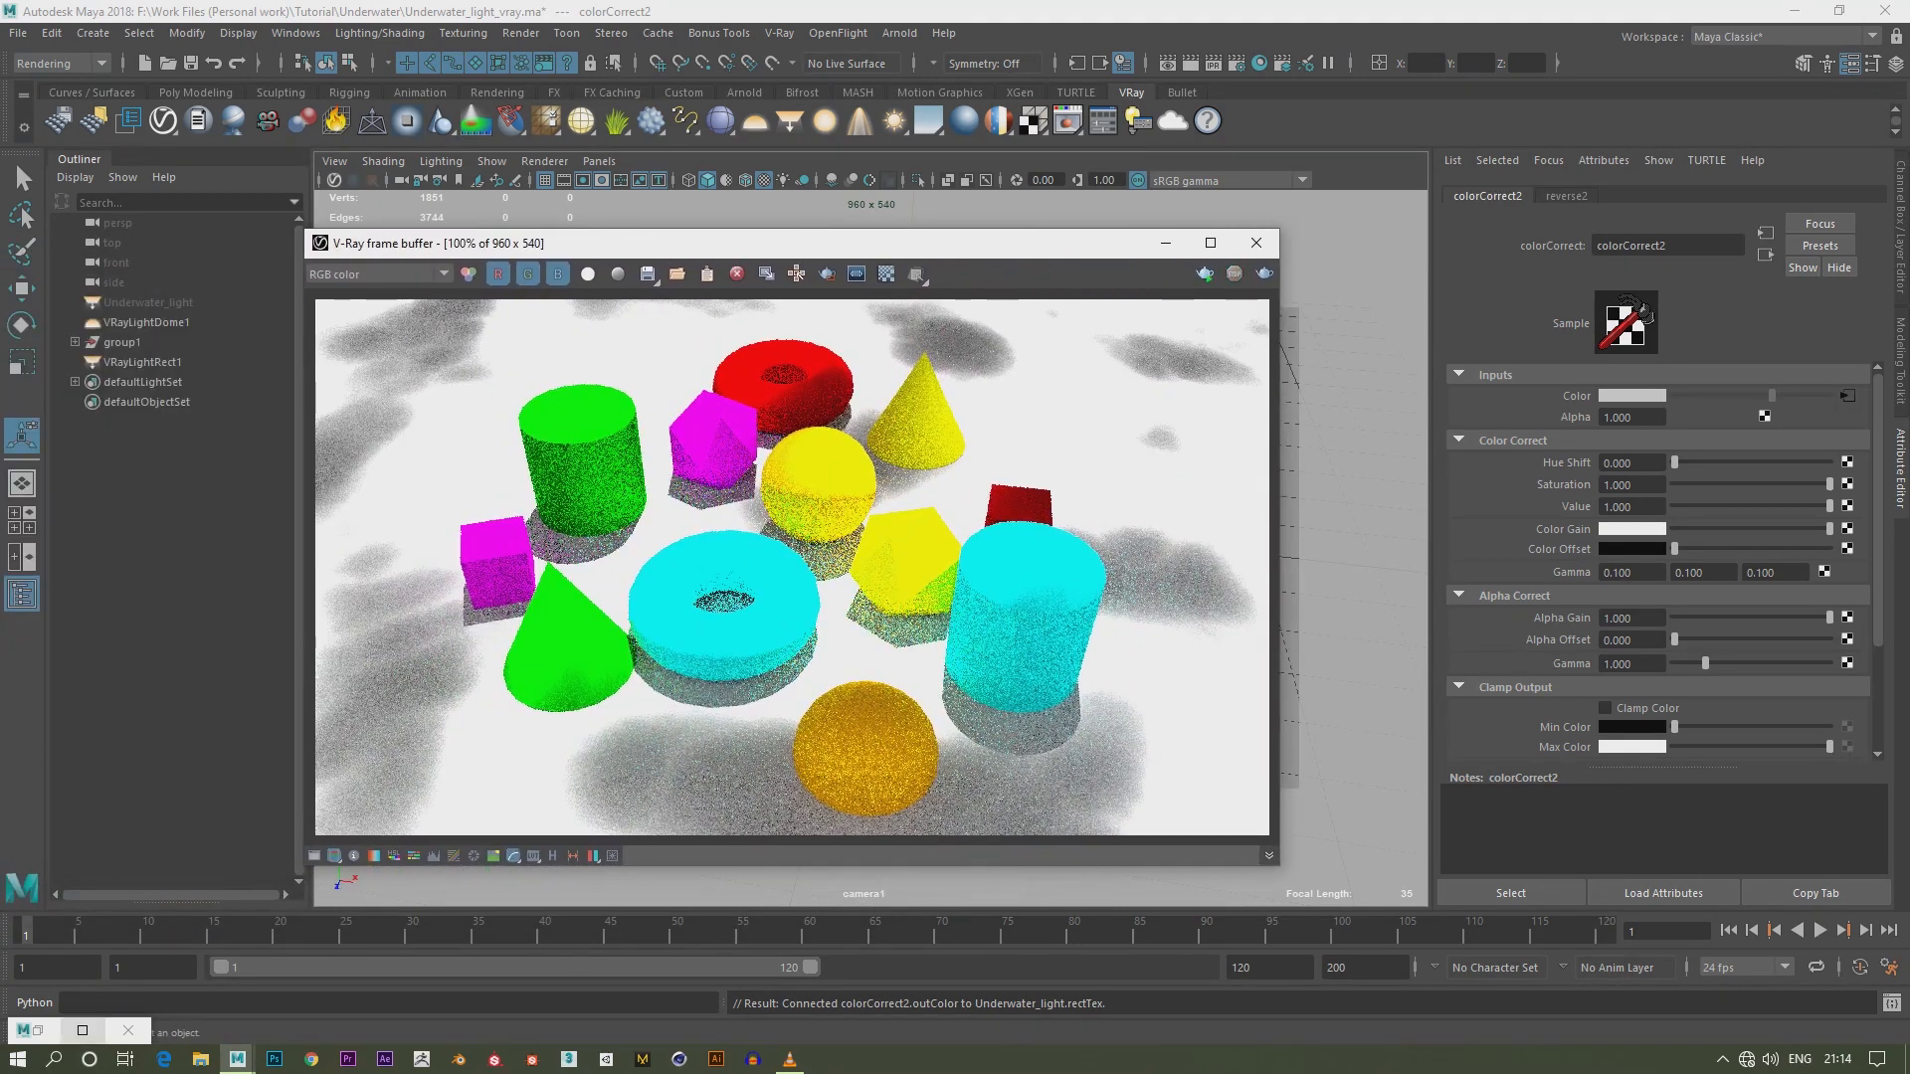
left_click(1255, 243)
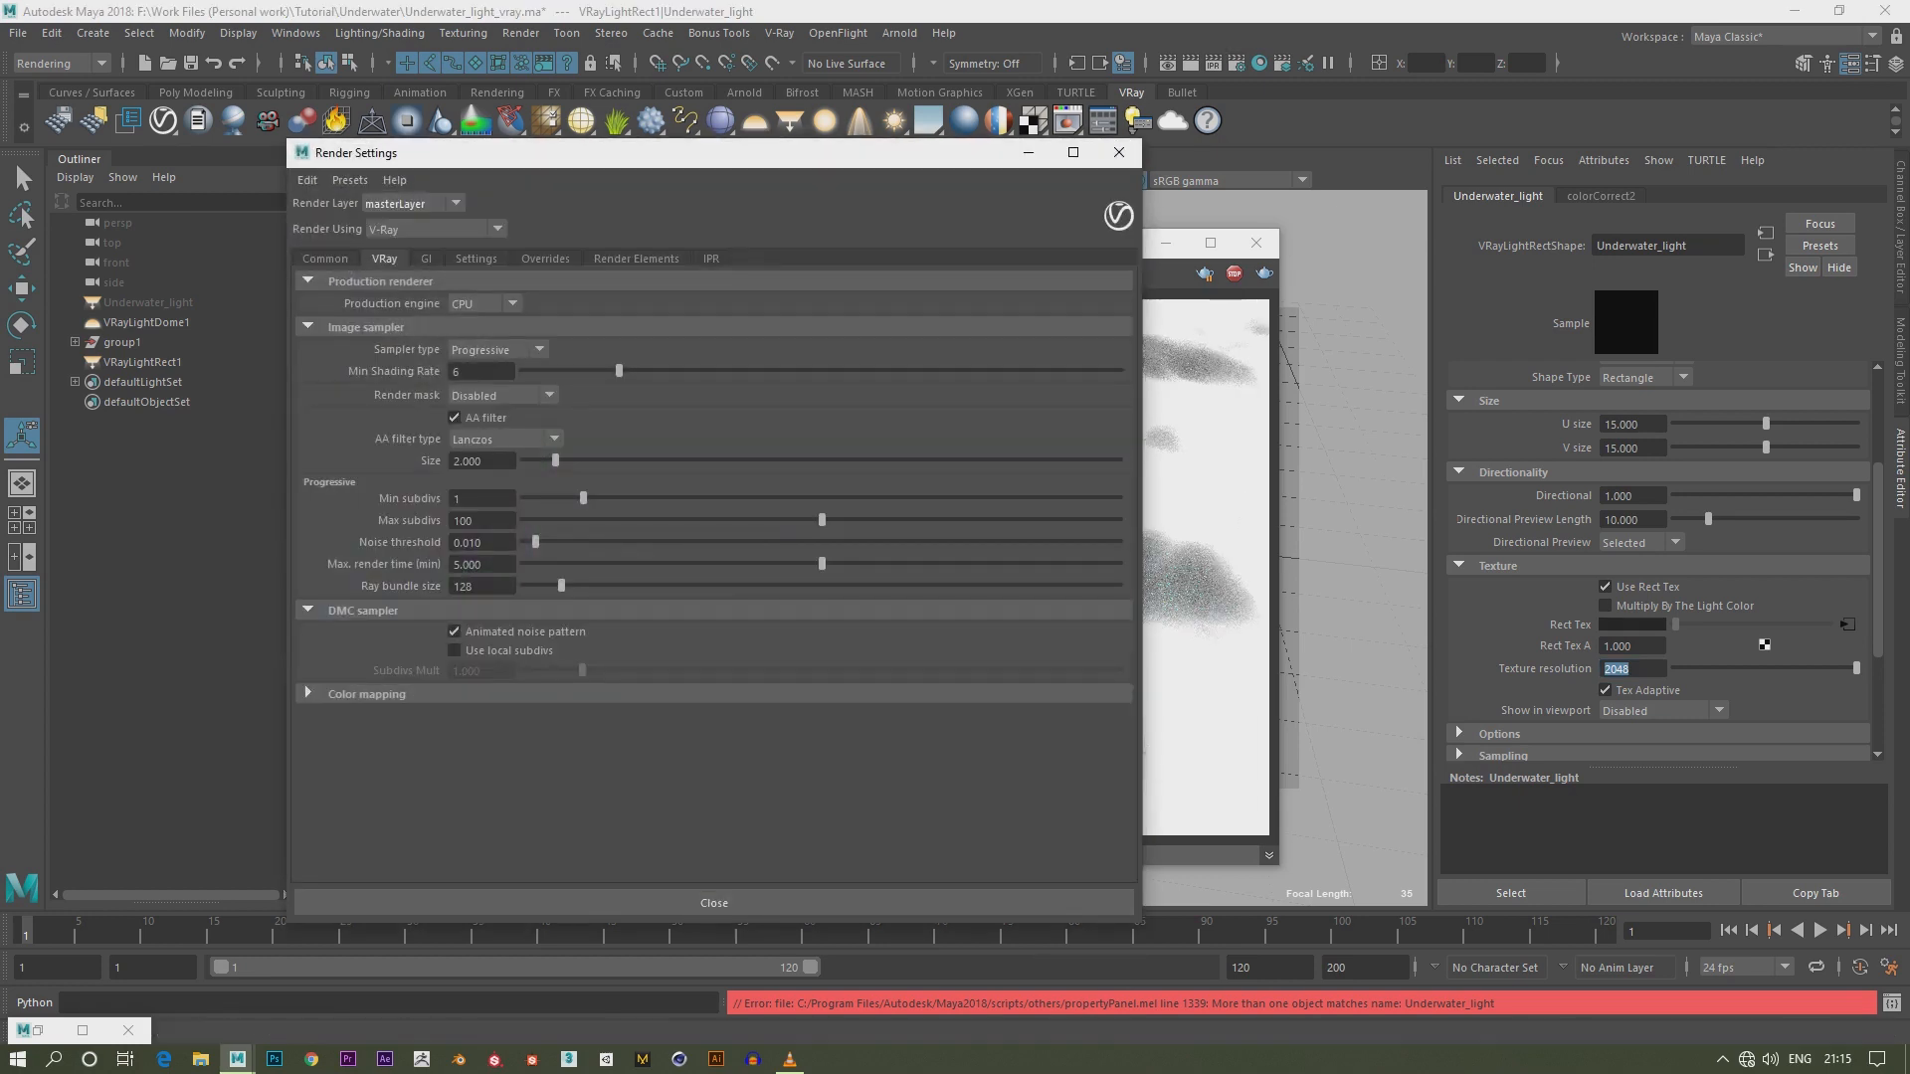
Set texture resolution to 2048 and show the Render Elements list in Render Settings
left_click(635, 259)
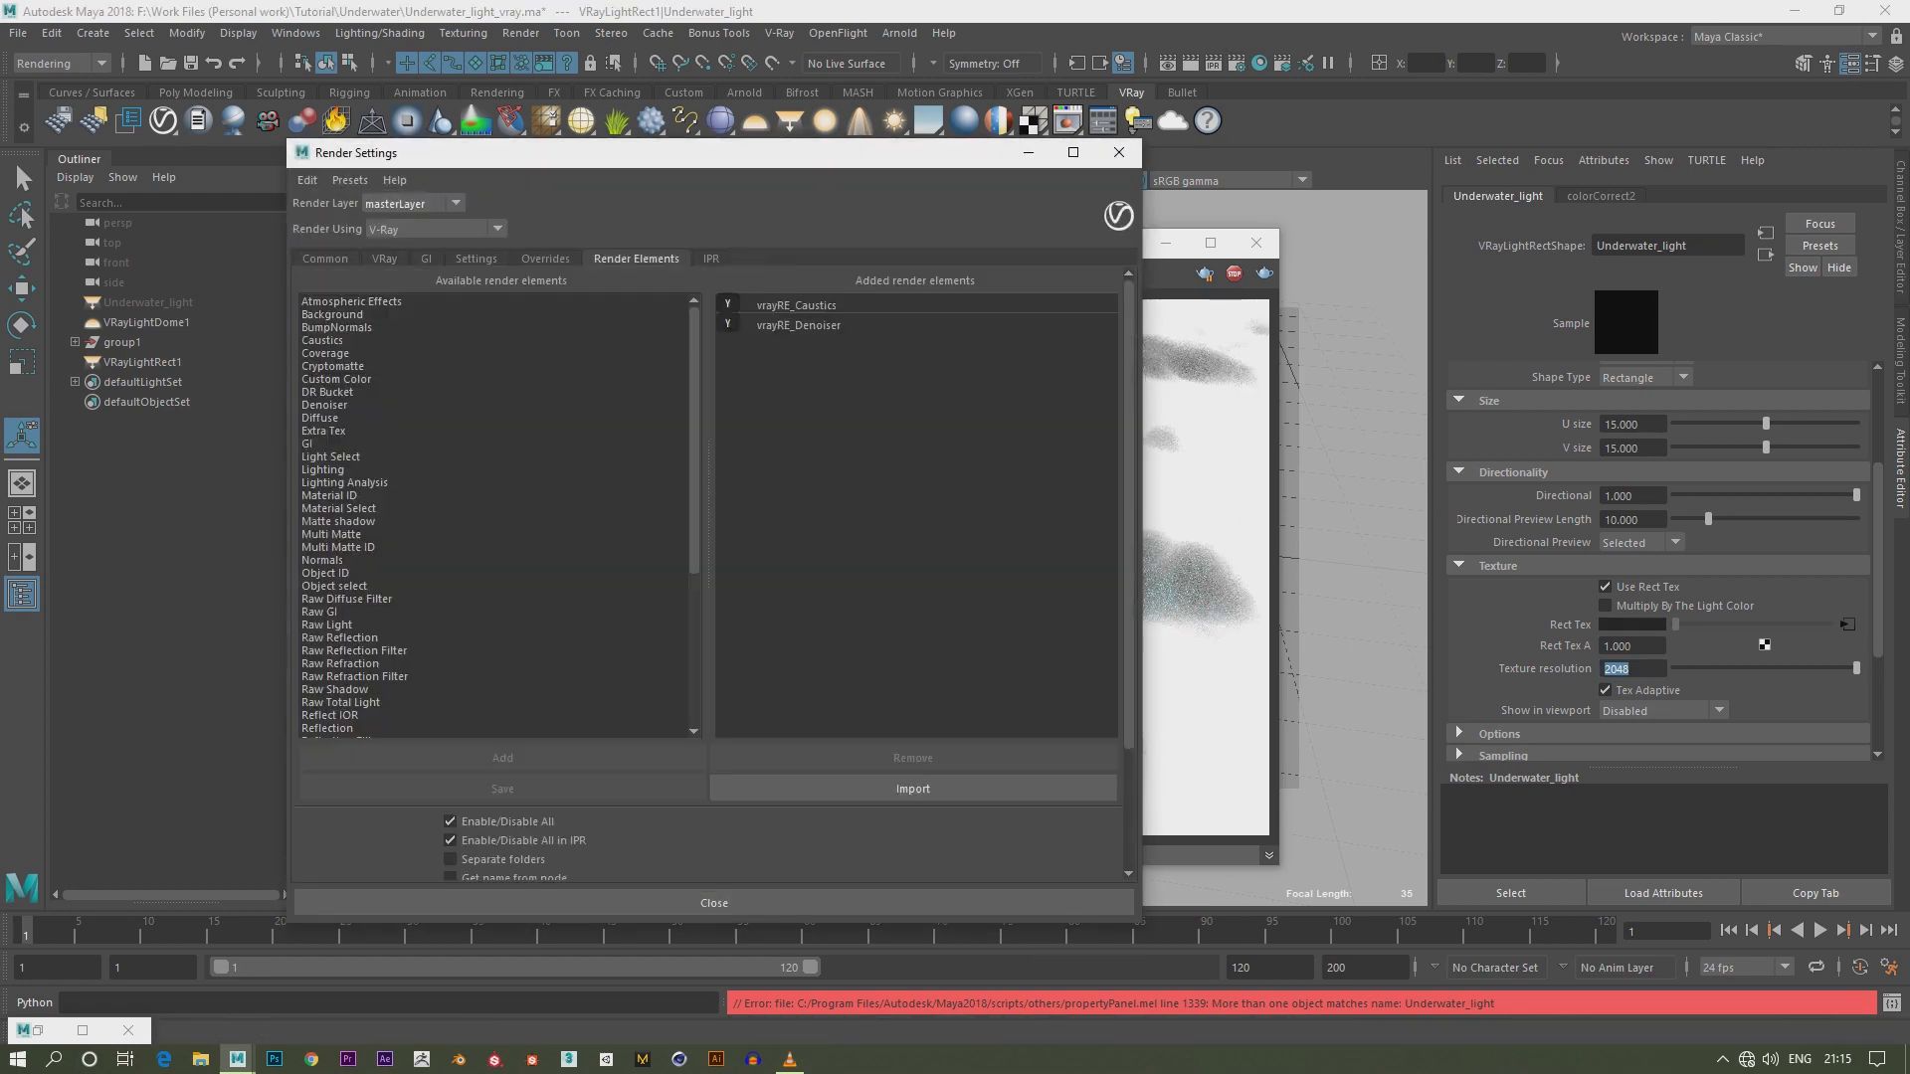
left_click(545, 259)
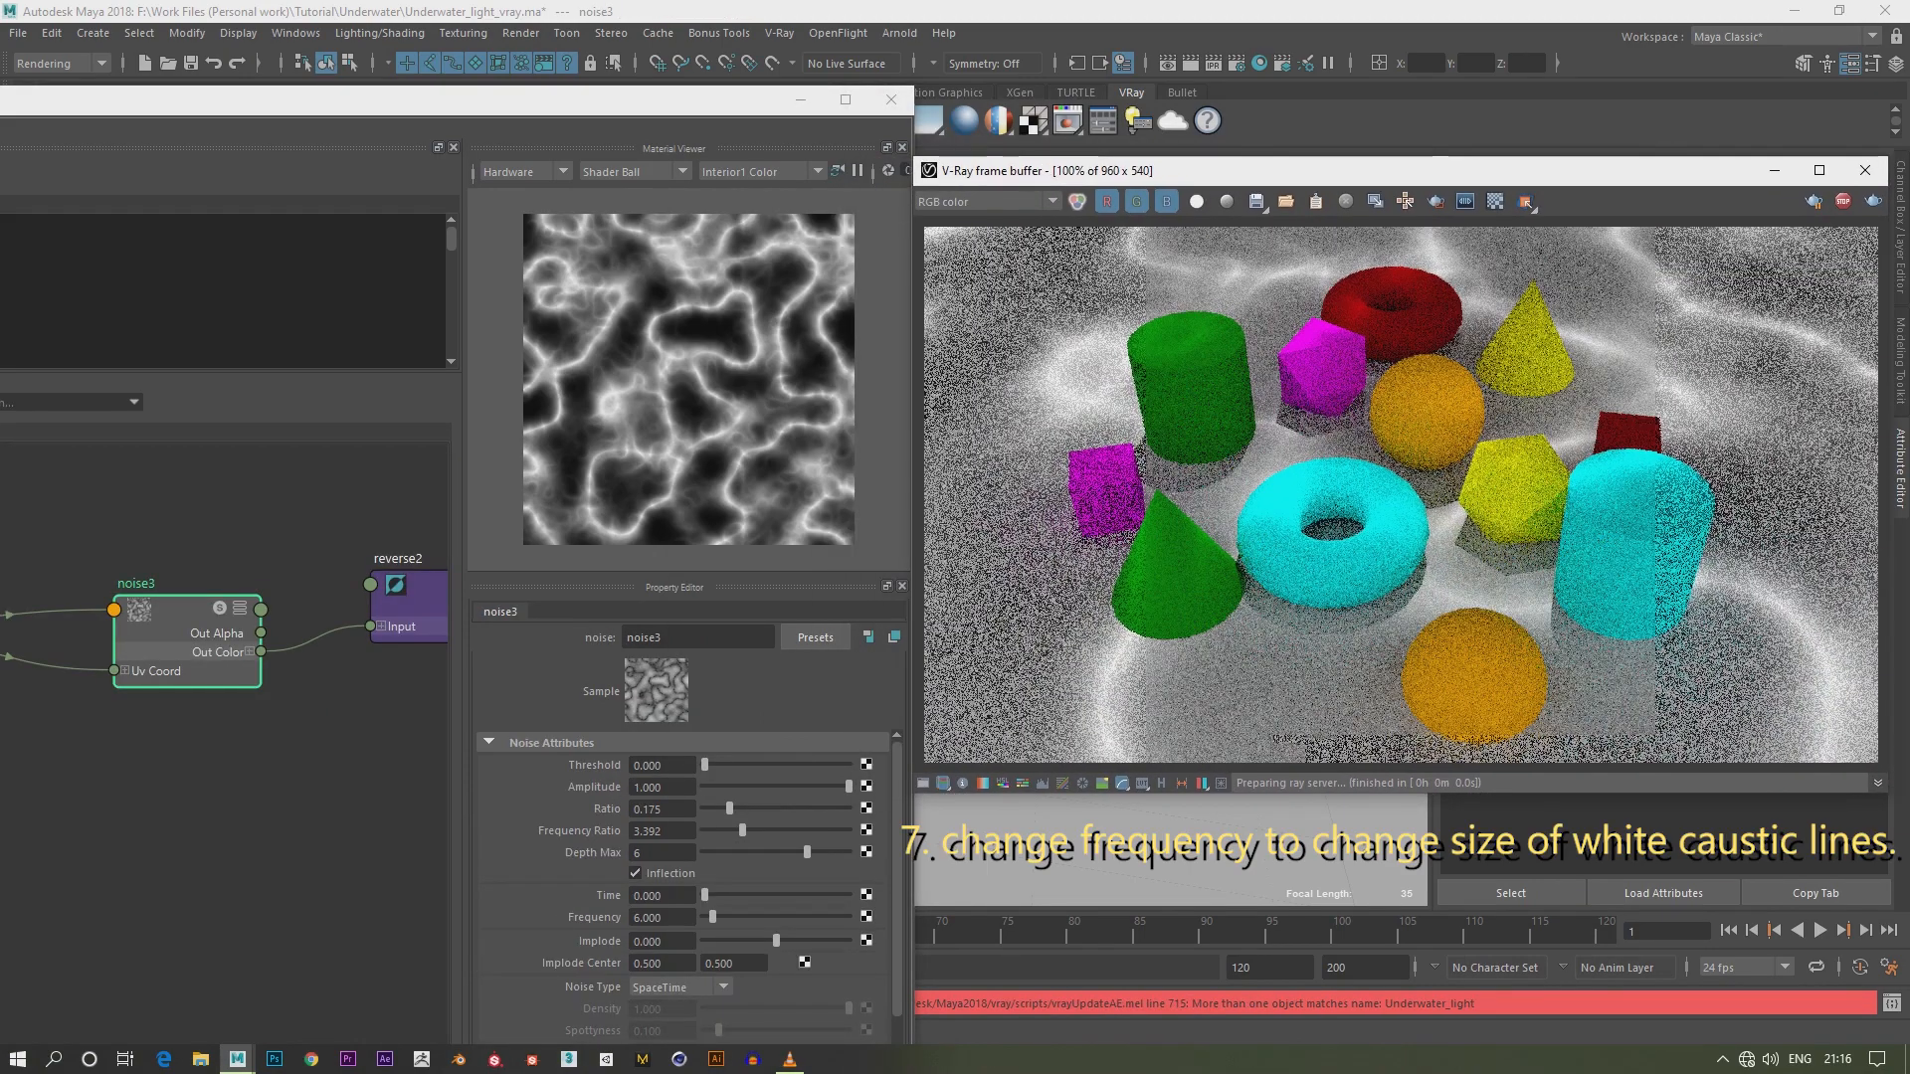
Try noise3 Frequency 20, then 10, and settle on 15 for the caustic lines
type("20.000")
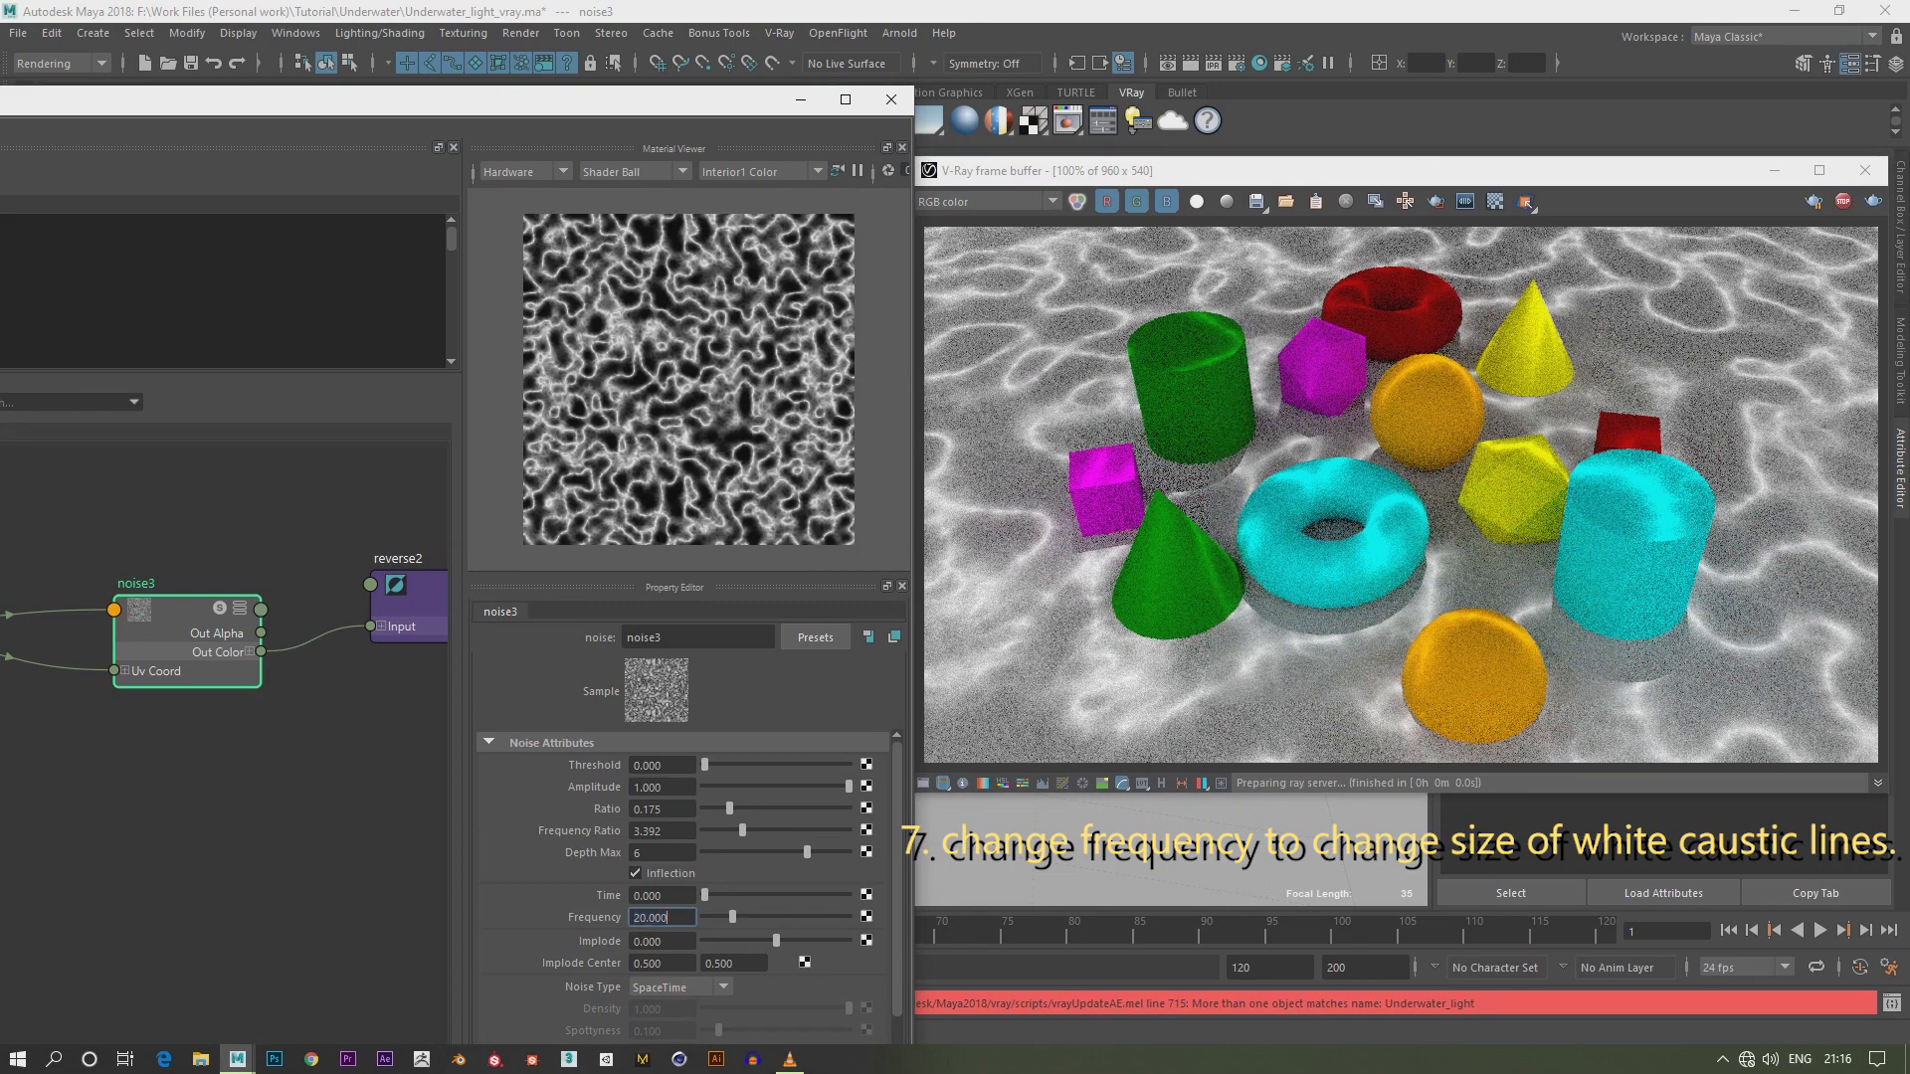
type("10.000")
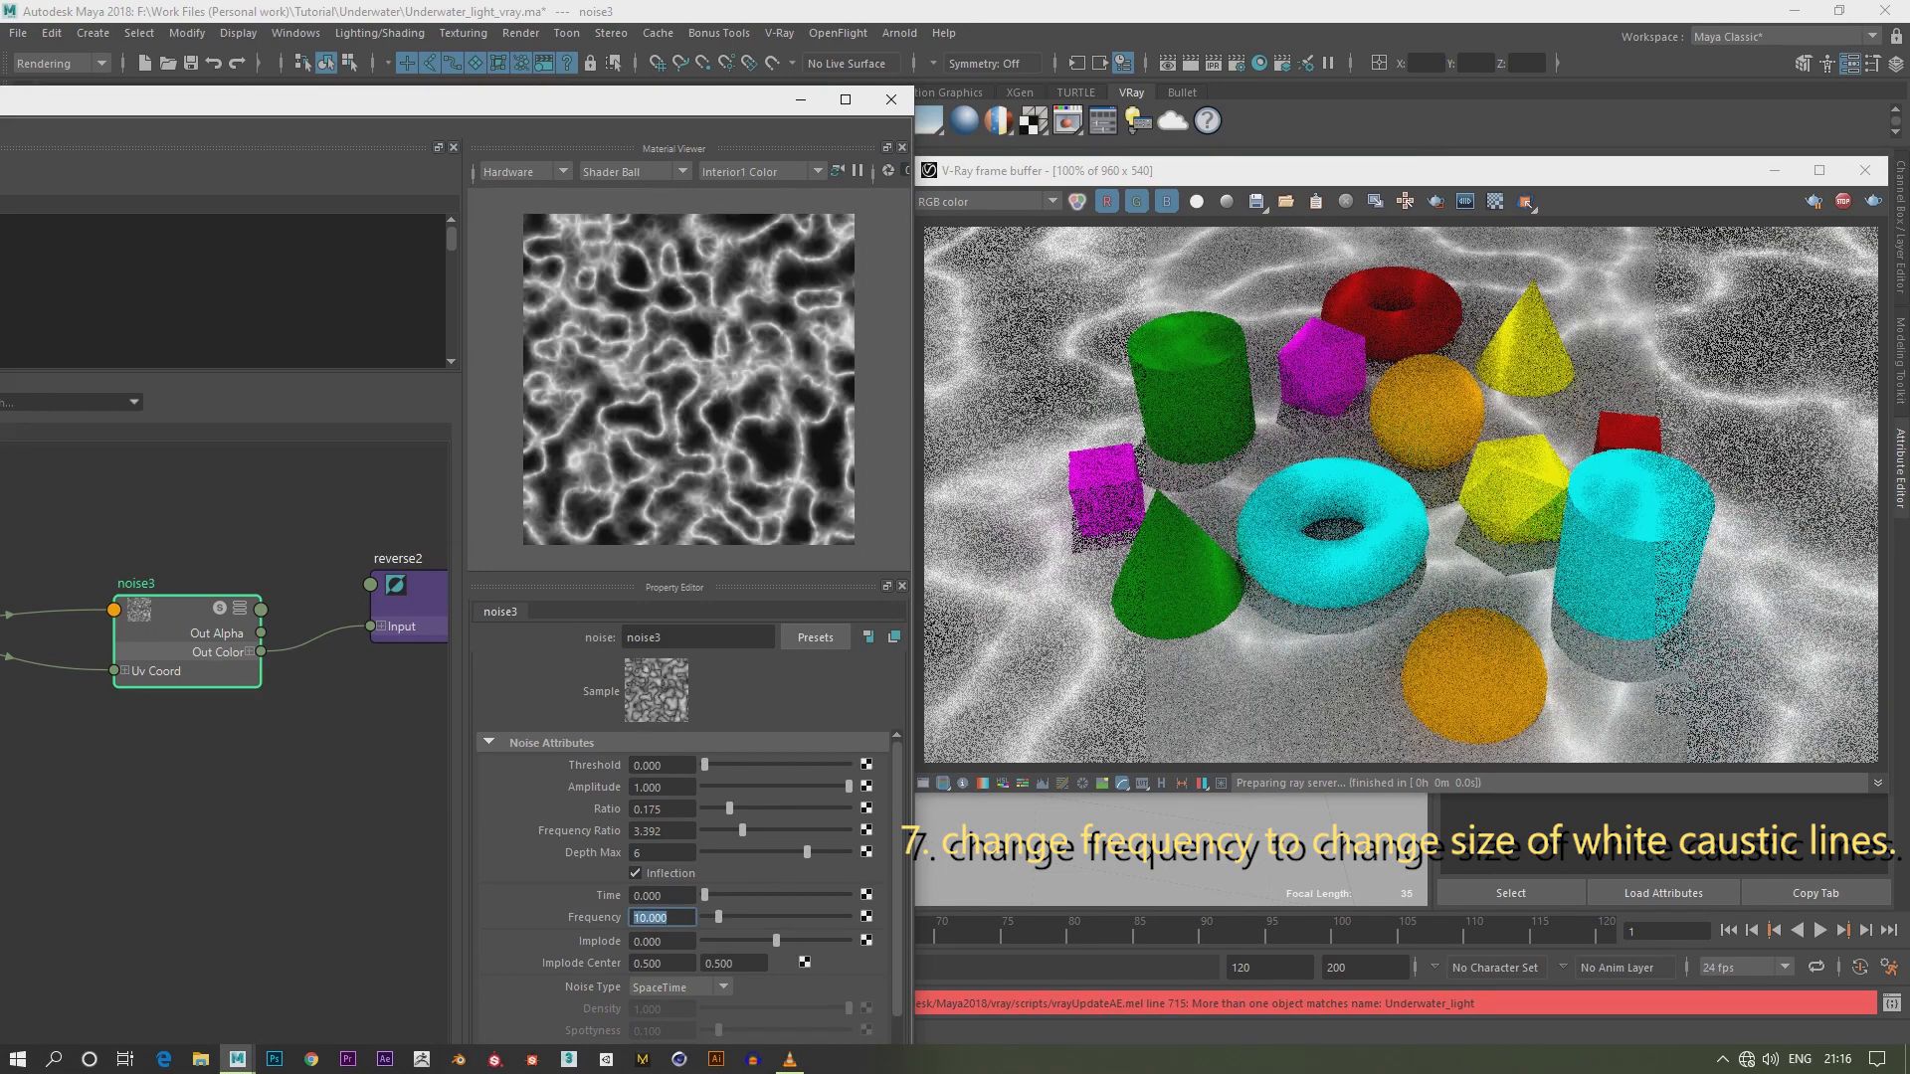
type("15.000")
left_click(1365, 966)
type("120")
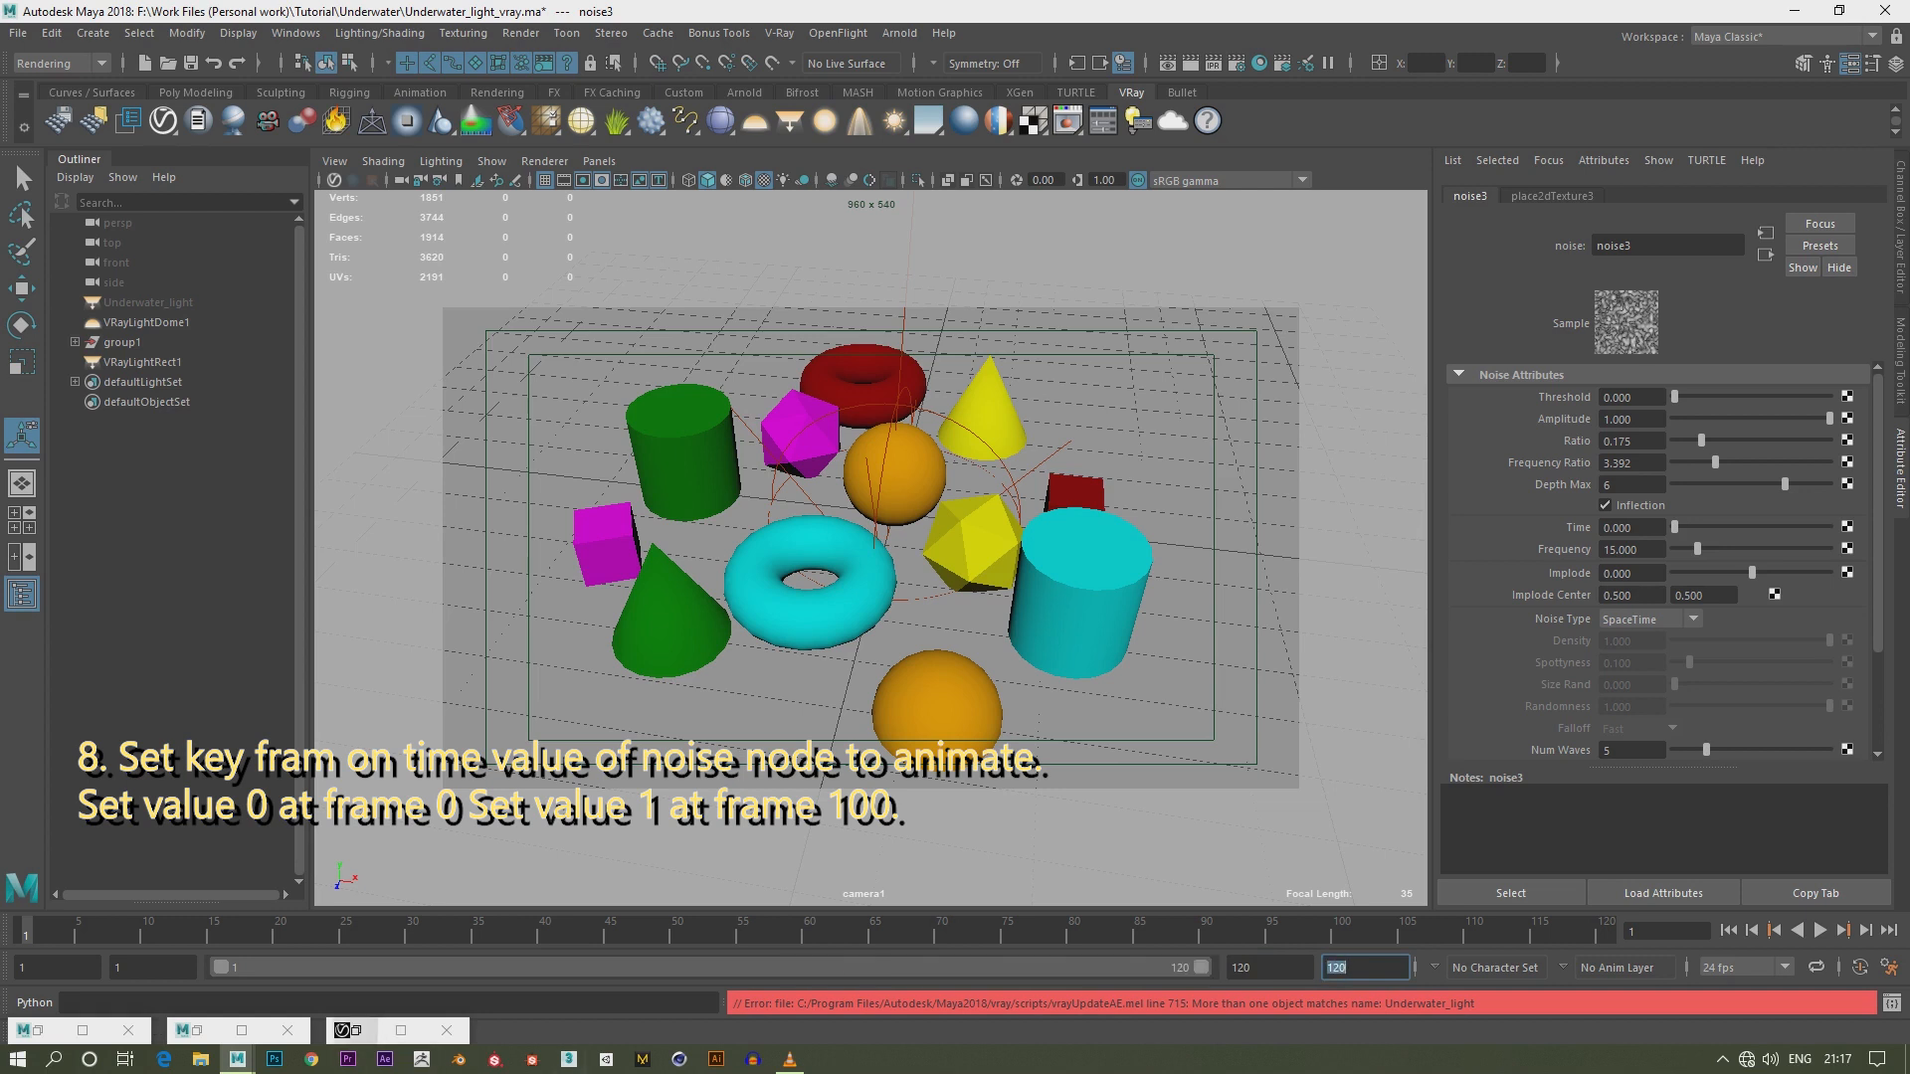
Key the noise Time at 0 on frame 0, then enter 1.000 for frame 100
left_click(1632, 525)
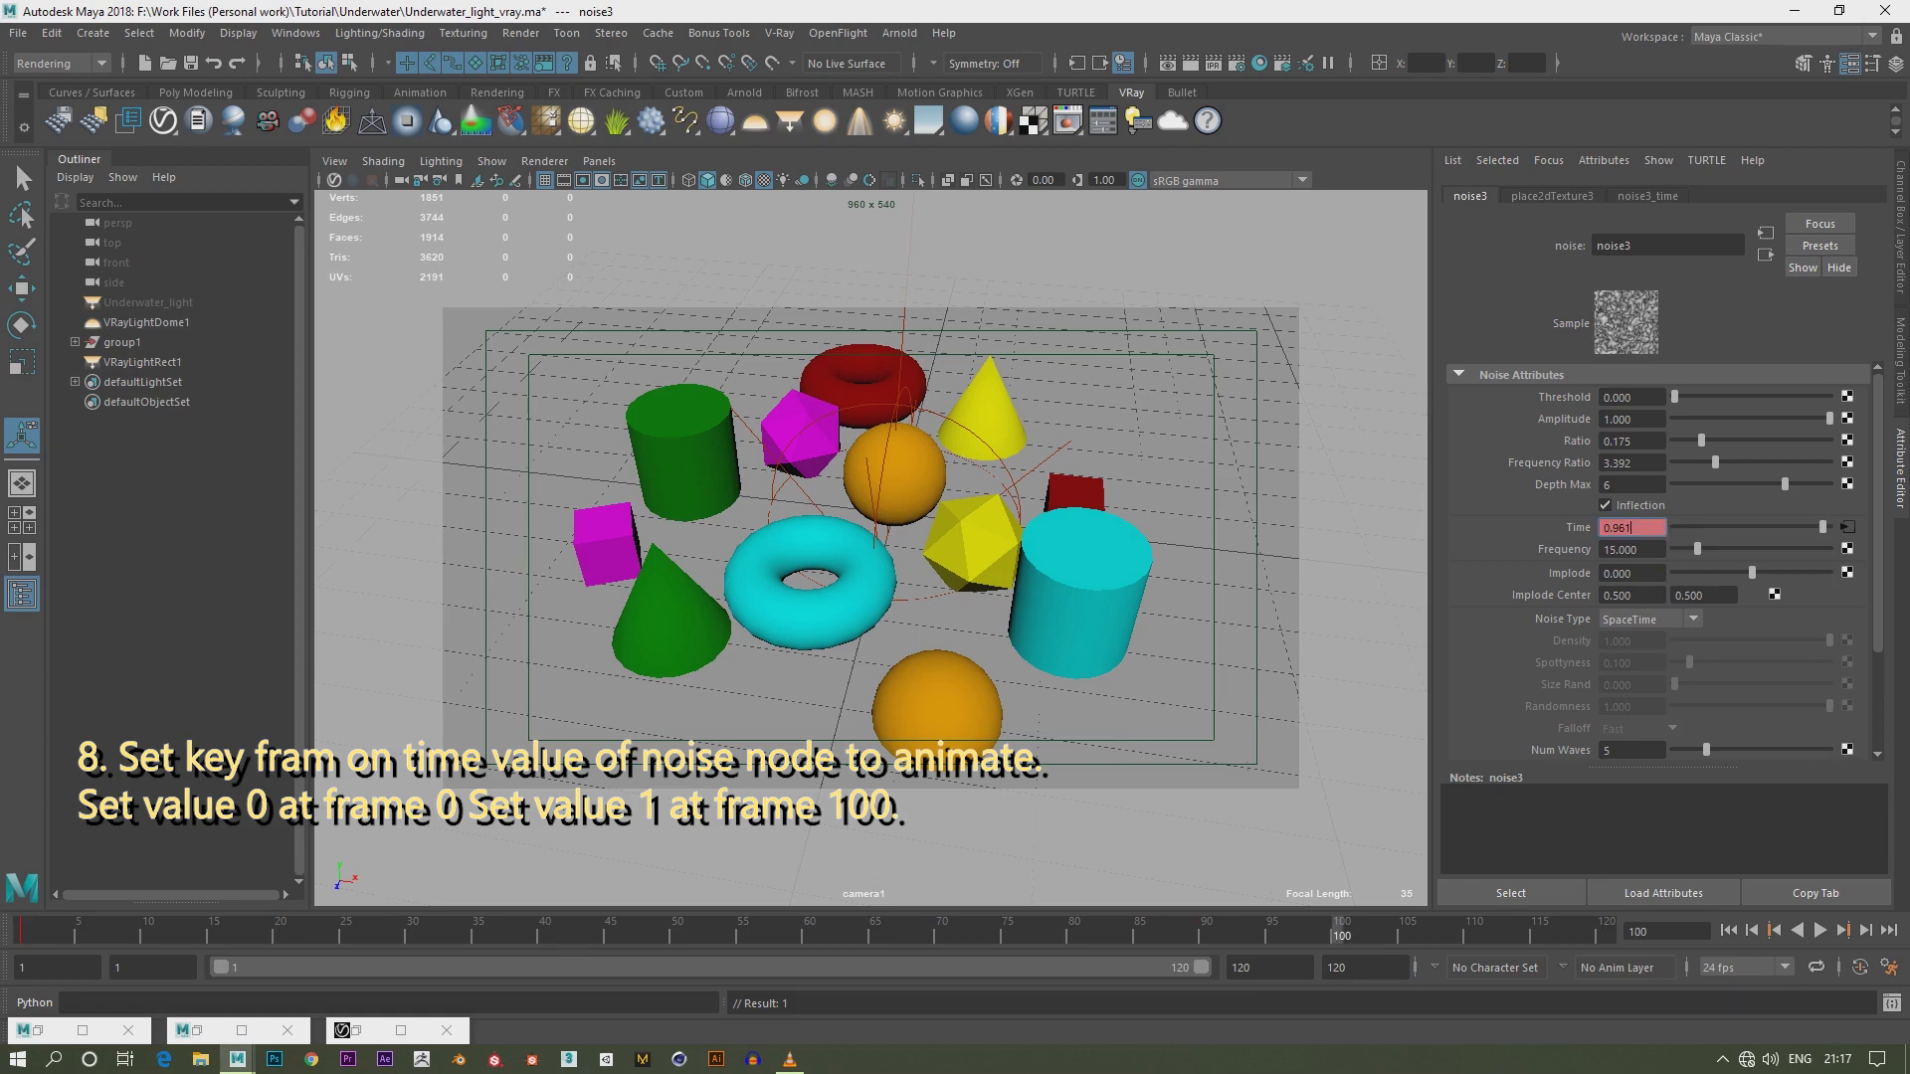
type("1.000")
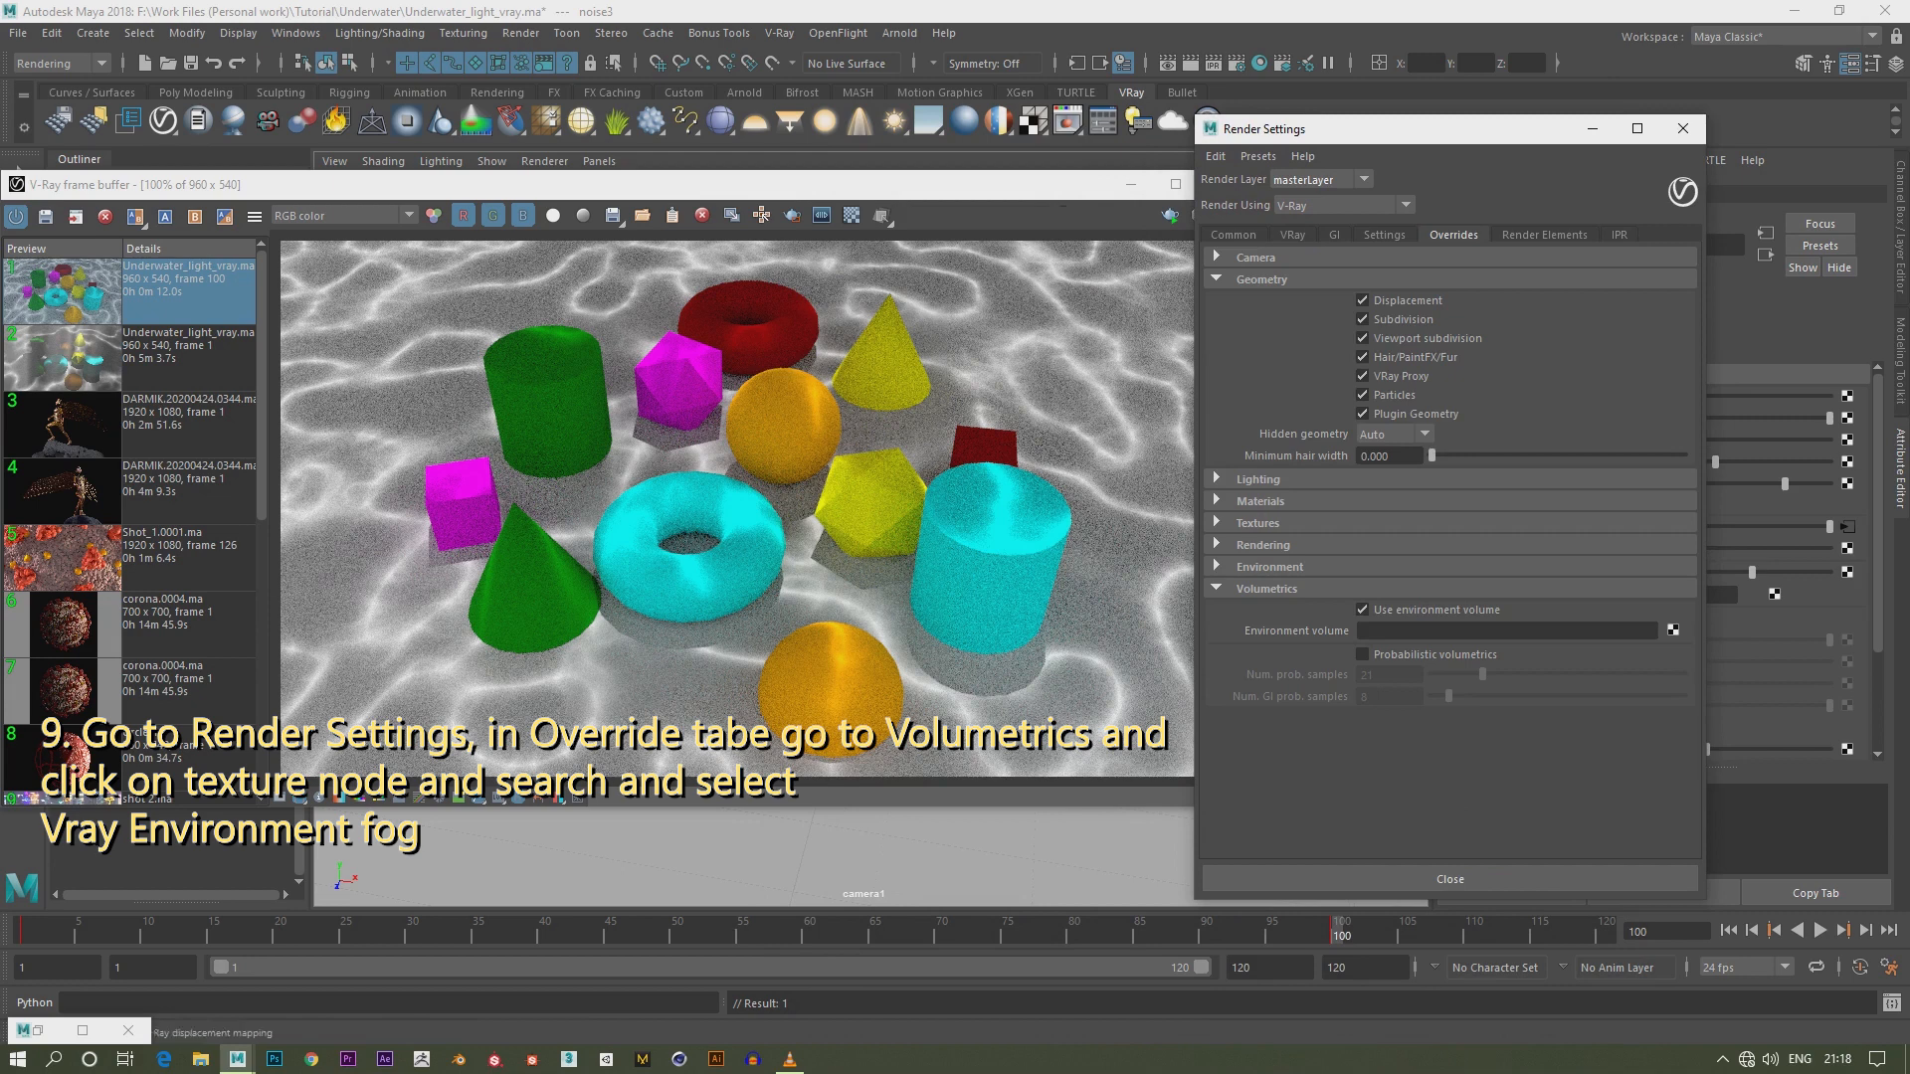
Enable Use environment volume and map it to a VRay Environment Fog node
left_click(1360, 609)
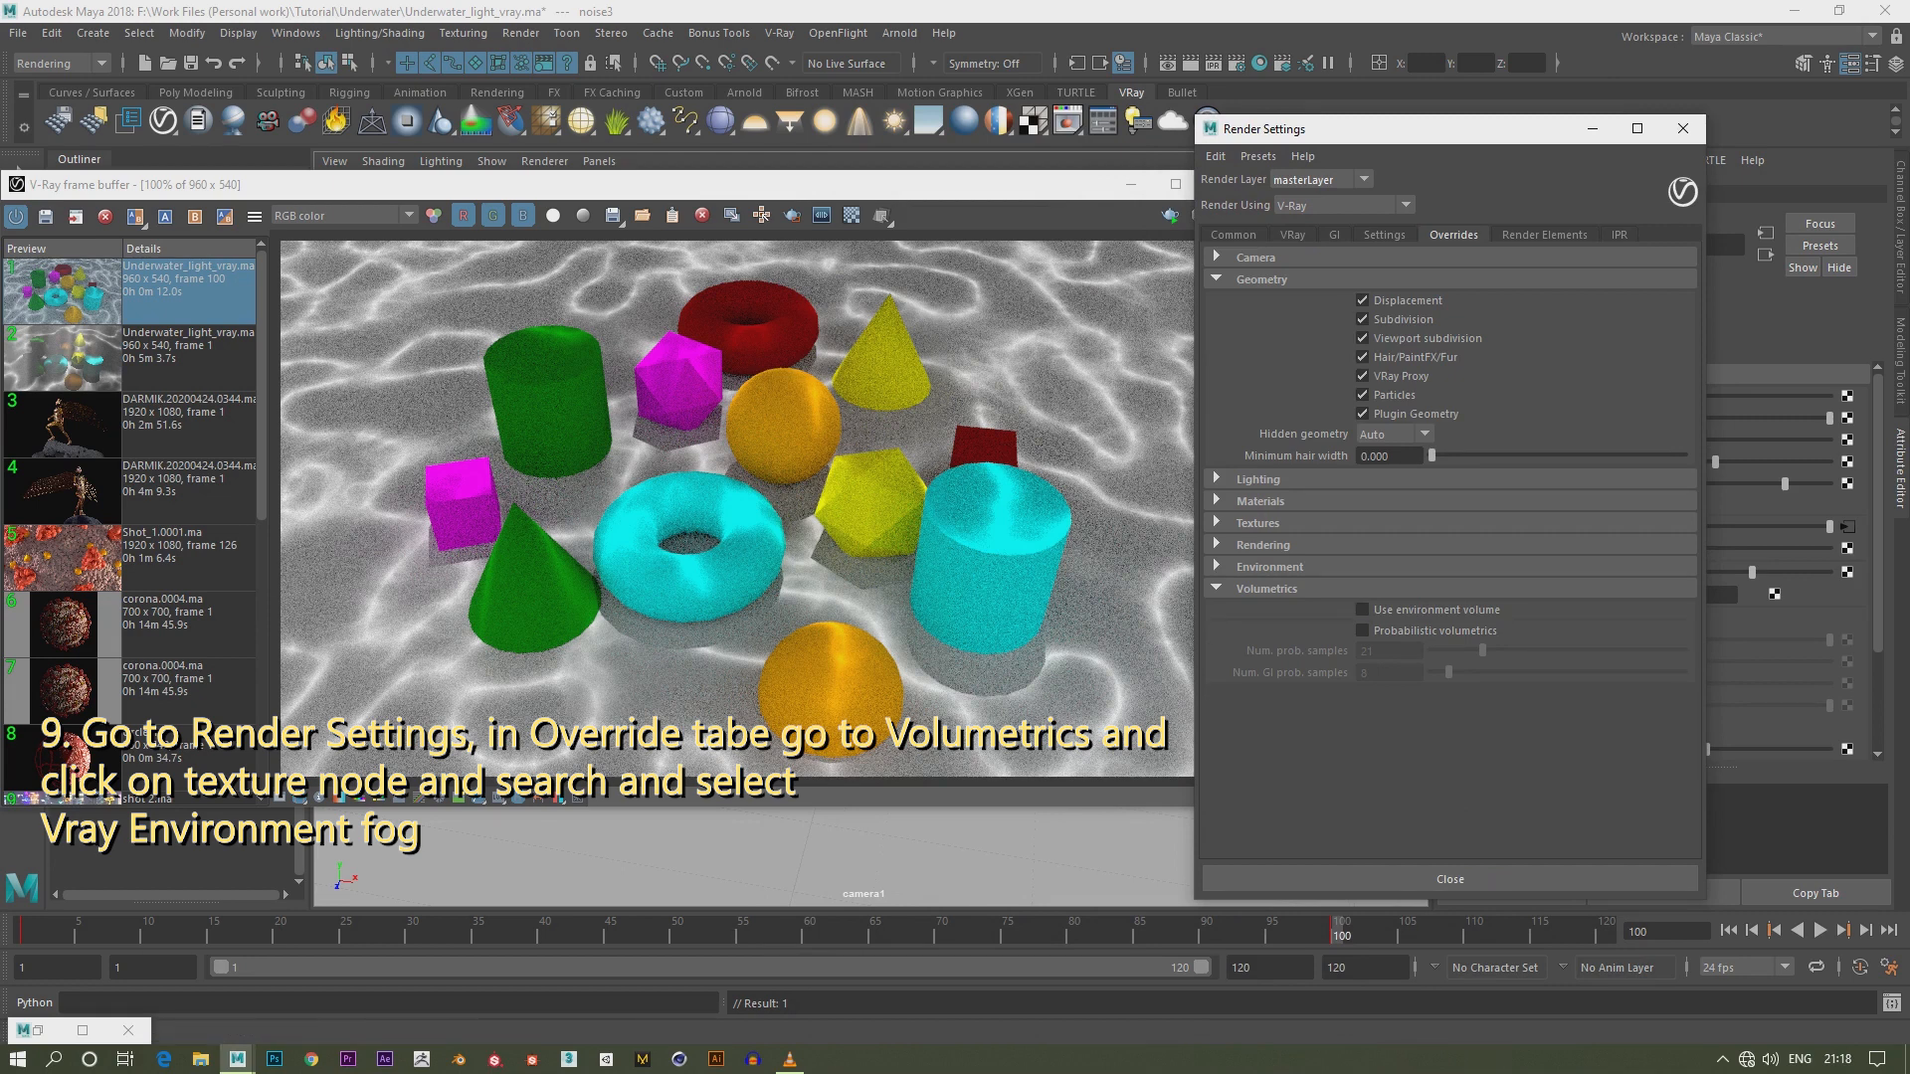
left_click(1361, 609)
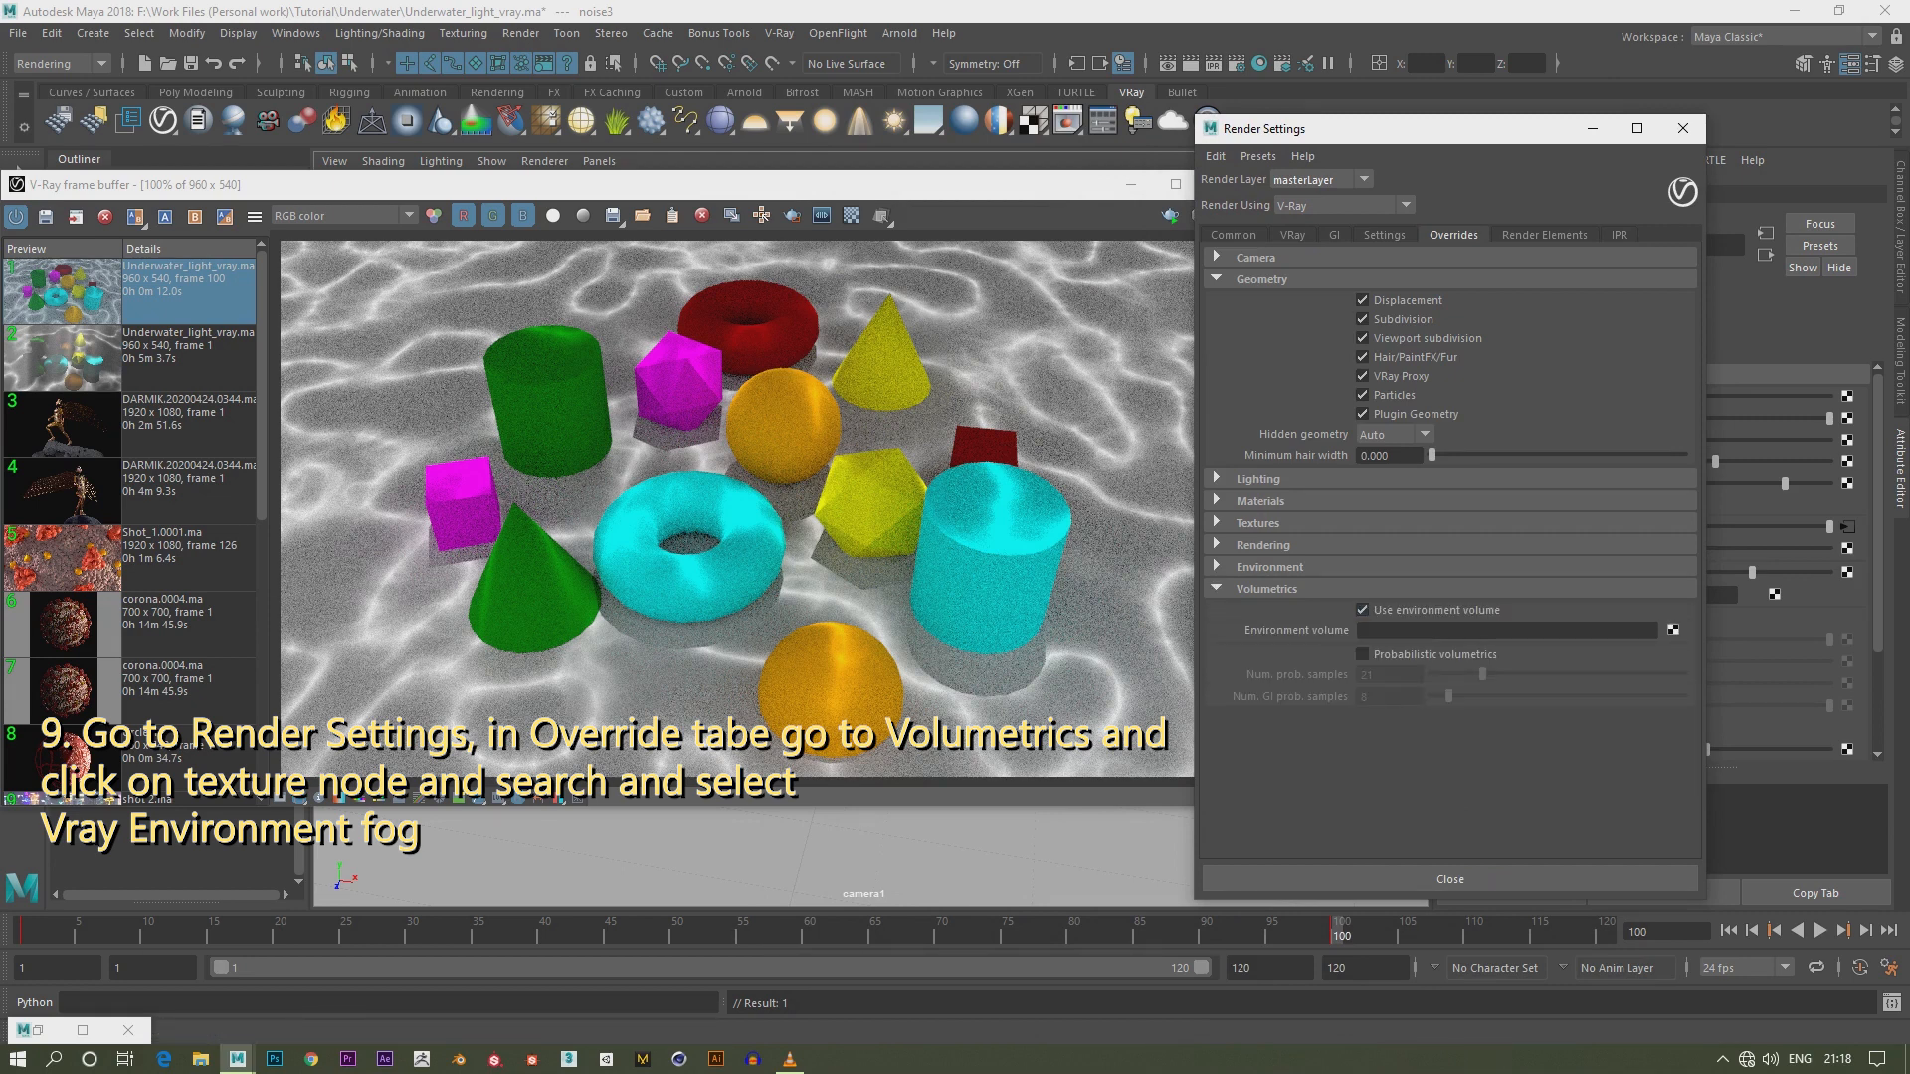
left_click(1673, 630)
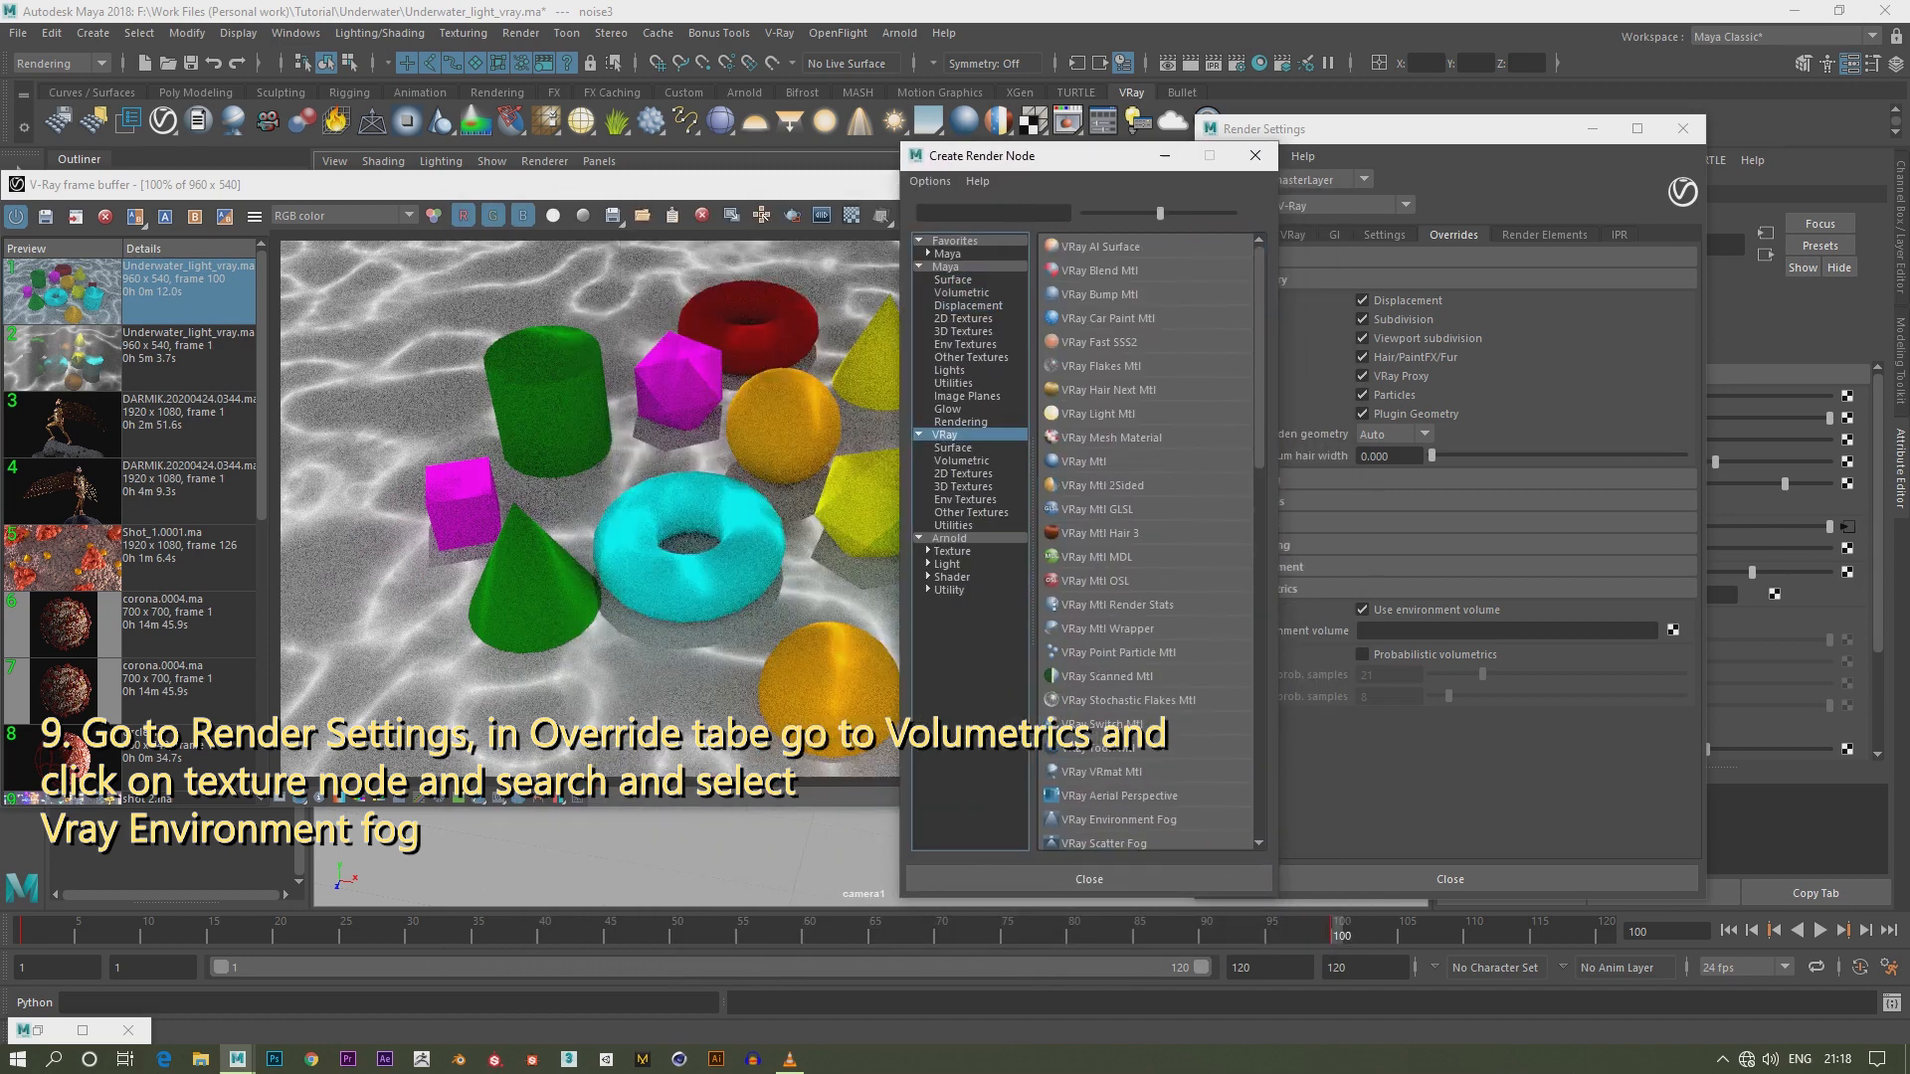
left_click(963, 459)
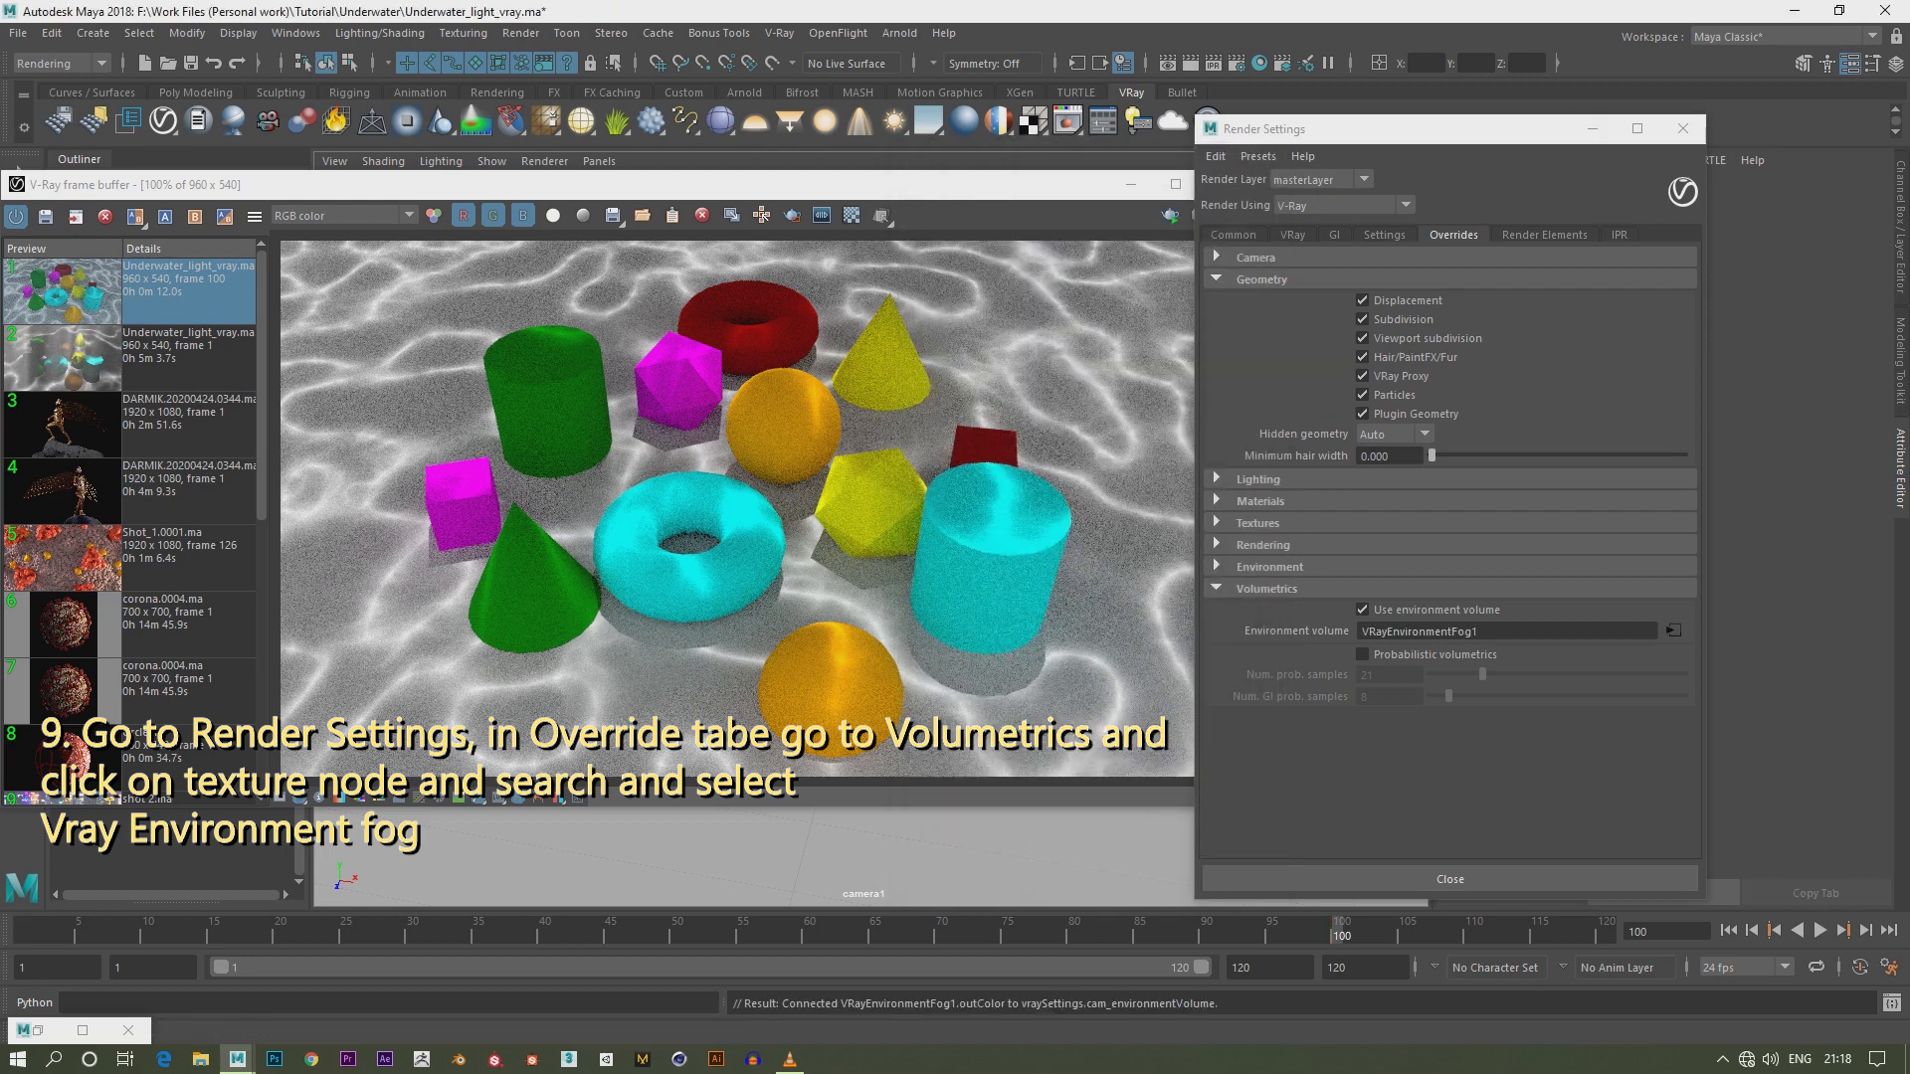
left_click(1673, 631)
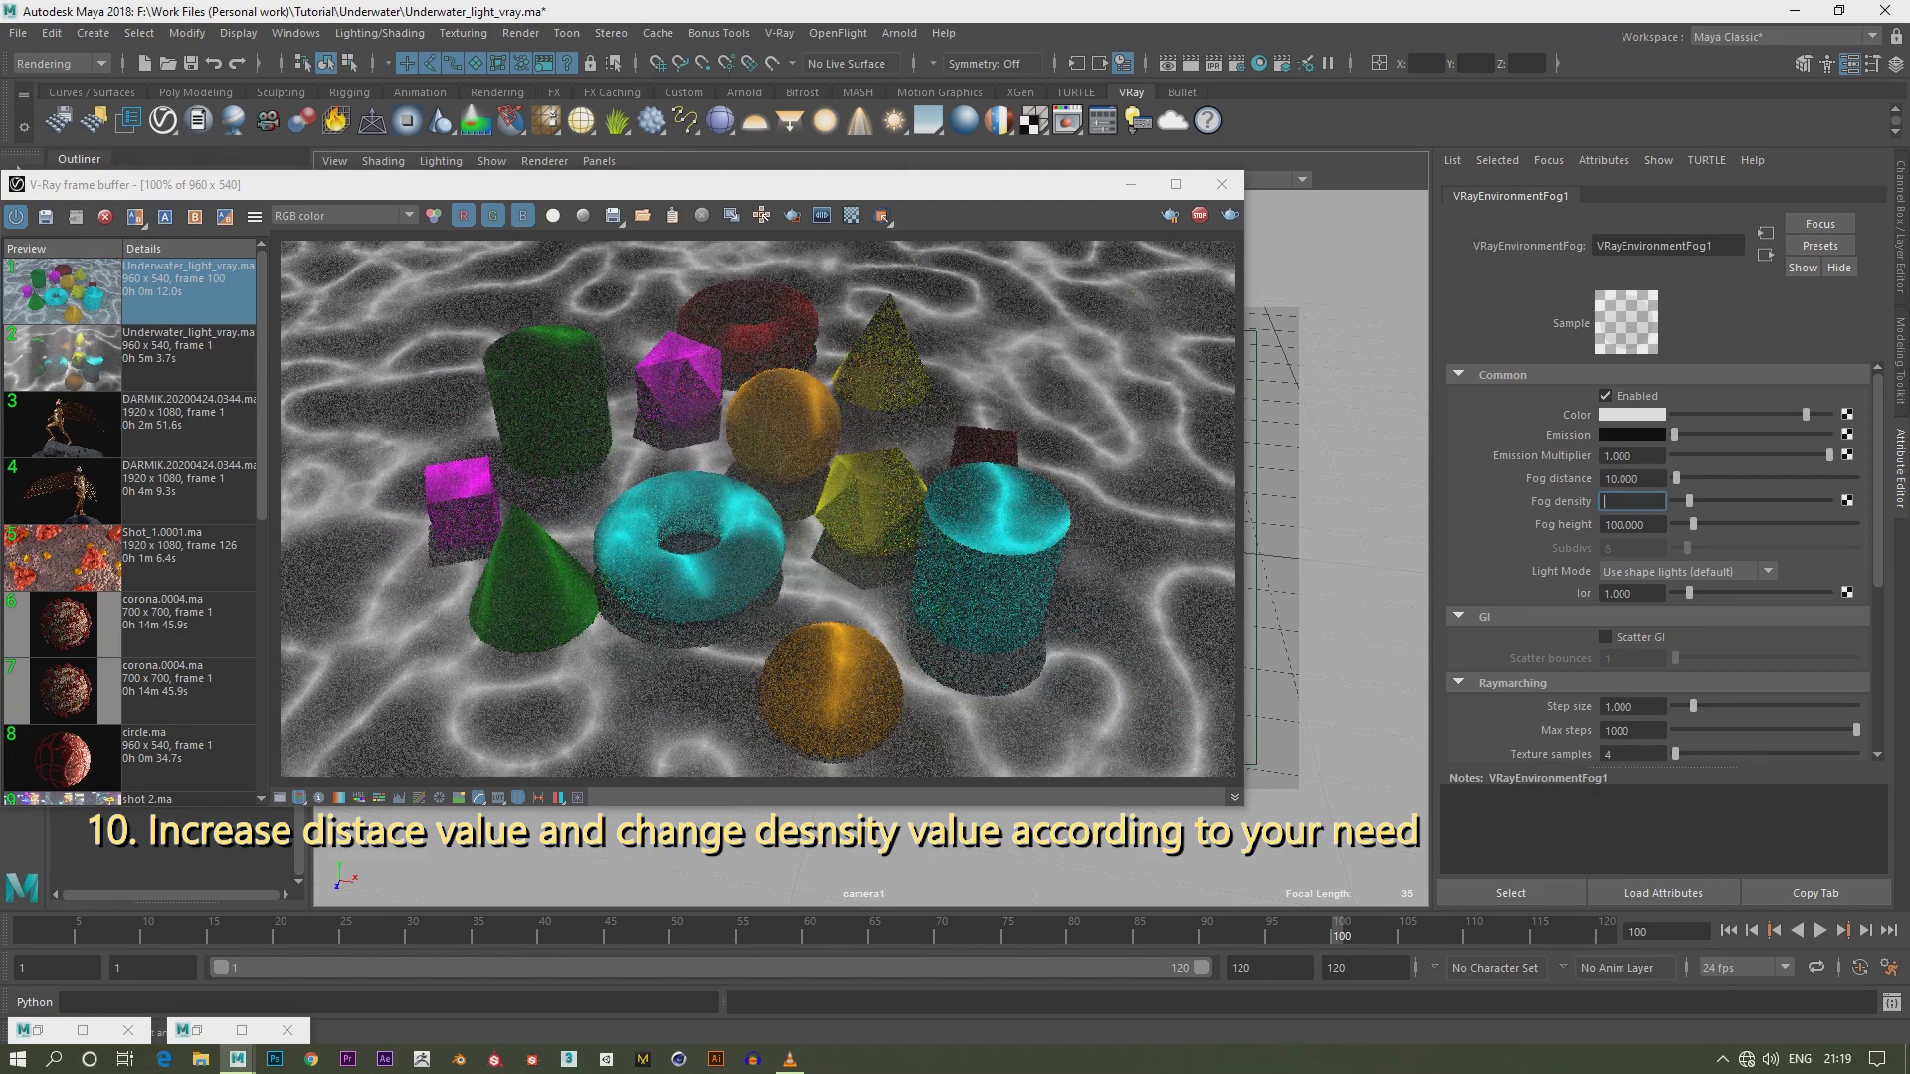
Set the VRayEnvironmentFog1 distance to 50 and density to 1.000
type("0.500")
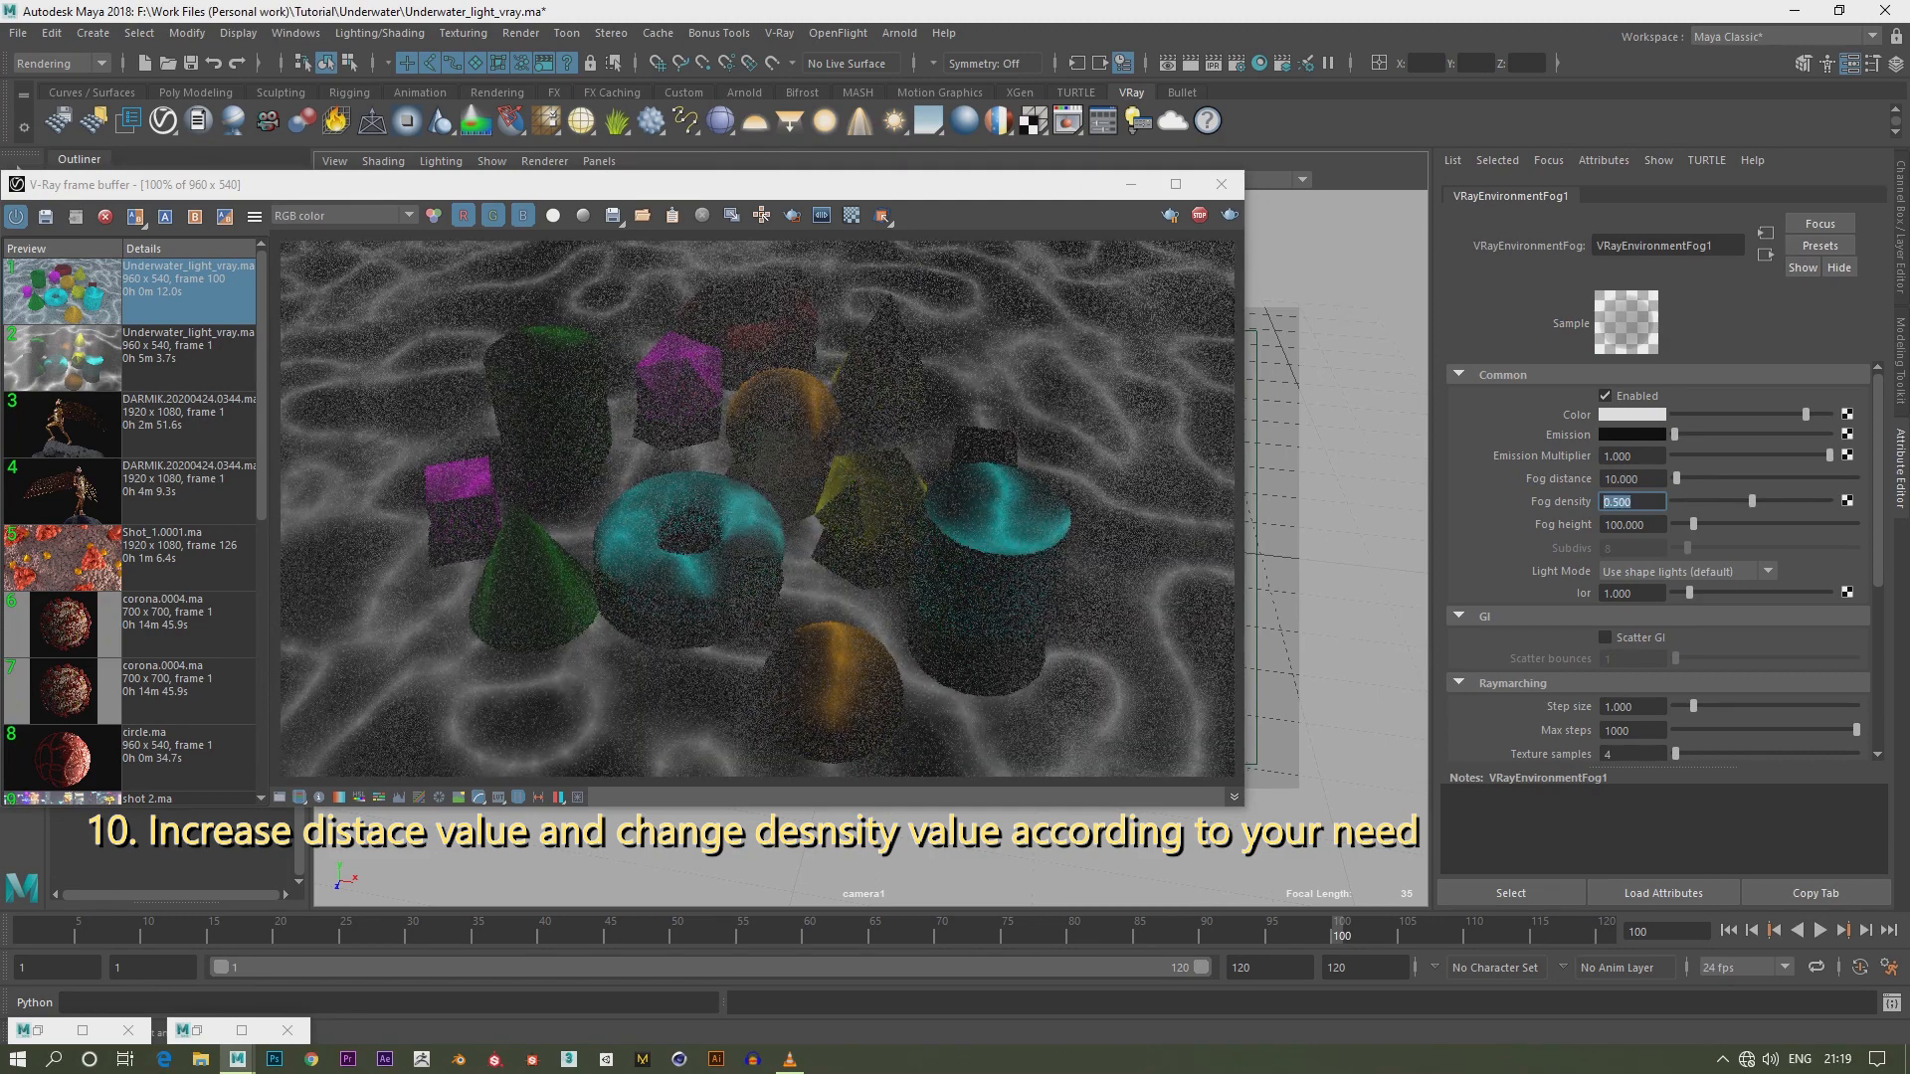
type("1.000")
left_click(1633, 477)
type("50.000")
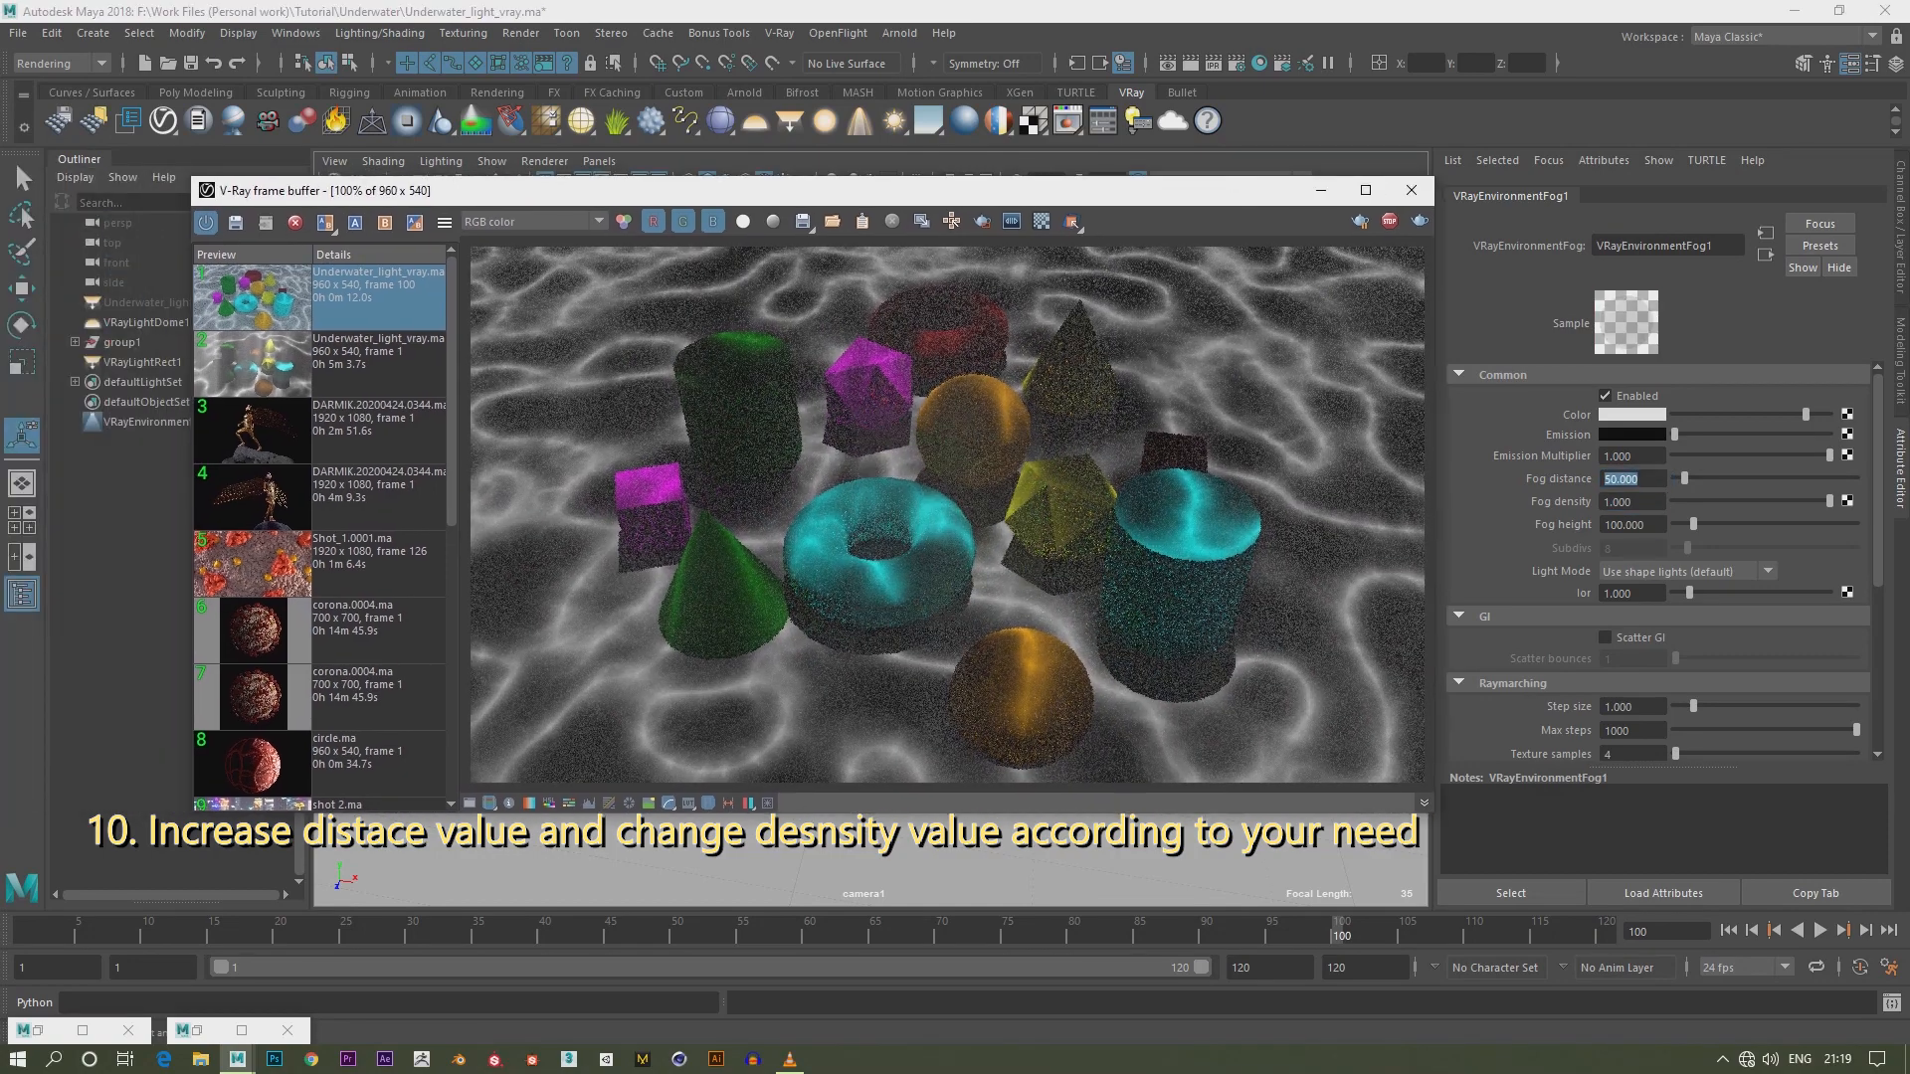
left_click(144, 362)
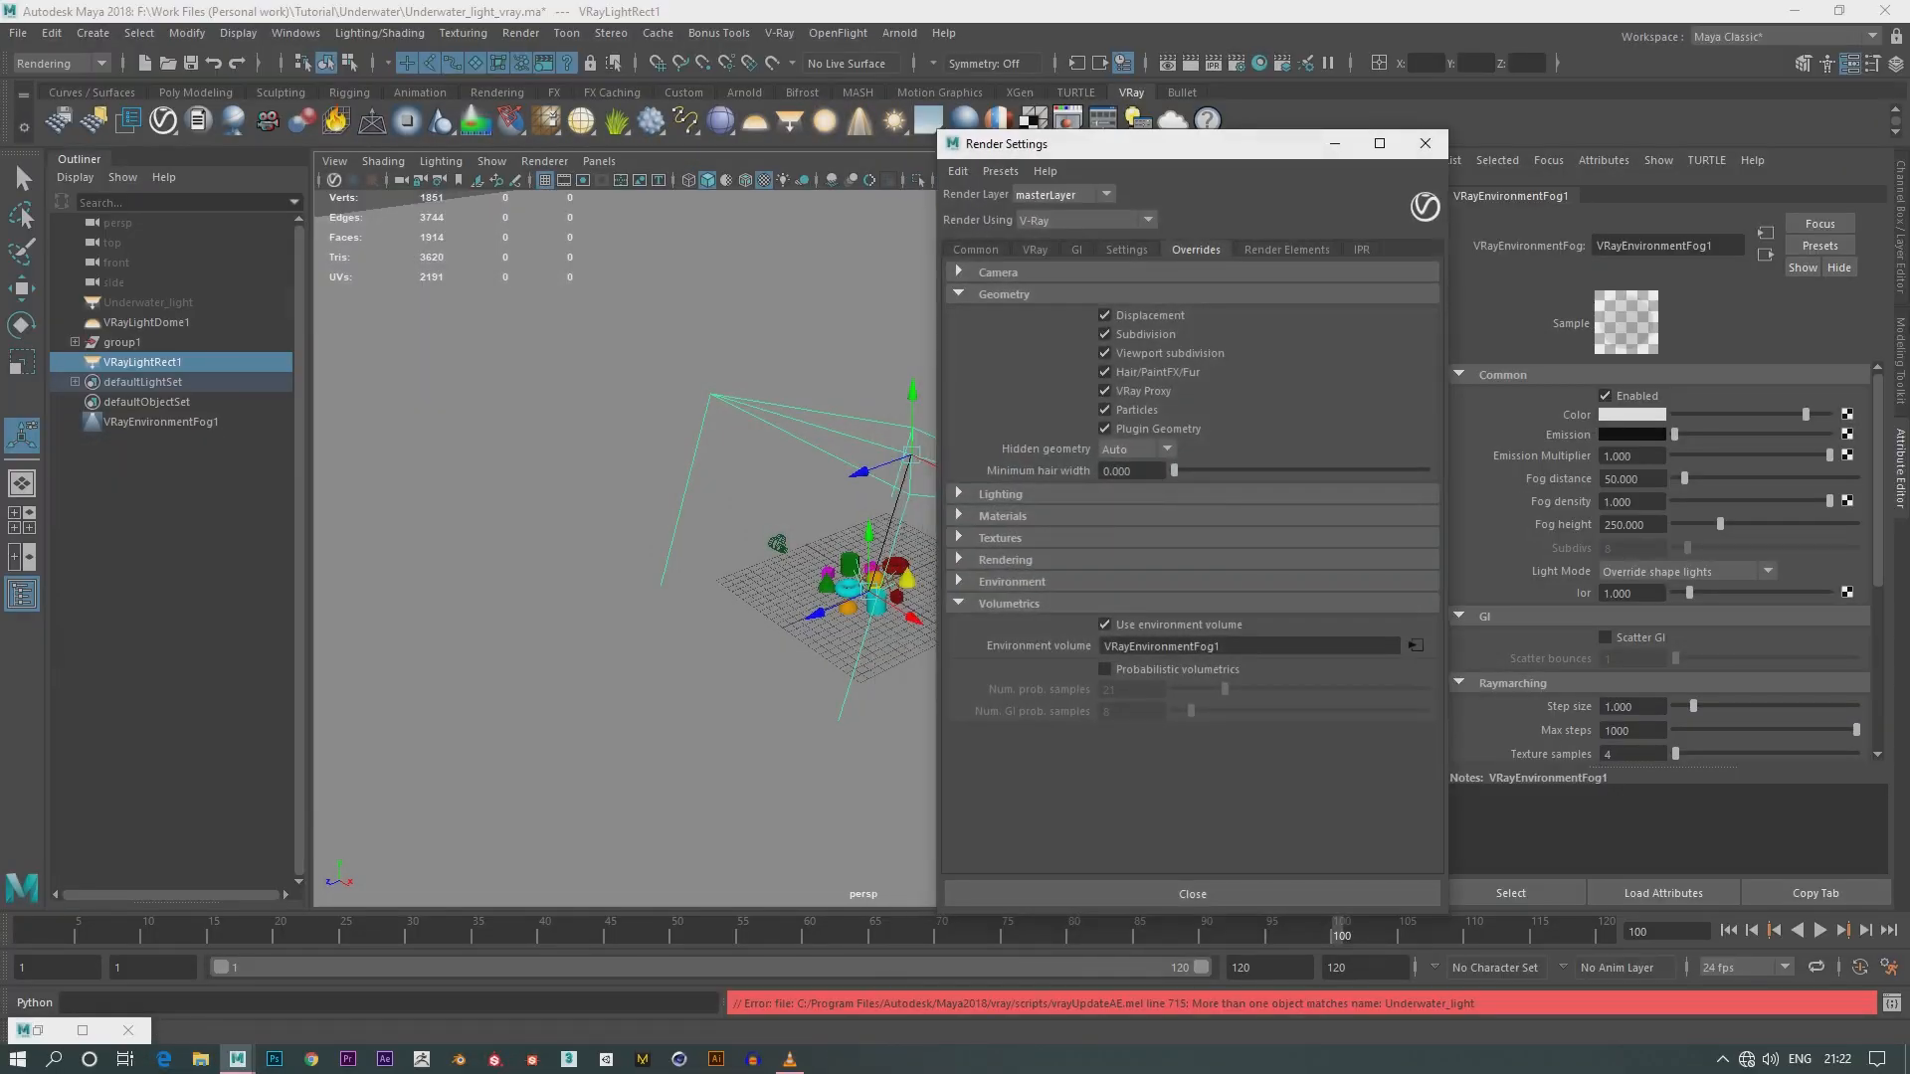
Close the Render Settings after giving the fog height 250 and Override shape lights
left_click(1146, 221)
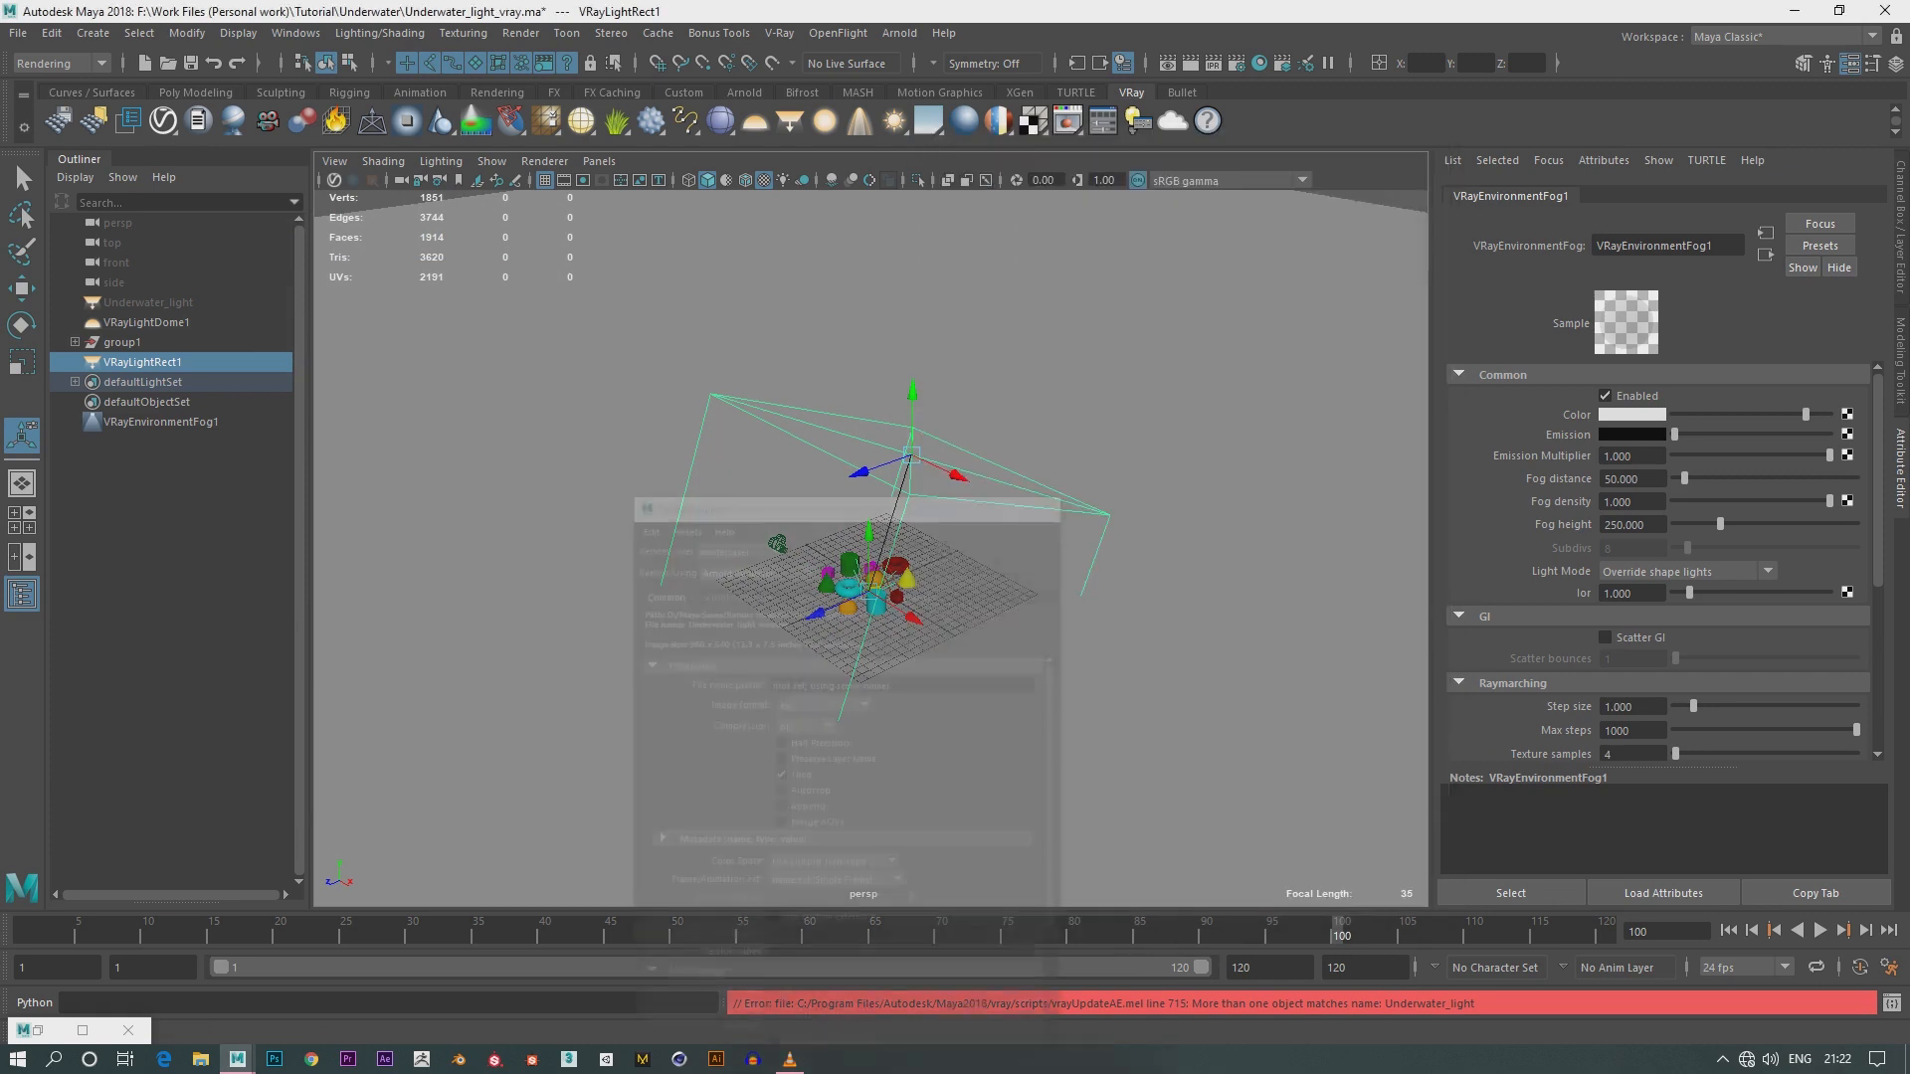
left_click(150, 302)
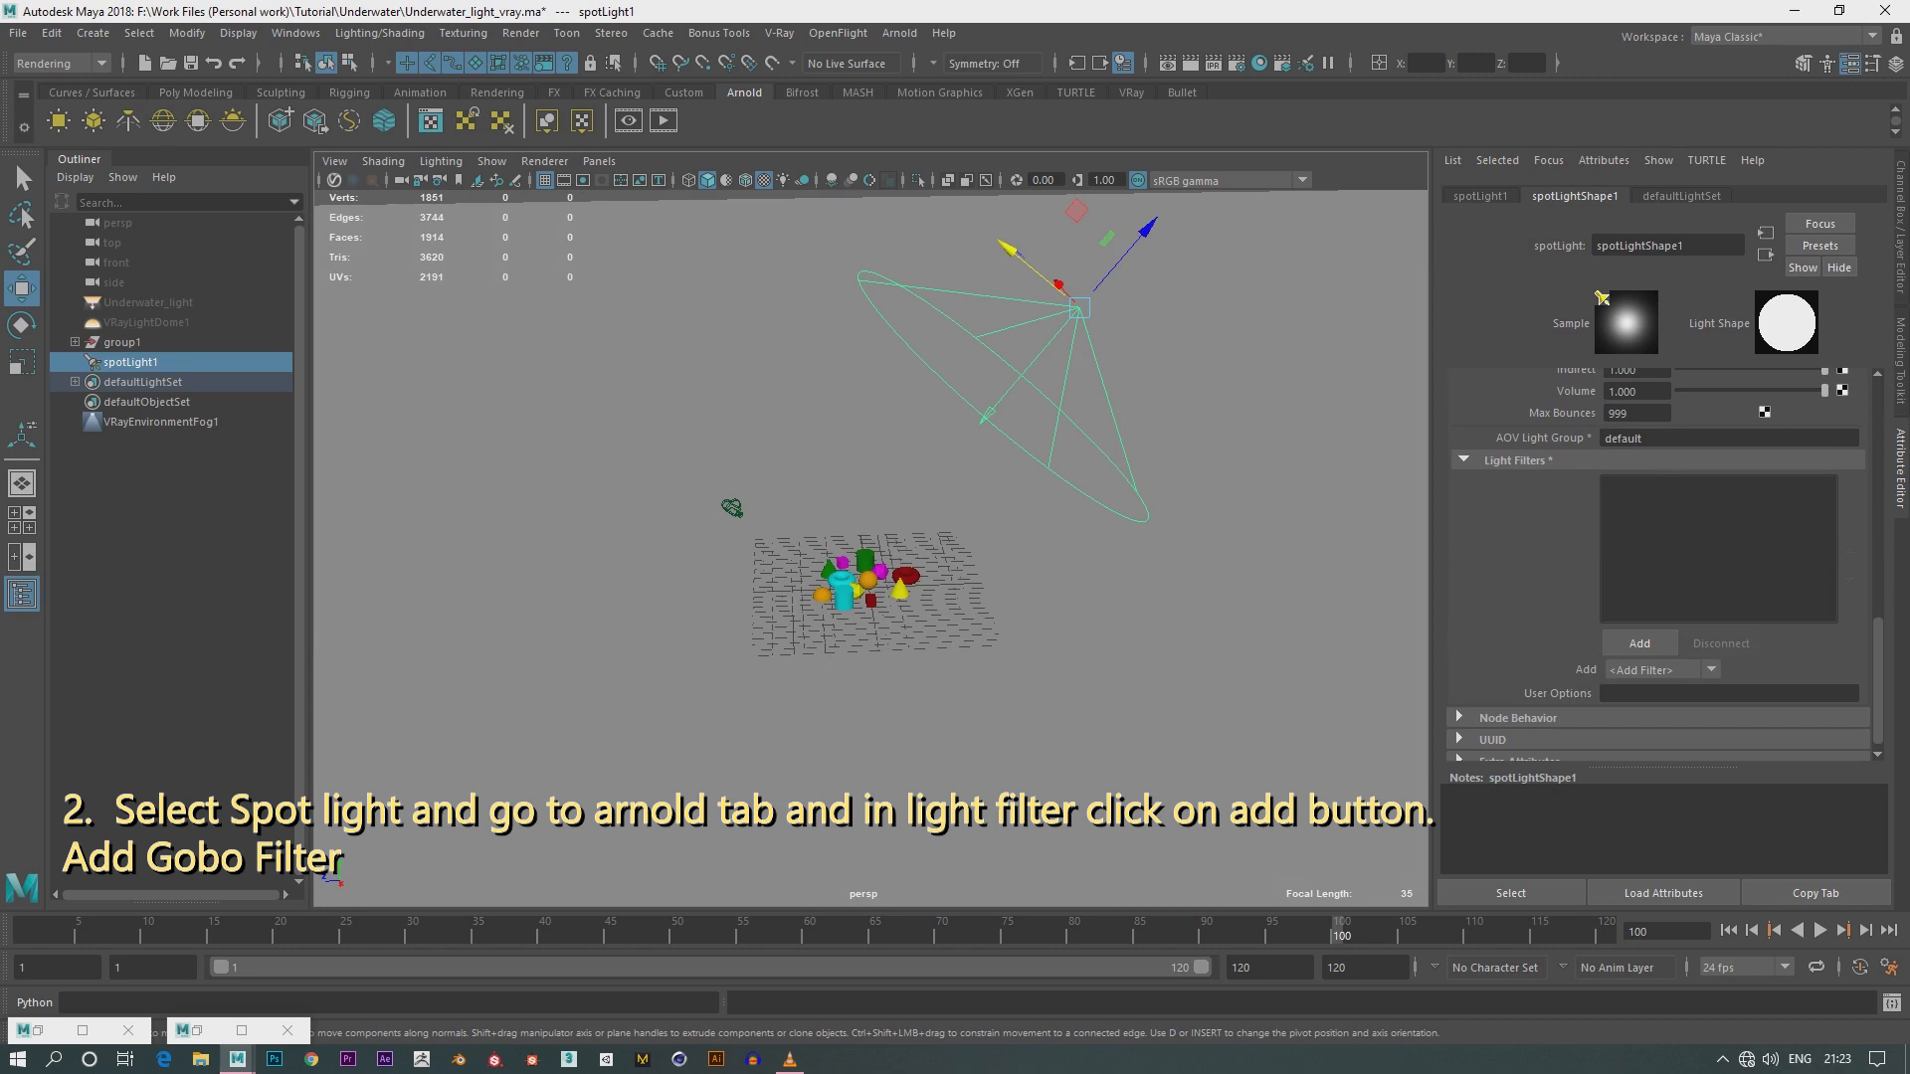
Add a Gobo entry to spotLight1's Arnold Light Filters list
left_click(1637, 643)
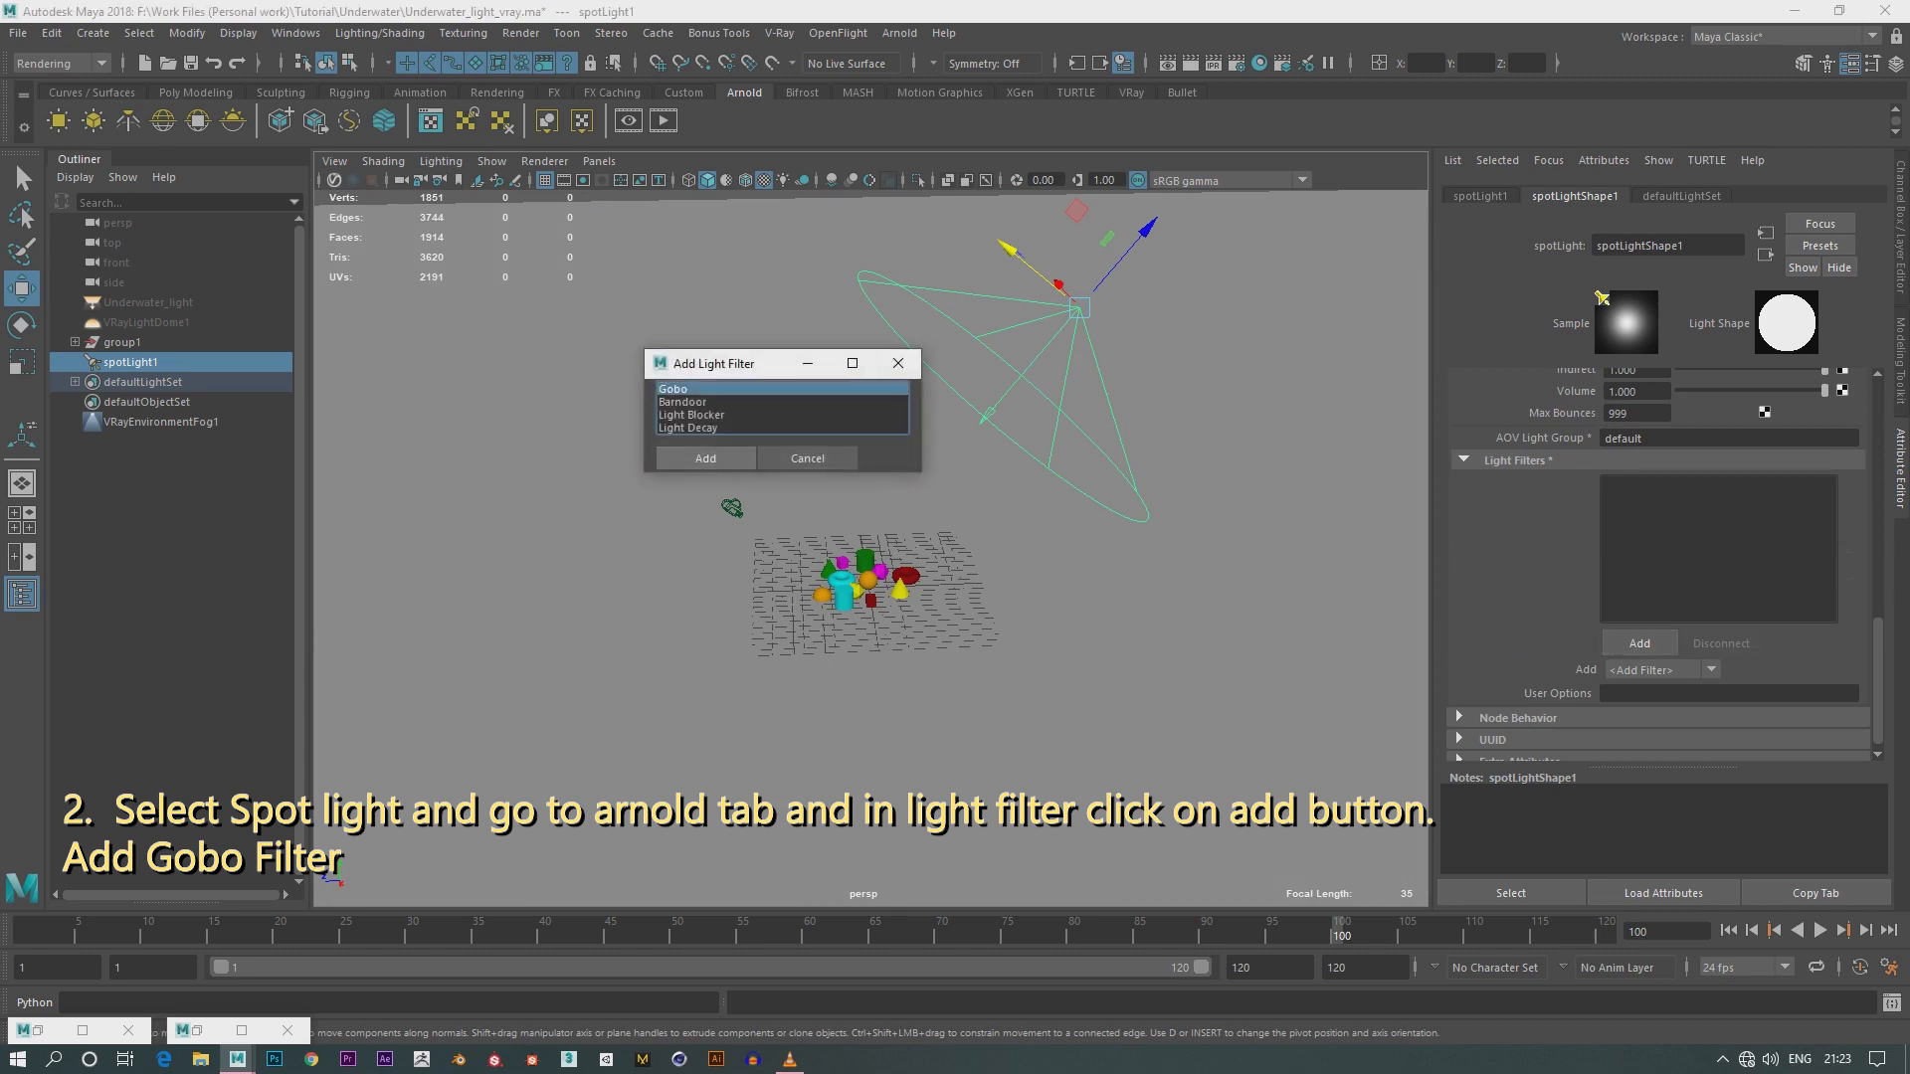
left_click(702, 458)
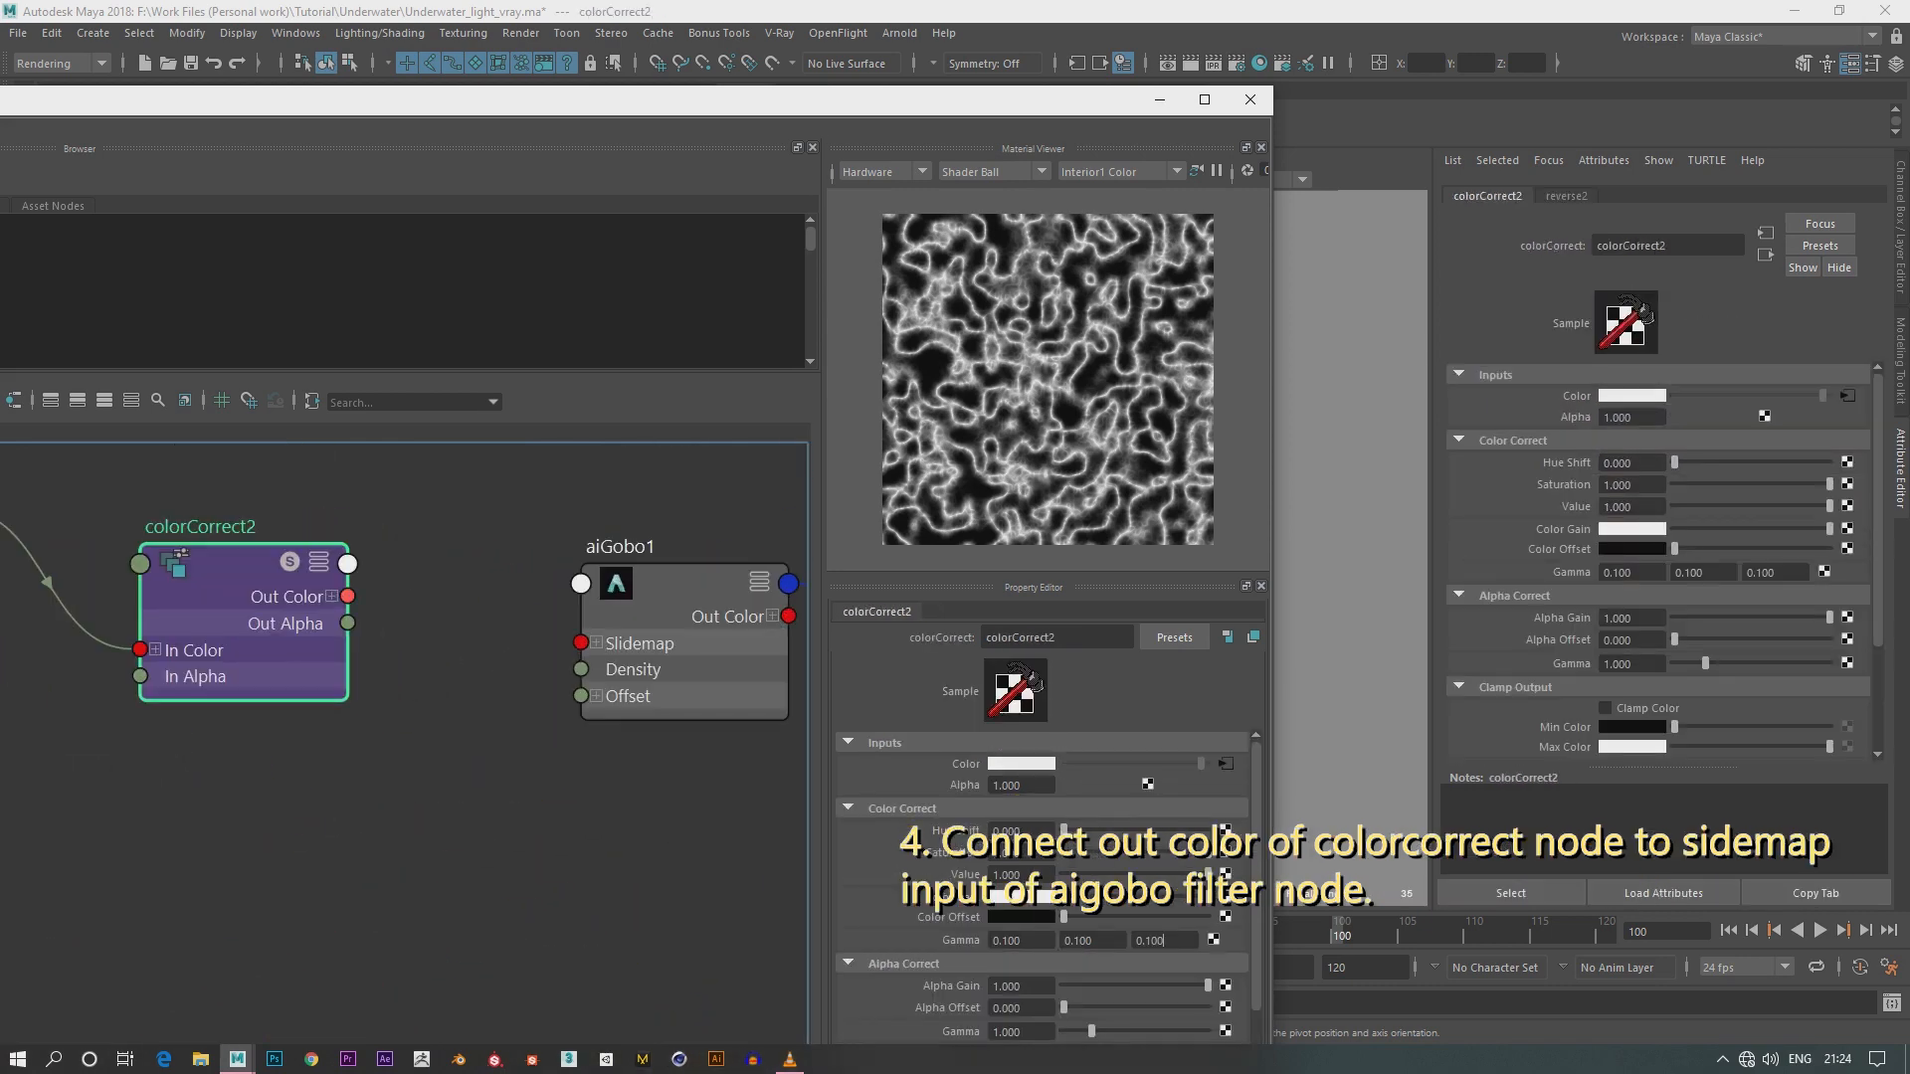
Connect colorCorrect2's Out Color to aiGobo1's Slidemap input
left_click_drag(348, 594, 583, 643)
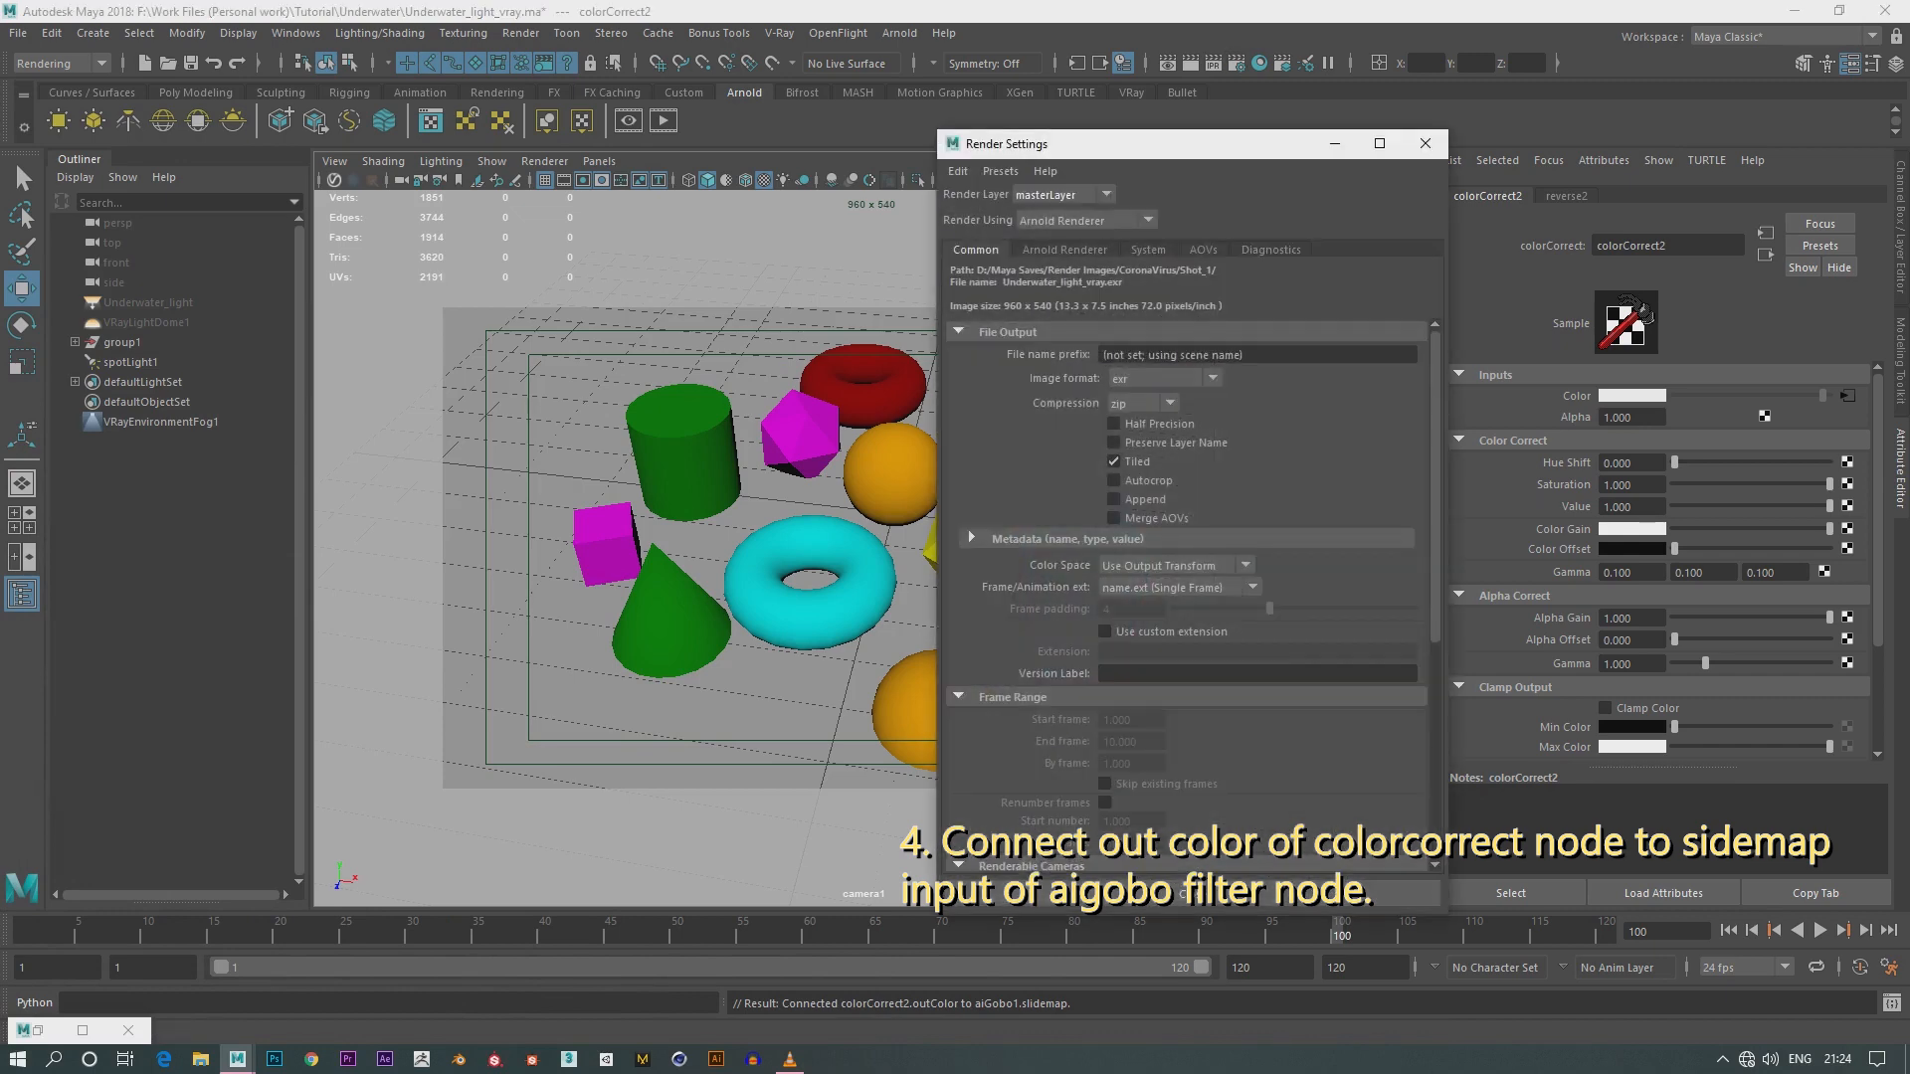
left_click(1202, 251)
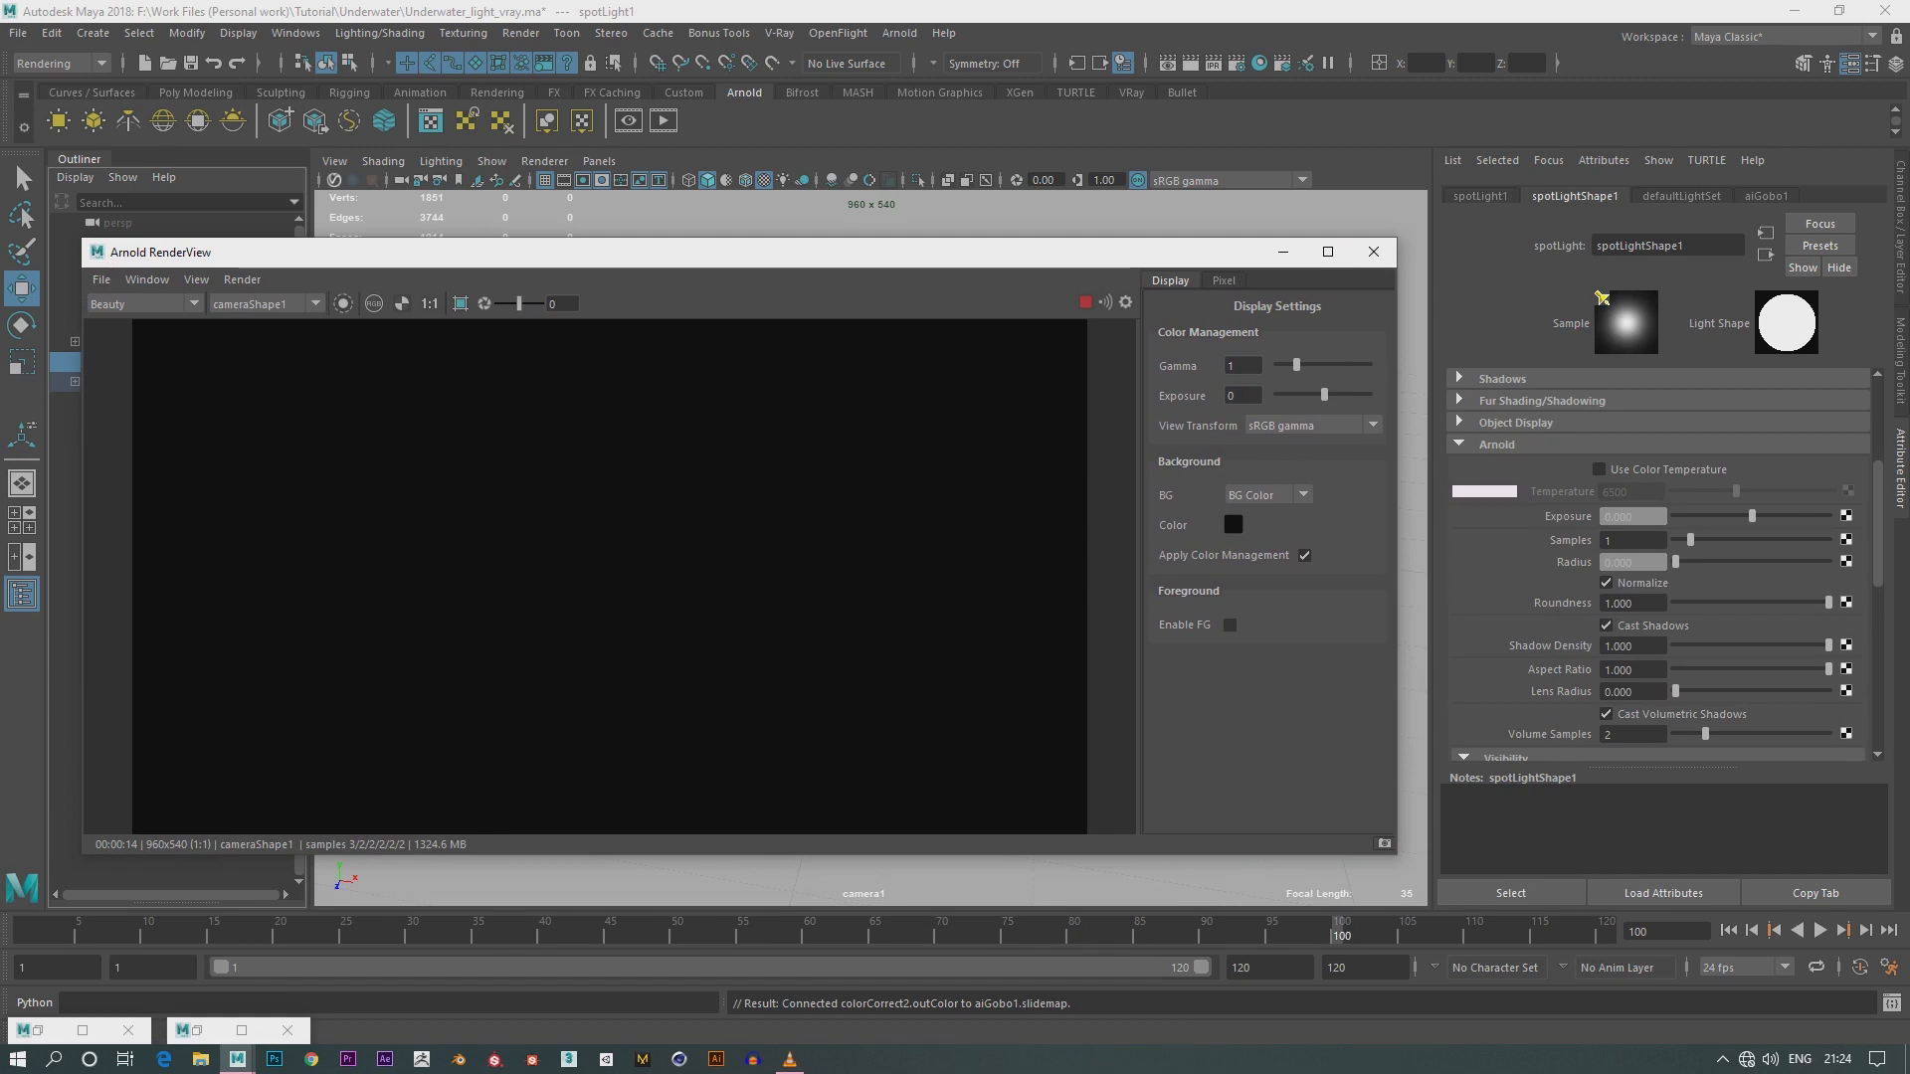
Set spotLight1's Intensity to 50 so the gobo caustics show in Arnold RenderView
left_click(1631, 515)
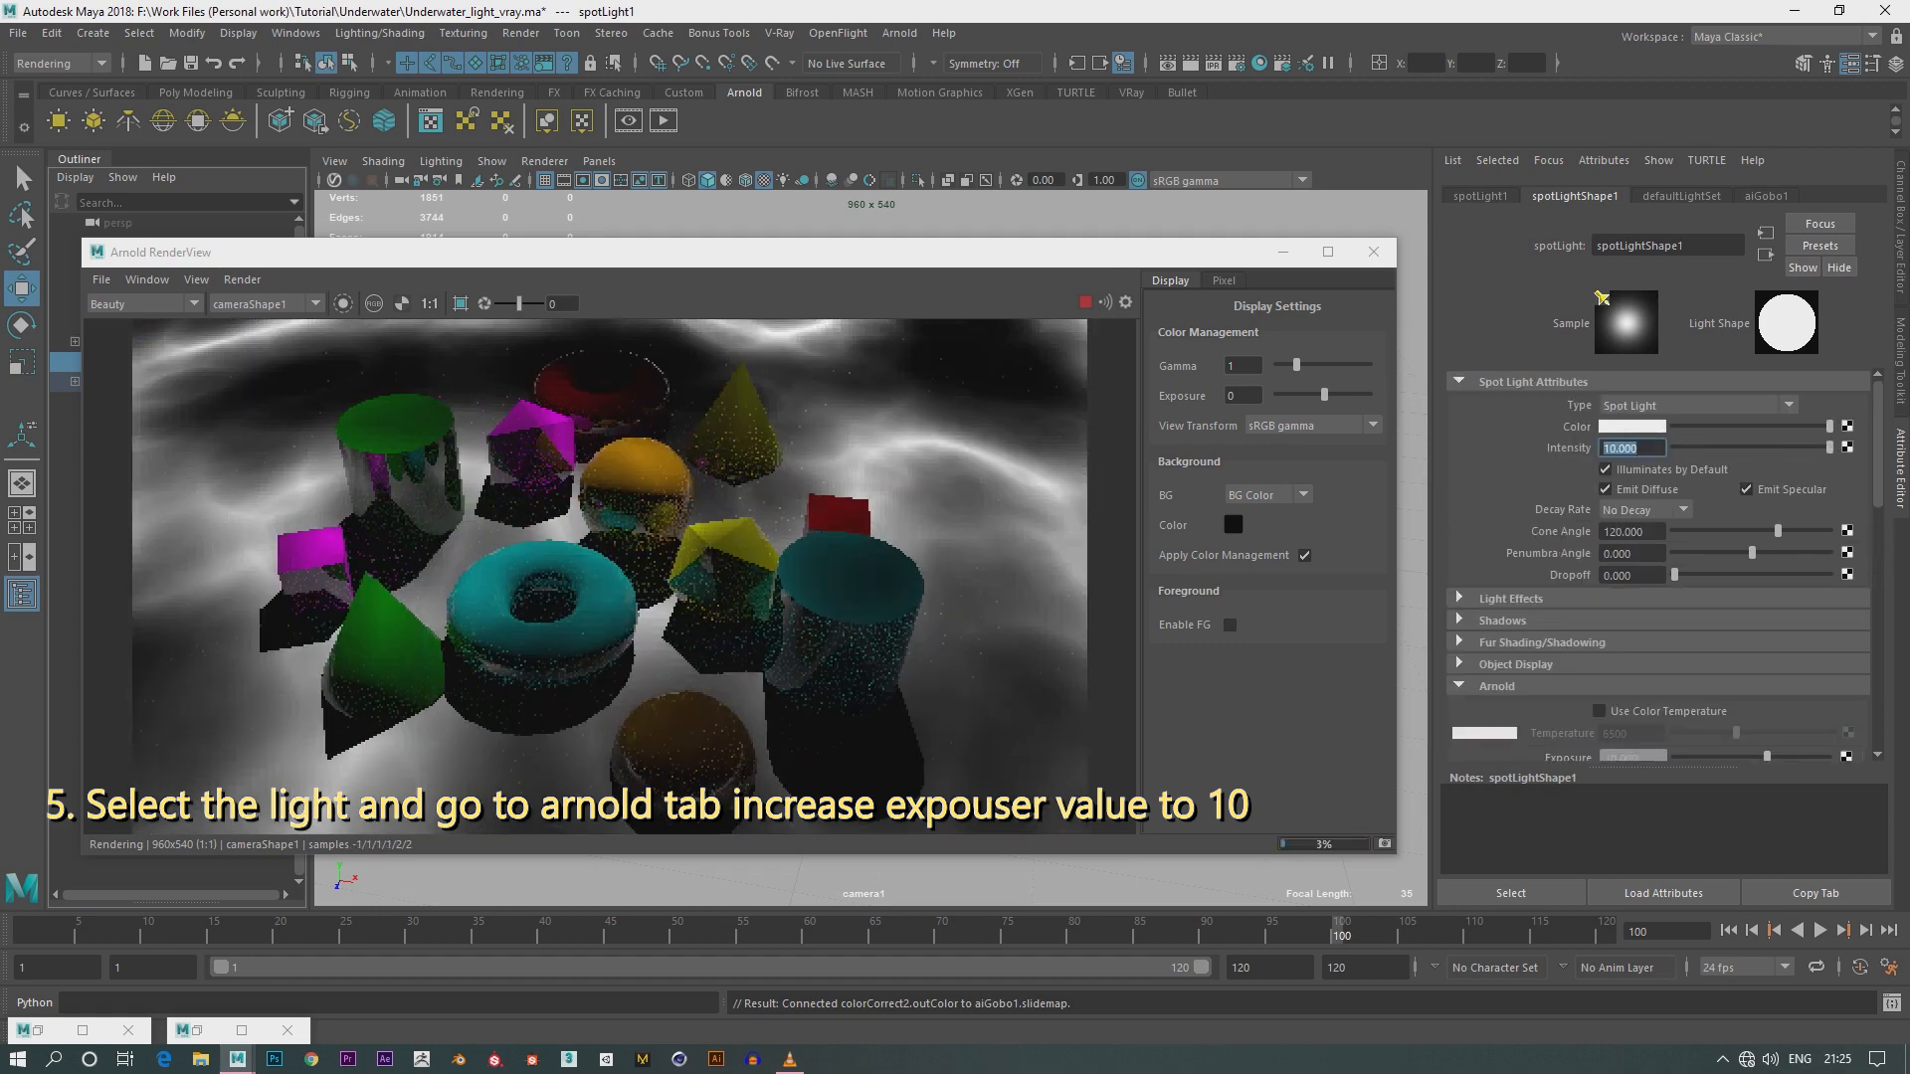
left_click(1082, 303)
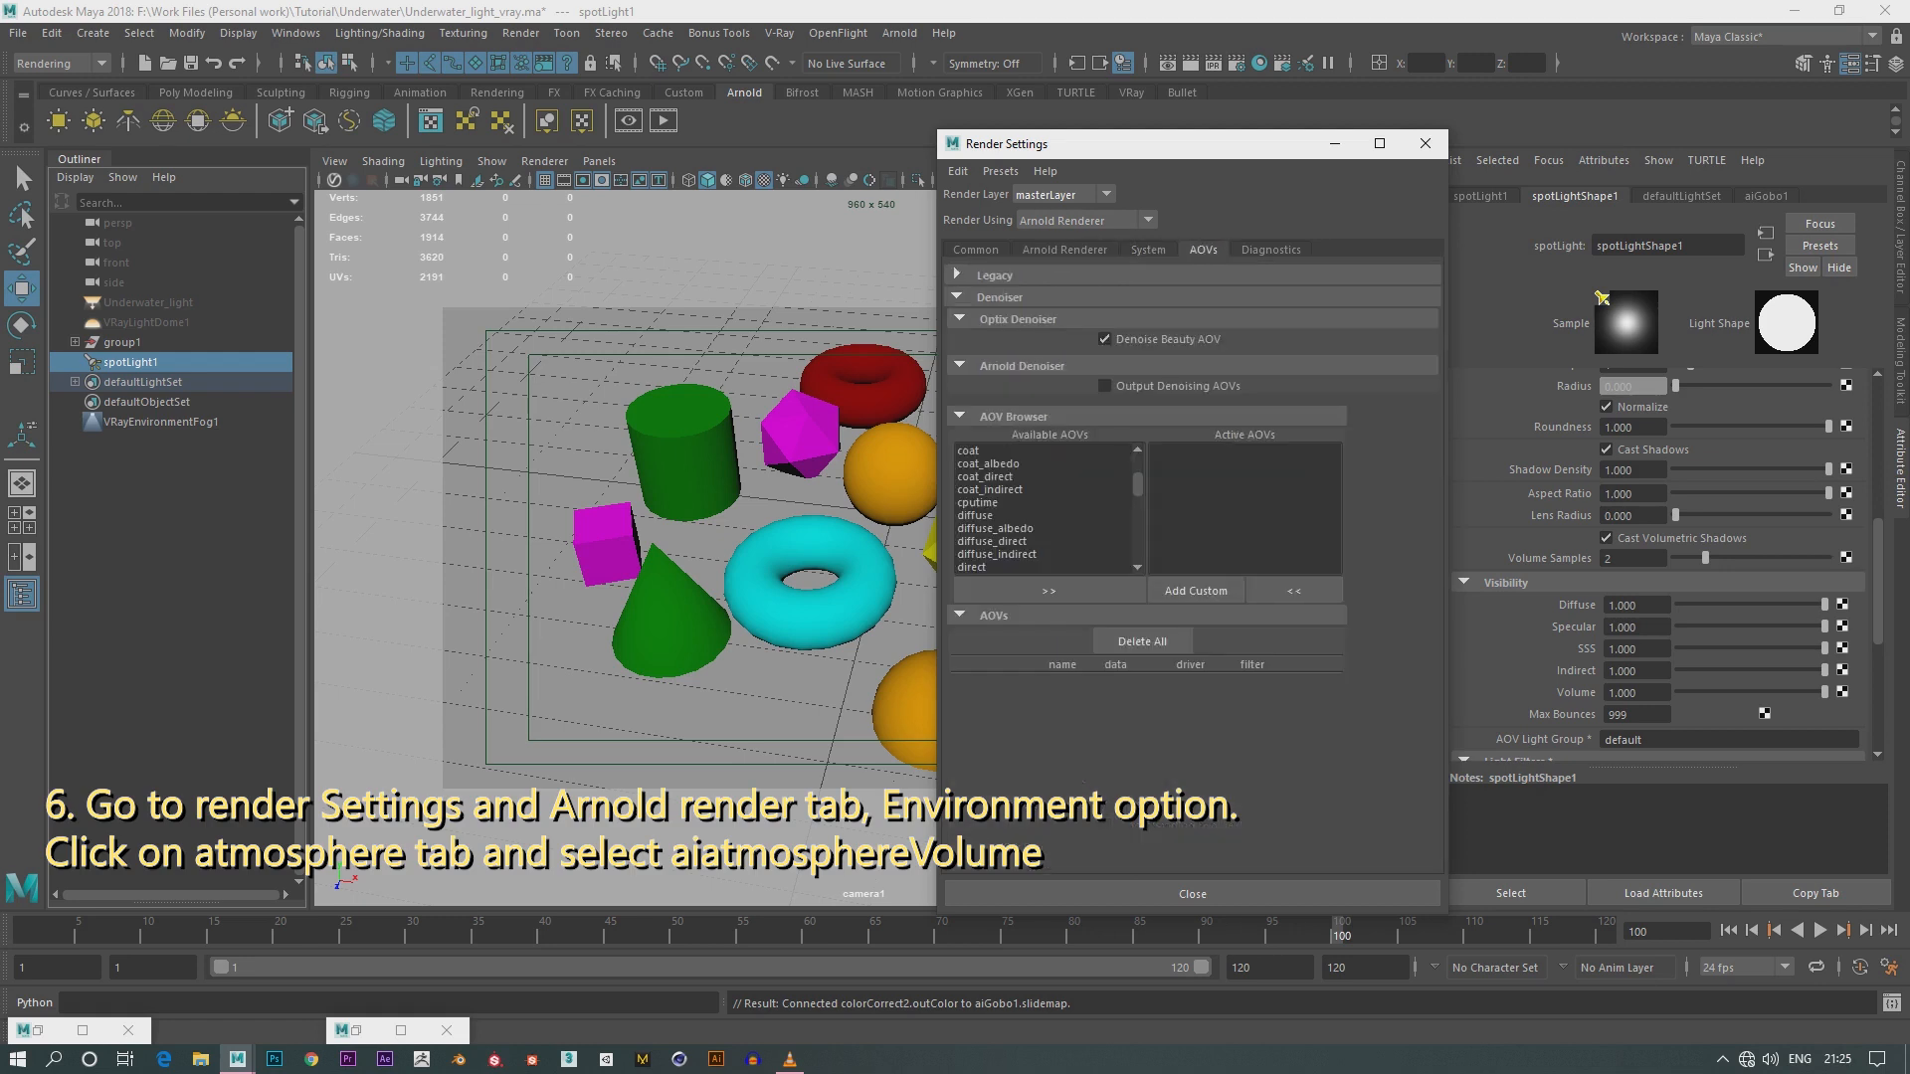
Assign aiAtmosphereVolume as the Arnold Environment atmosphere with Density 0.050
left_click(1062, 249)
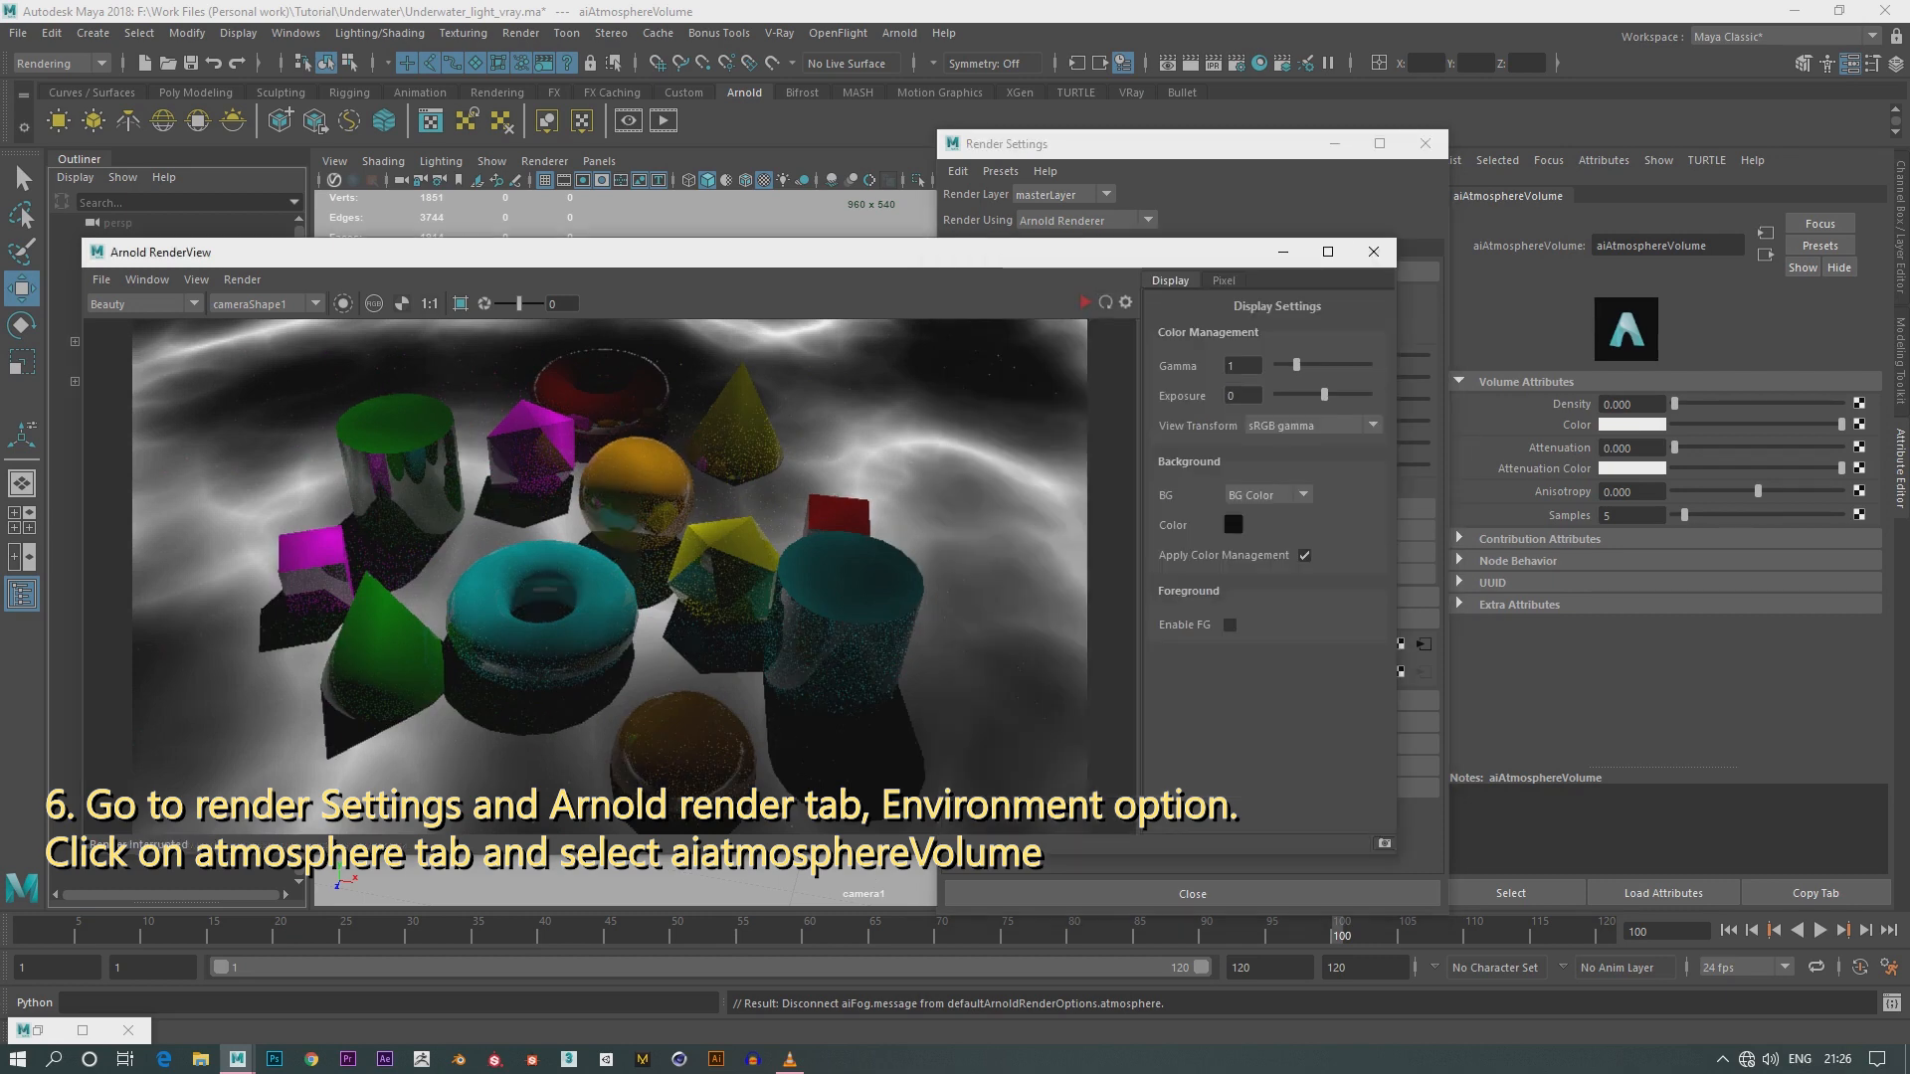
left_click(1084, 302)
type("0.10")
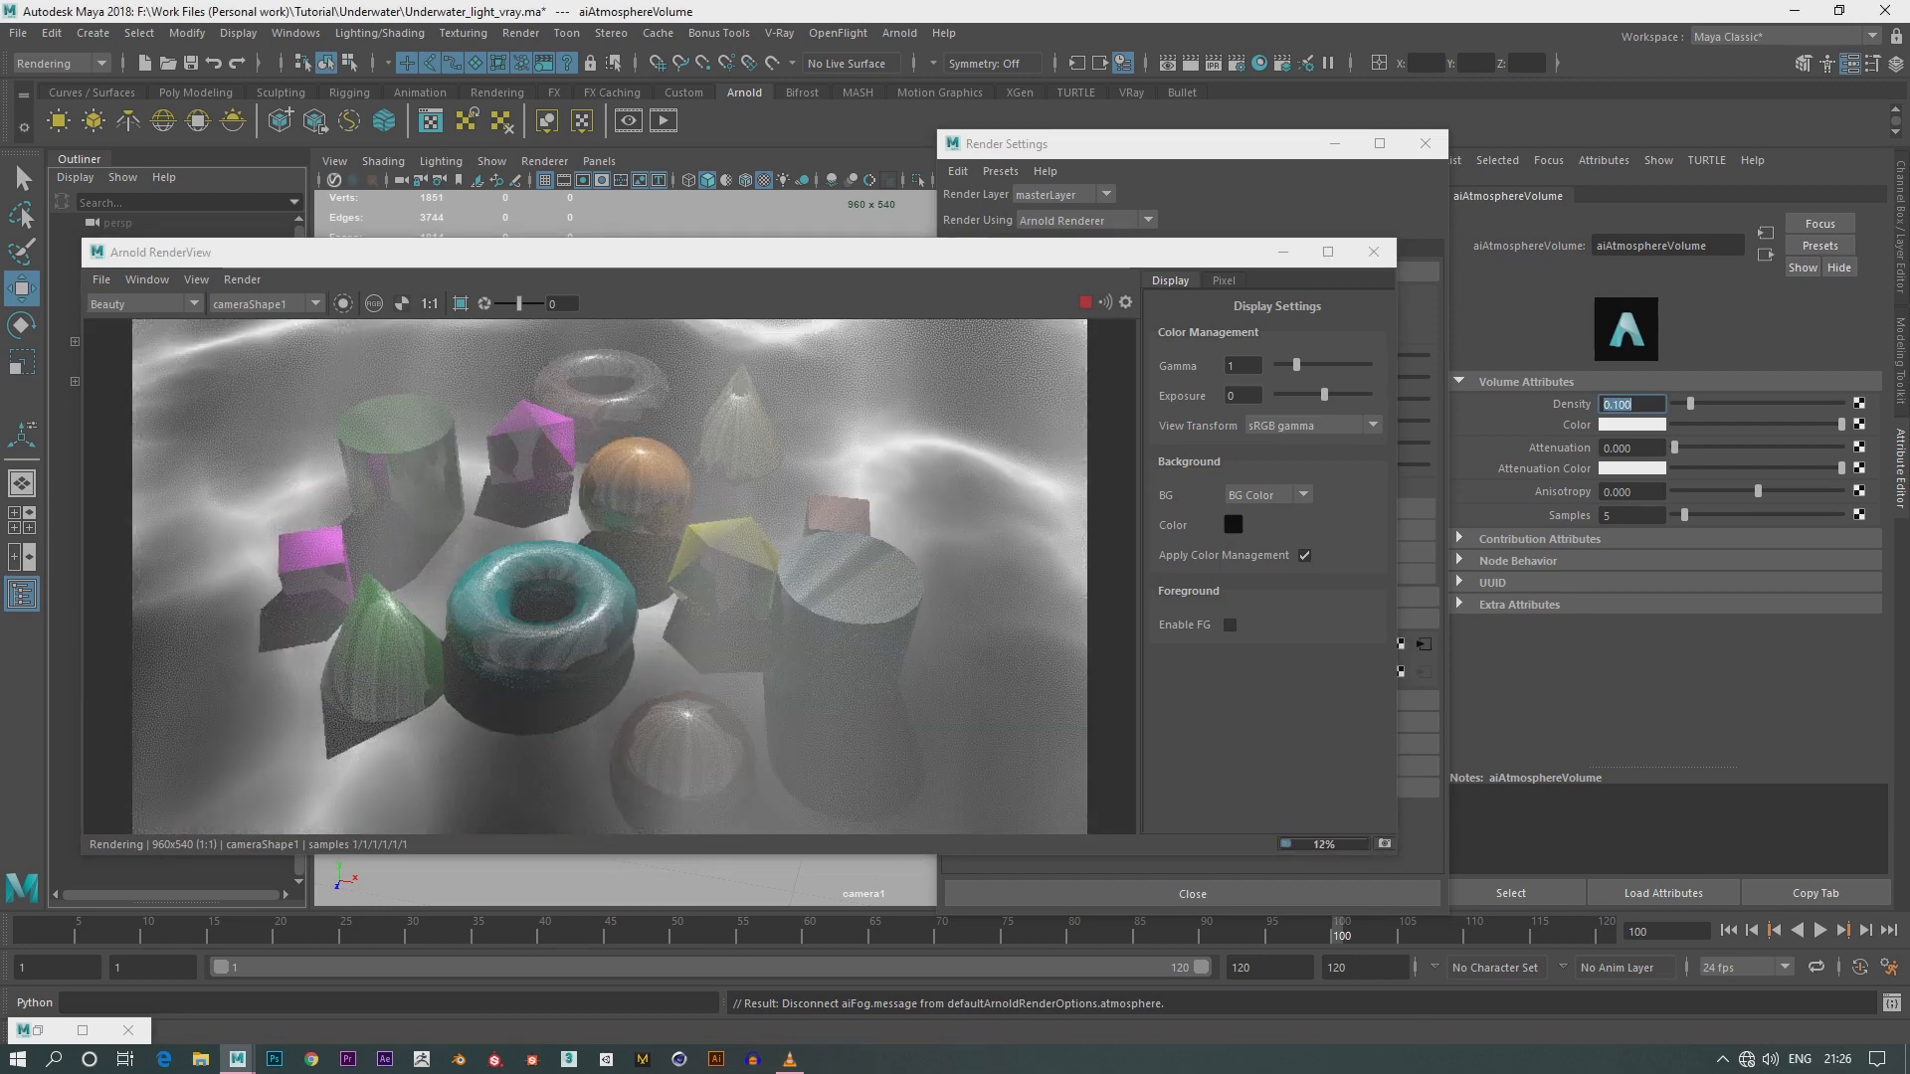
type("0.050")
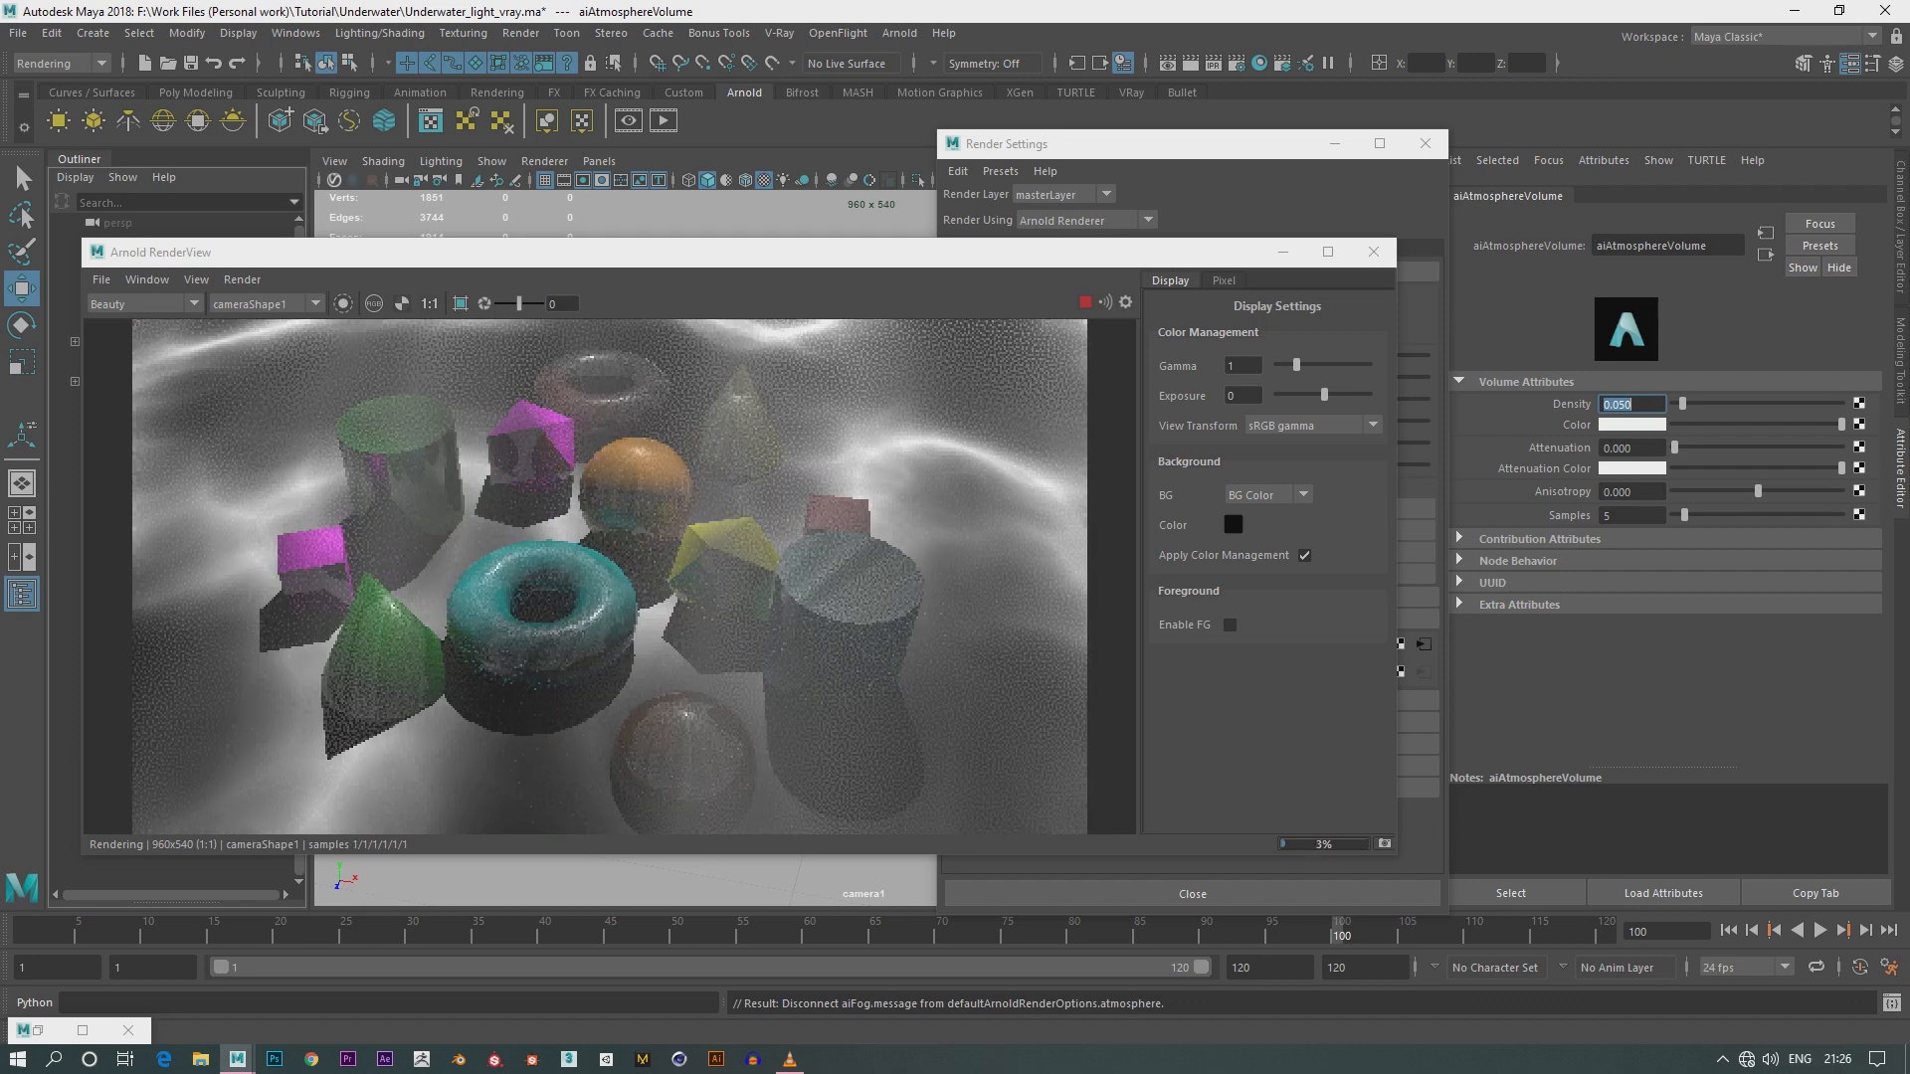
left_click(1636, 424)
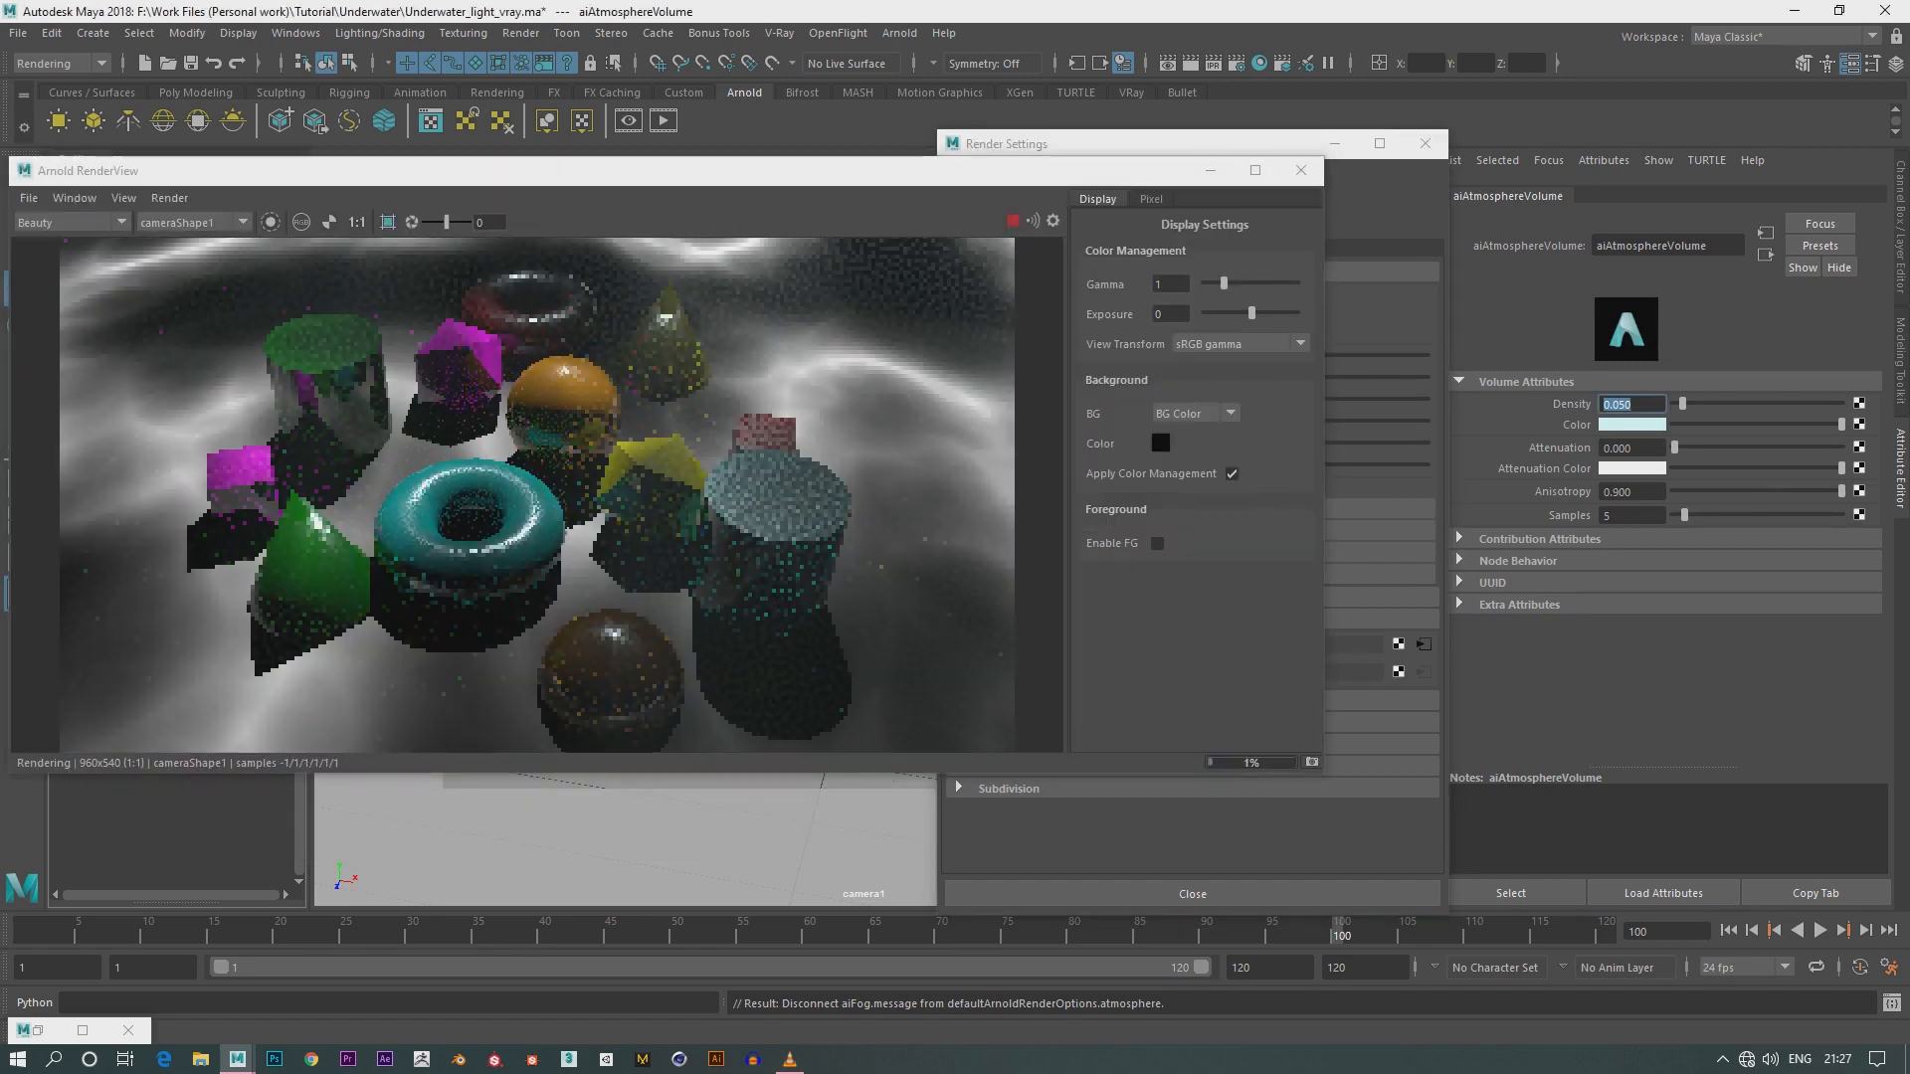
Set the aiAtmosphereVolume Anisotropy to 0.000 with a pale blue colour
left_click(1630, 492)
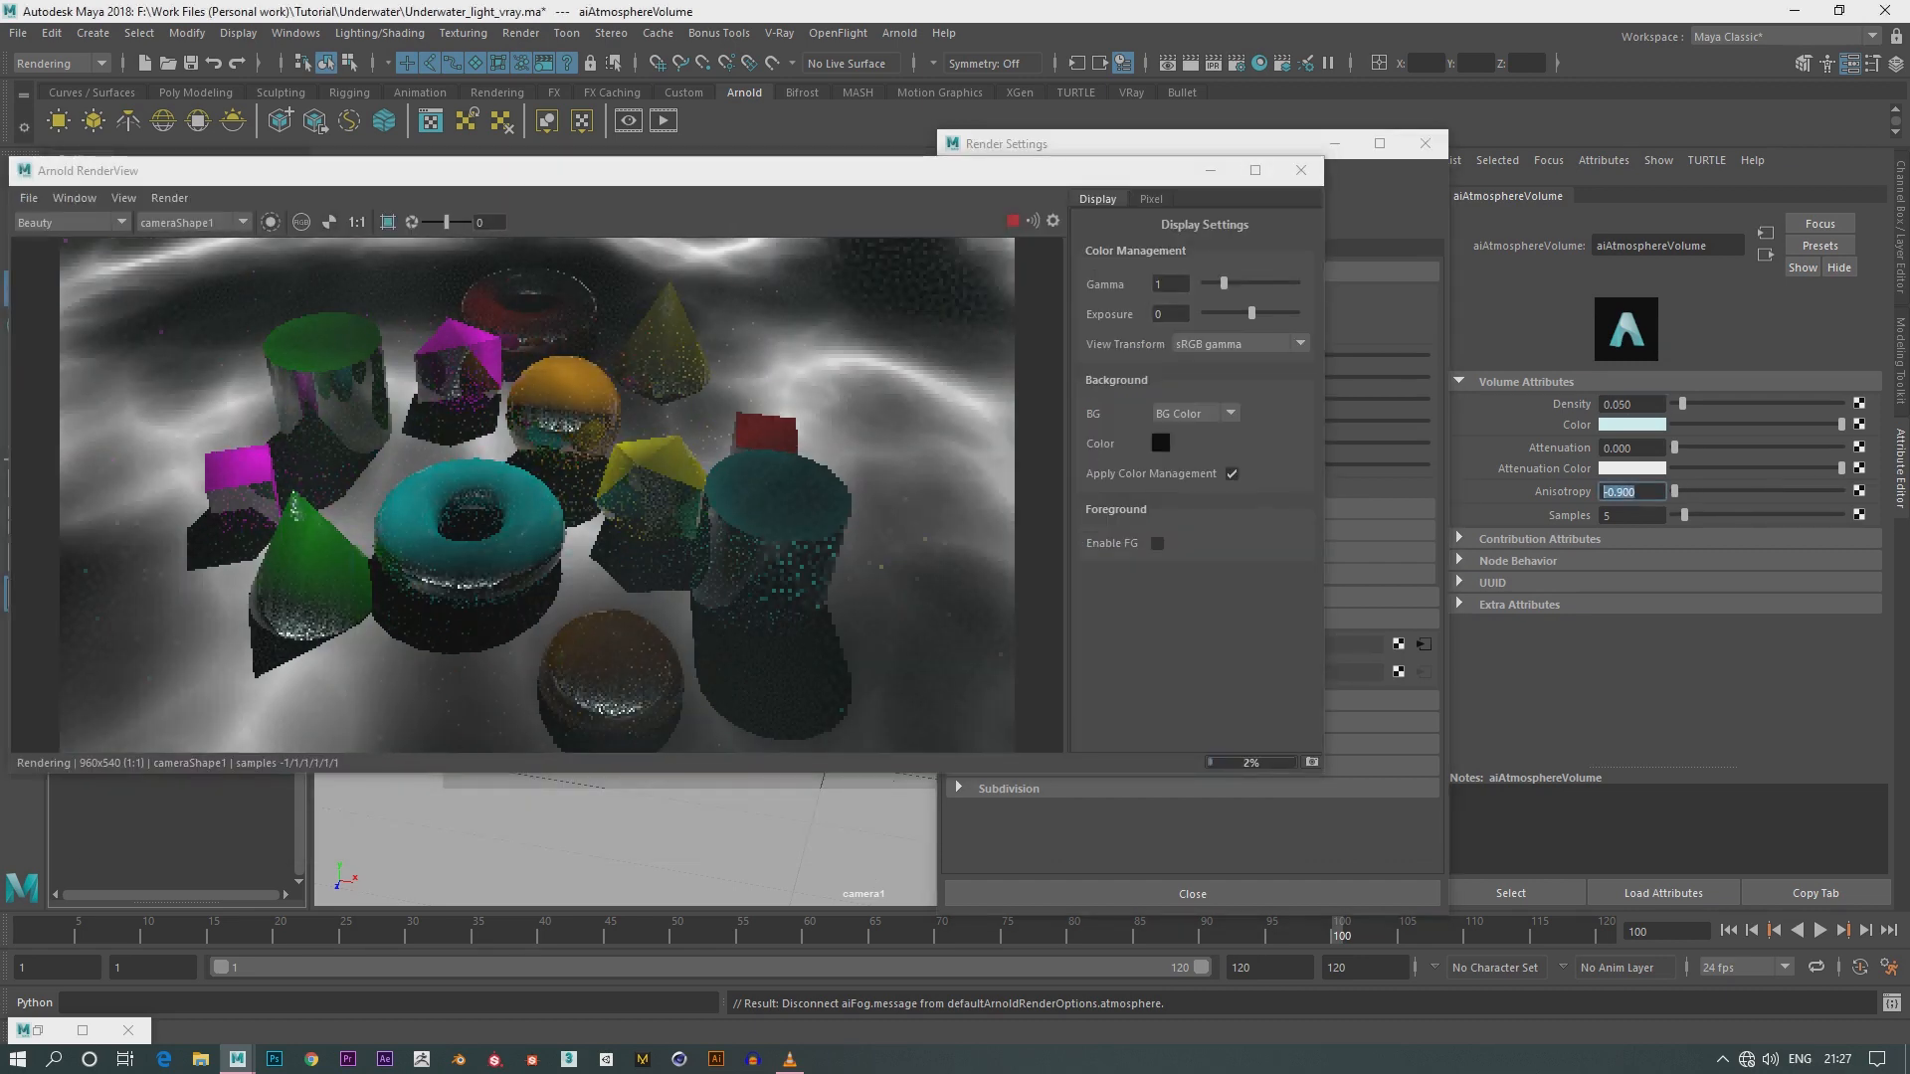
type("0.000")
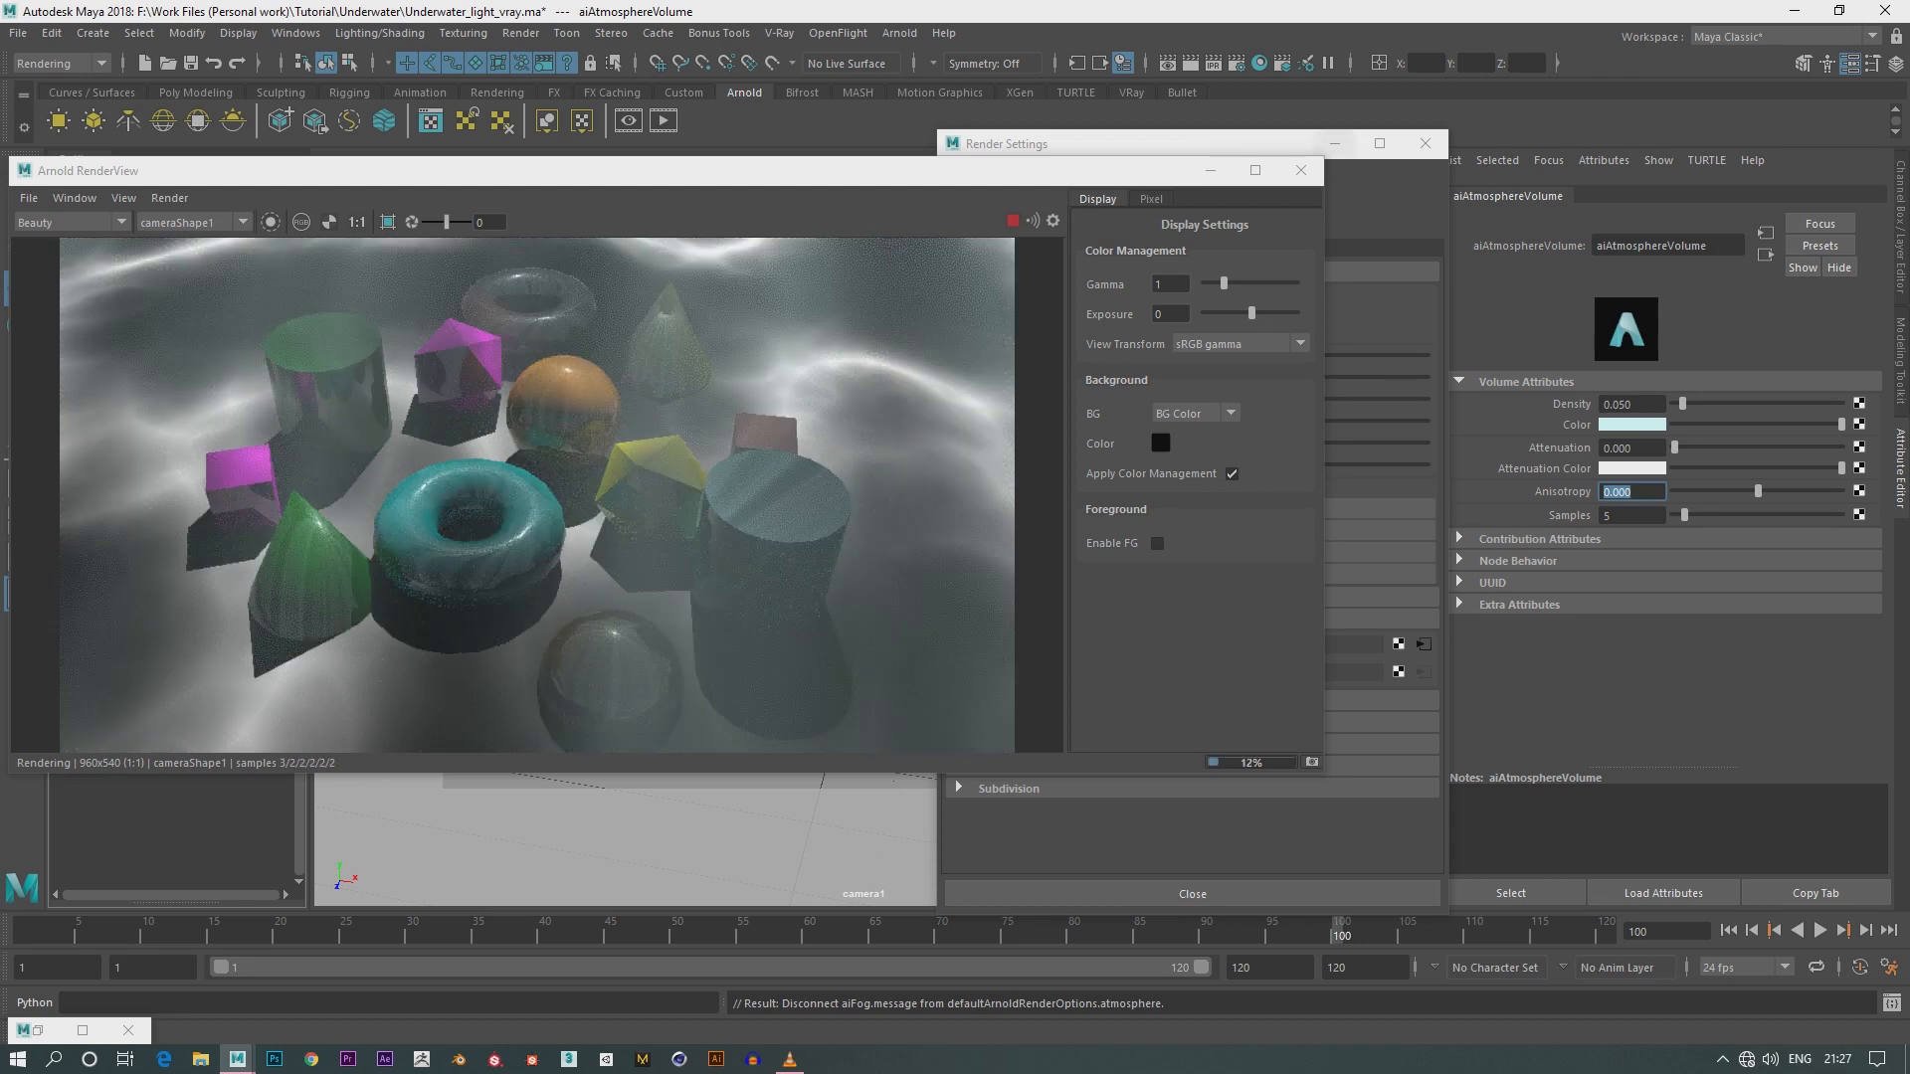